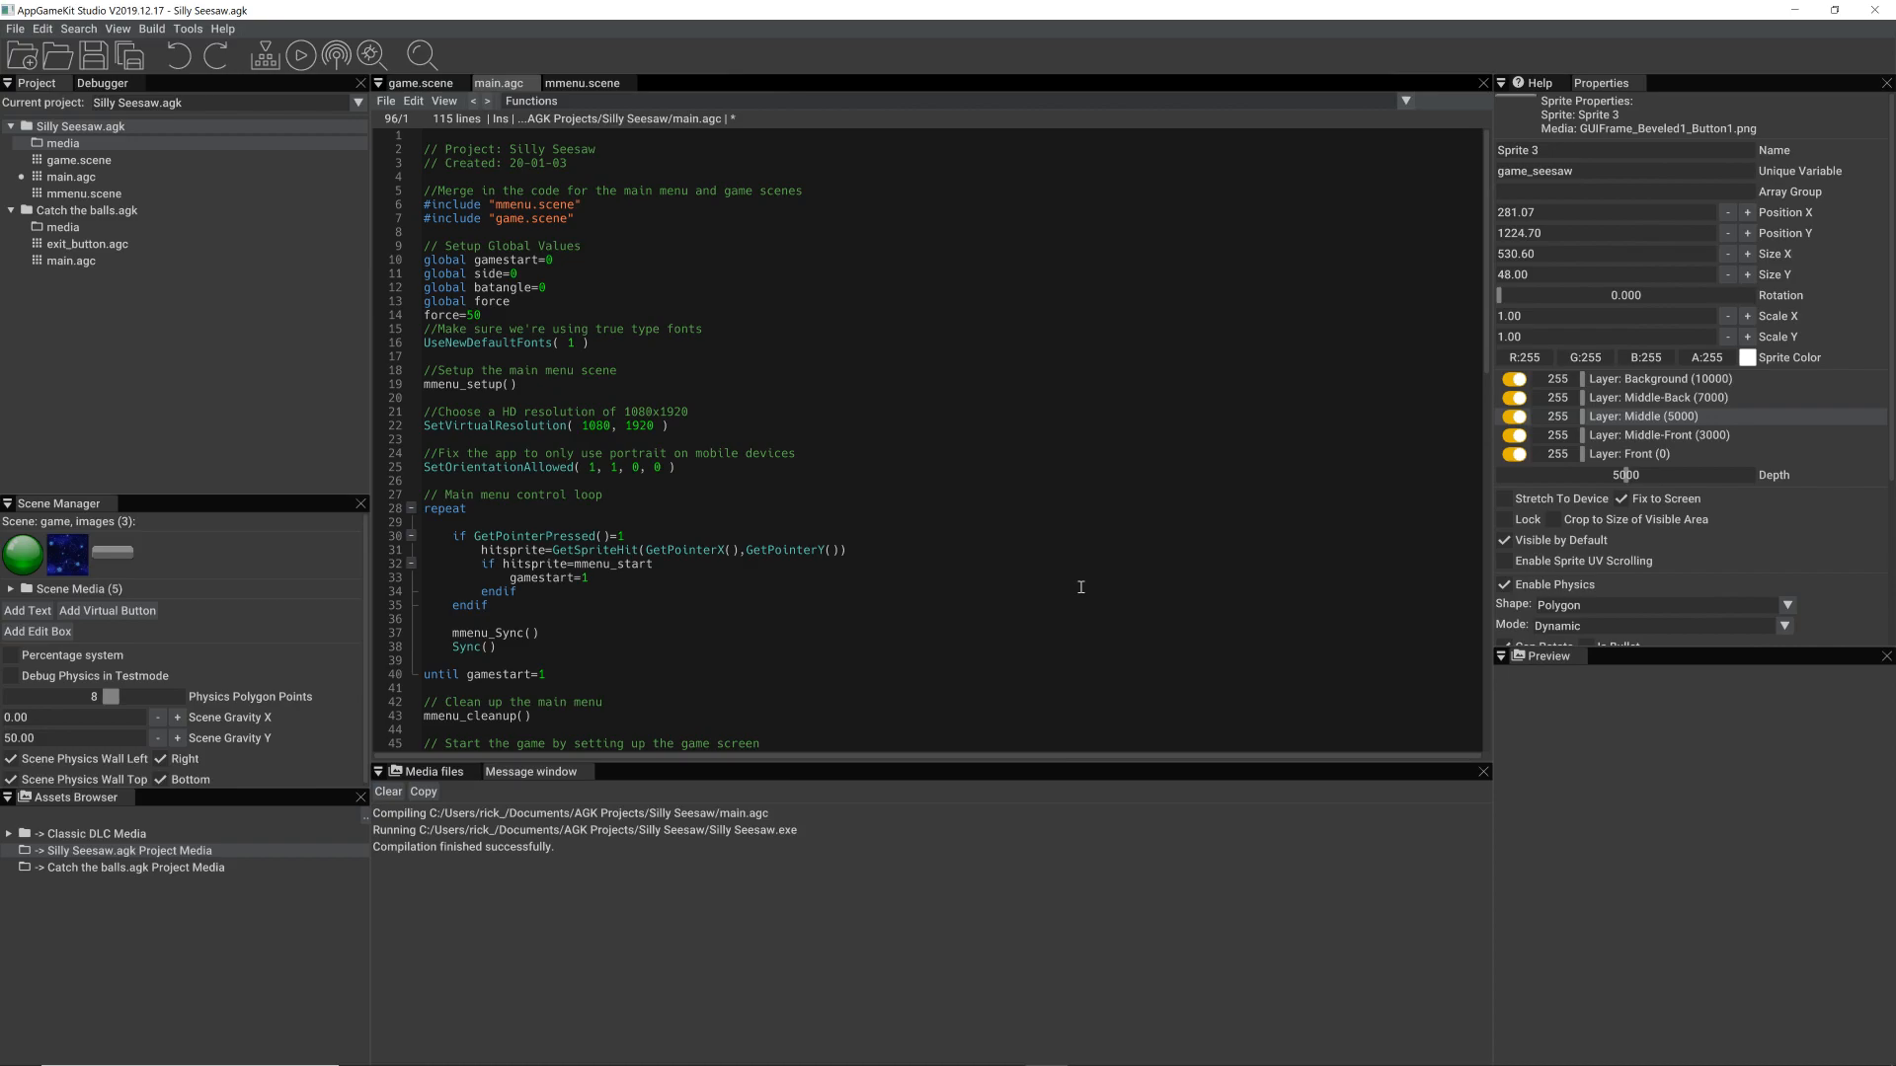
- View the mmenu.scene menu layout, then the game scene with ball, bat and blocks
{"action": "left_click", "coordinate": [582, 81]}
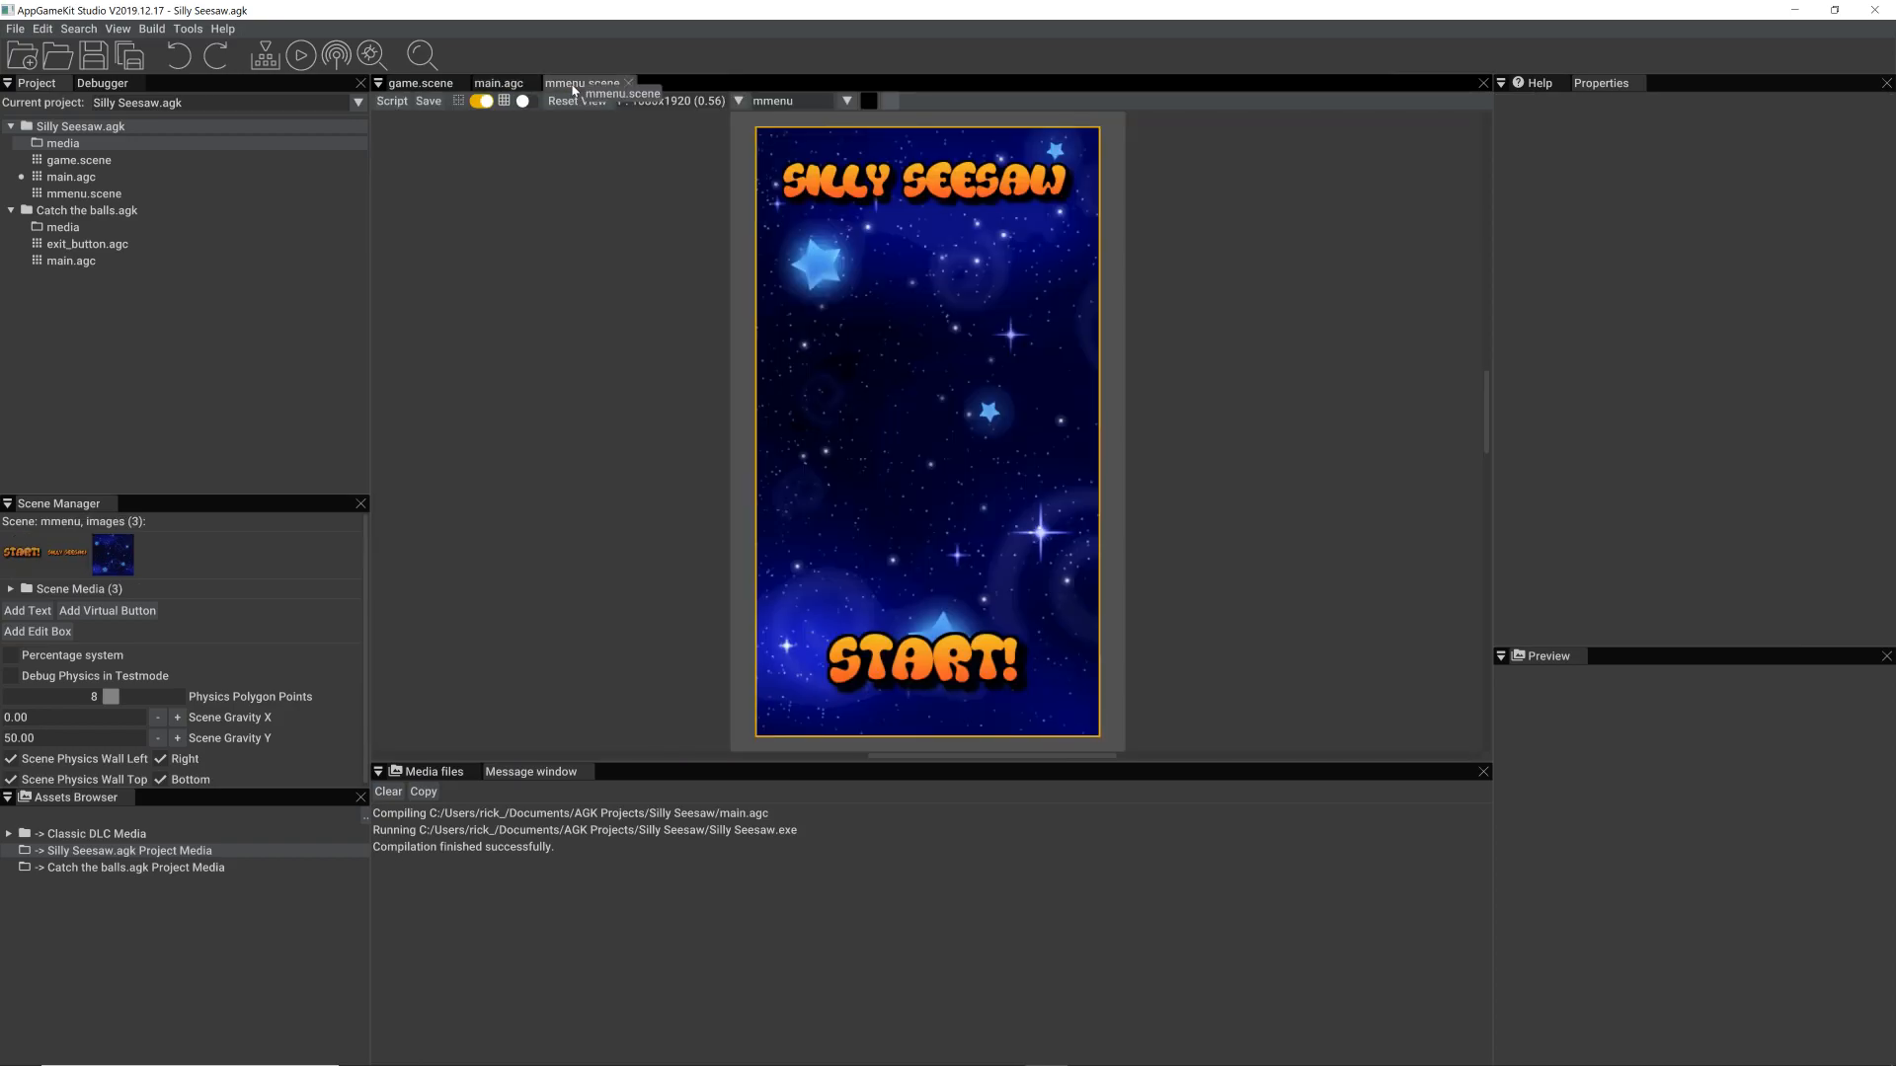
{"action": "left_click", "coordinate": [420, 82]}
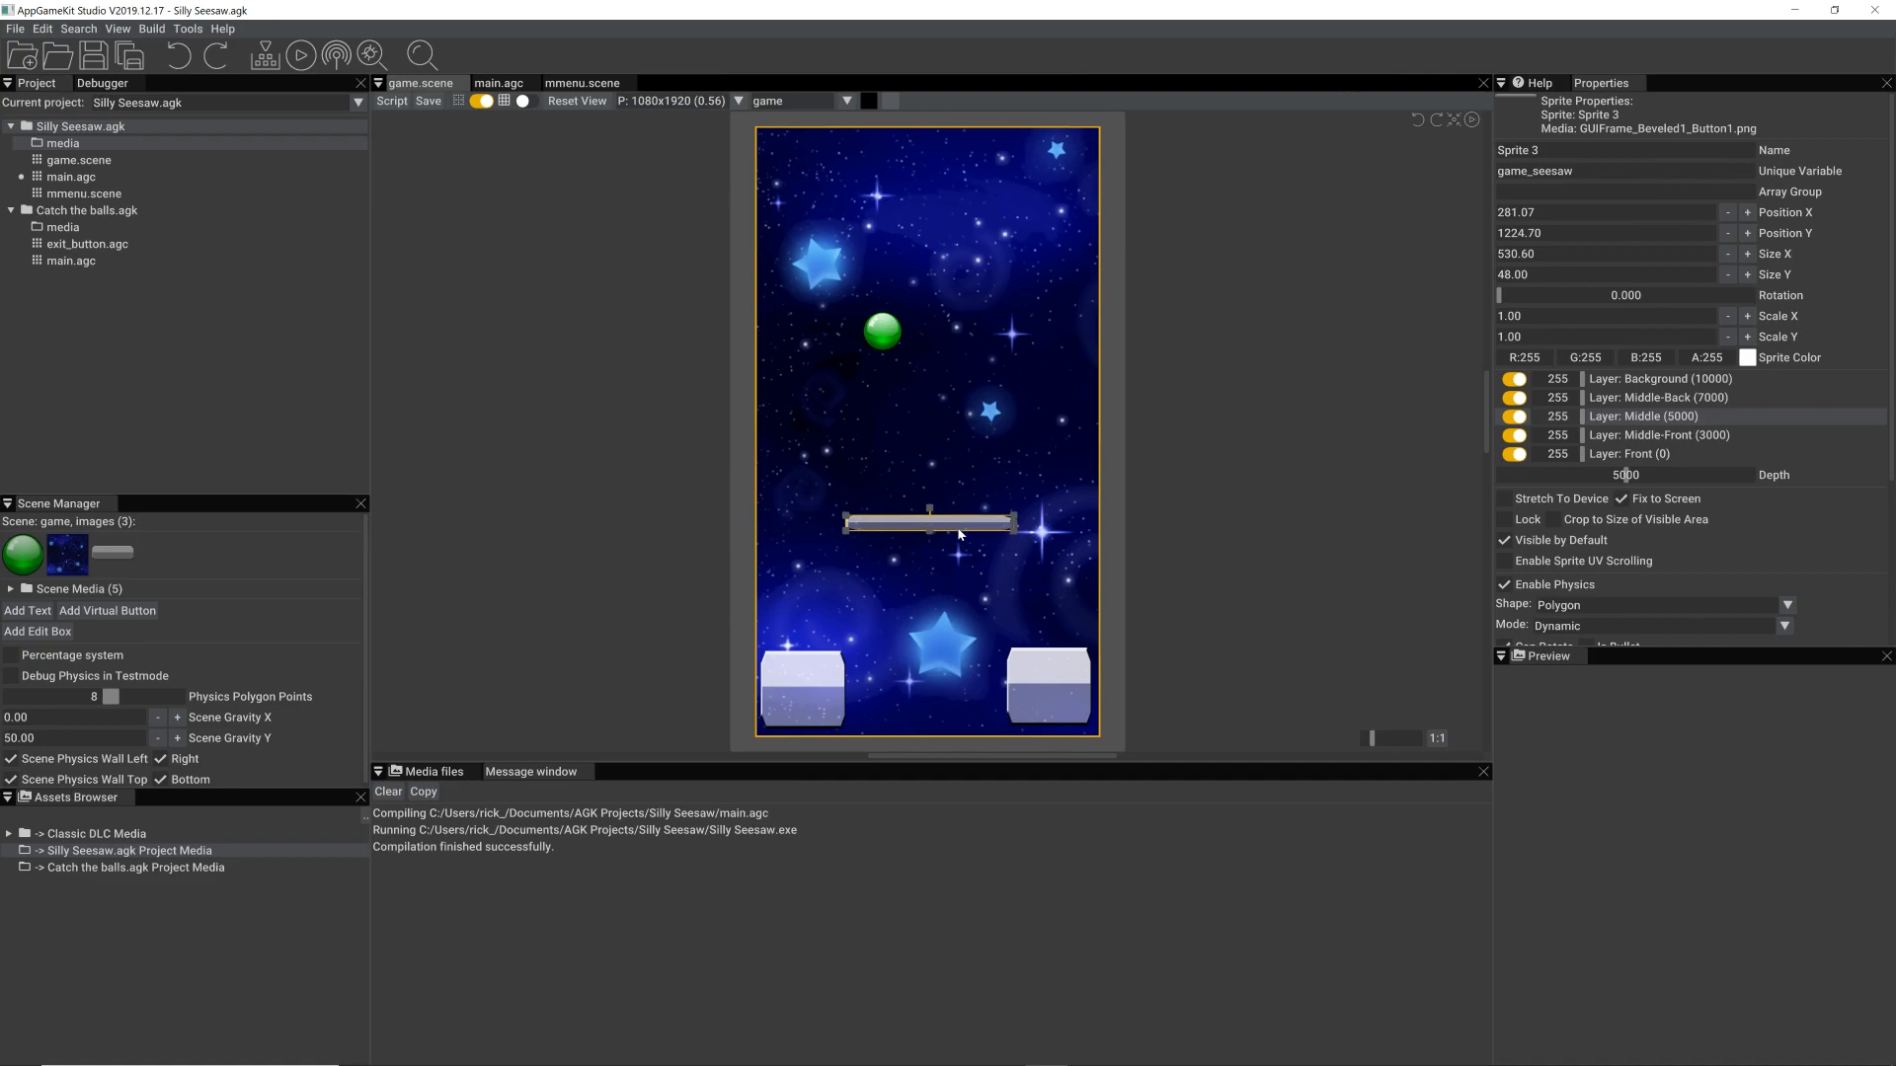
{"action": "mouse_move", "coordinate": [865, 522]}
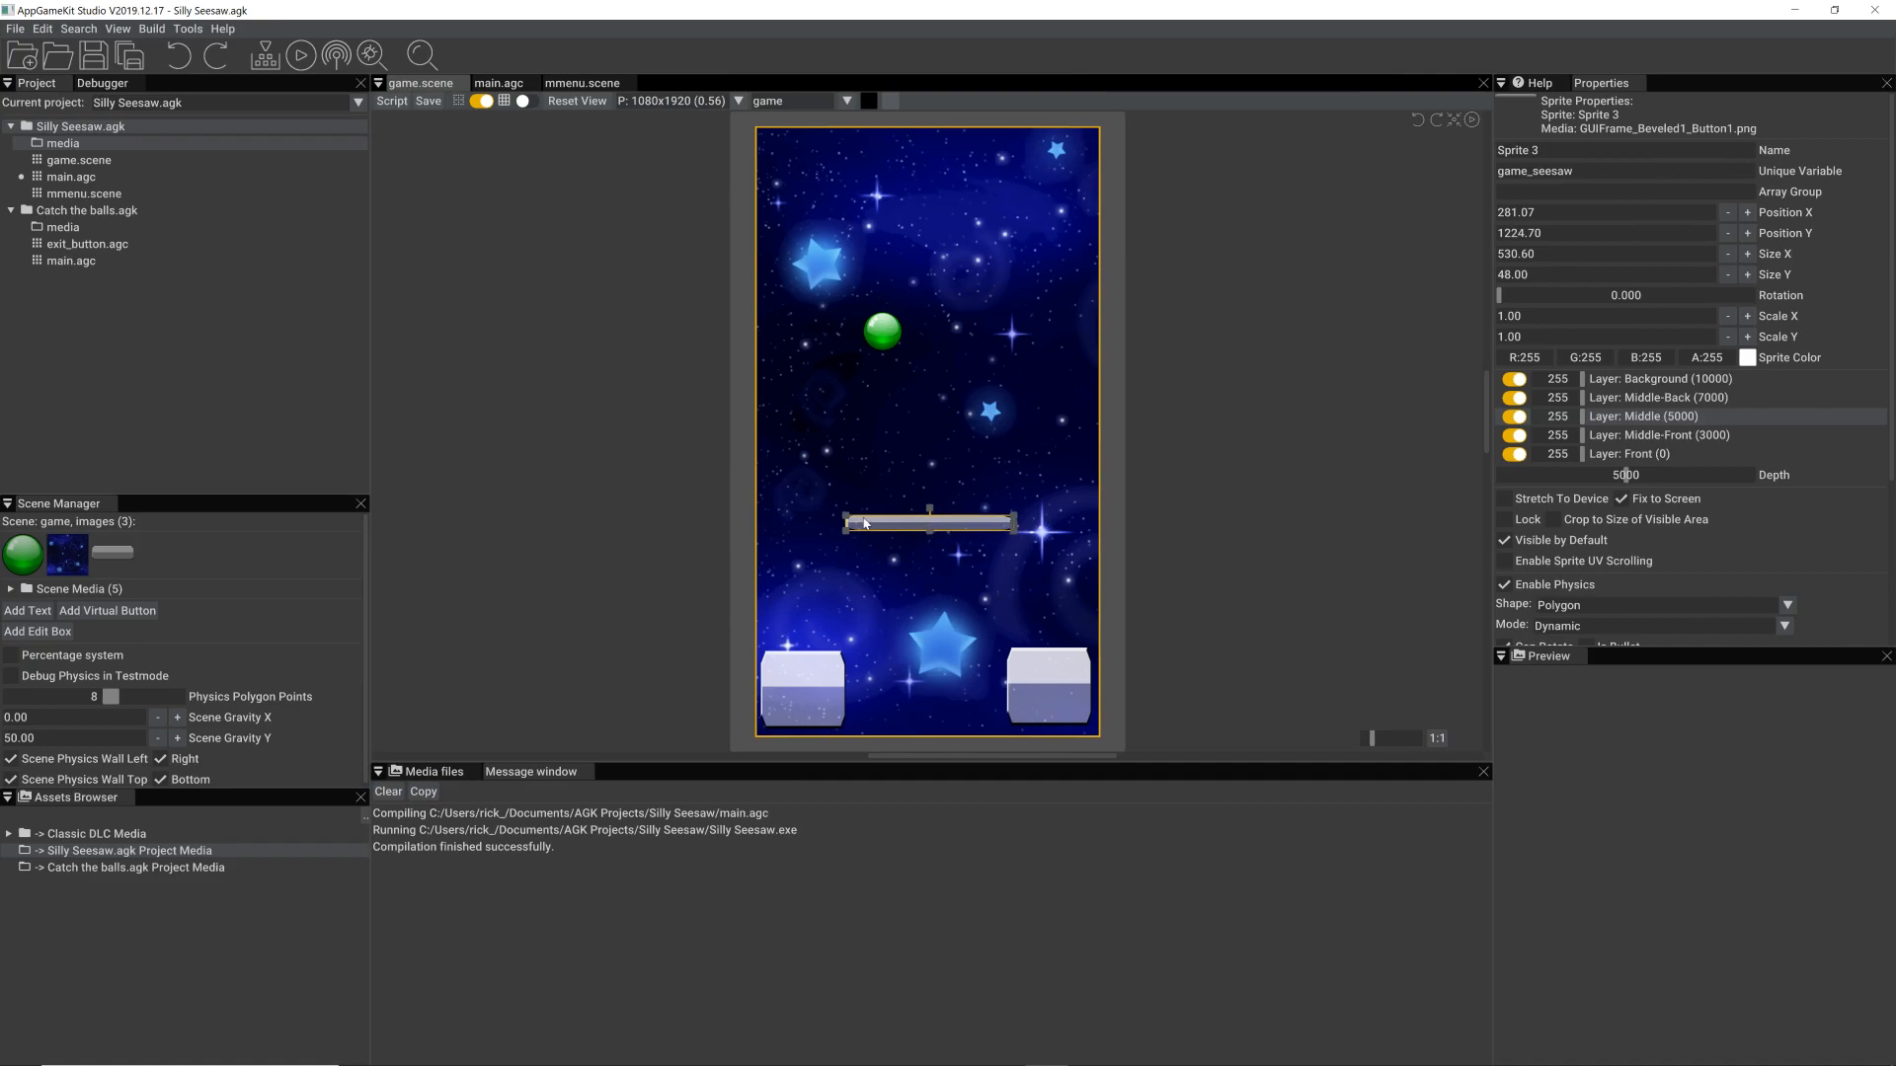
{"action": "mouse_move", "coordinate": [528, 233]}
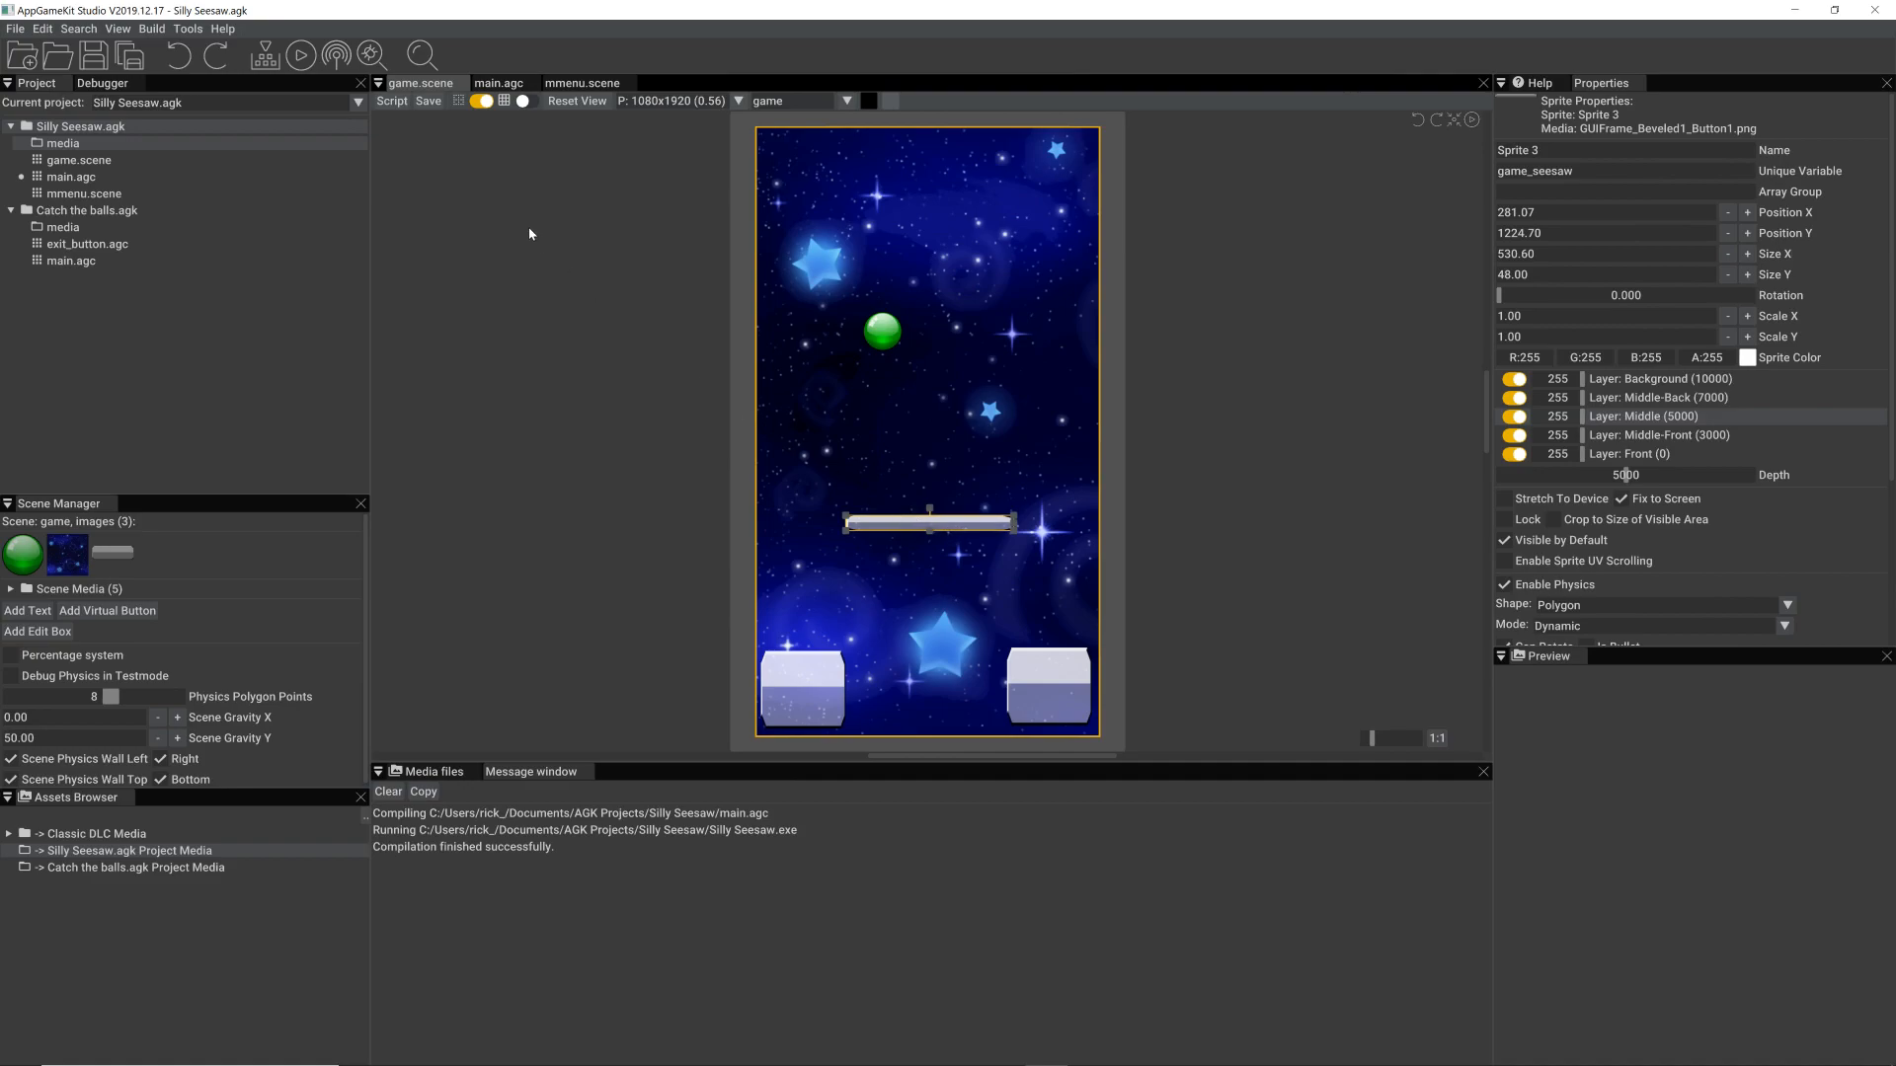
- Show main.agc and scroll to the do loop and userinput label
{"action": "left_click", "coordinate": [498, 82]}
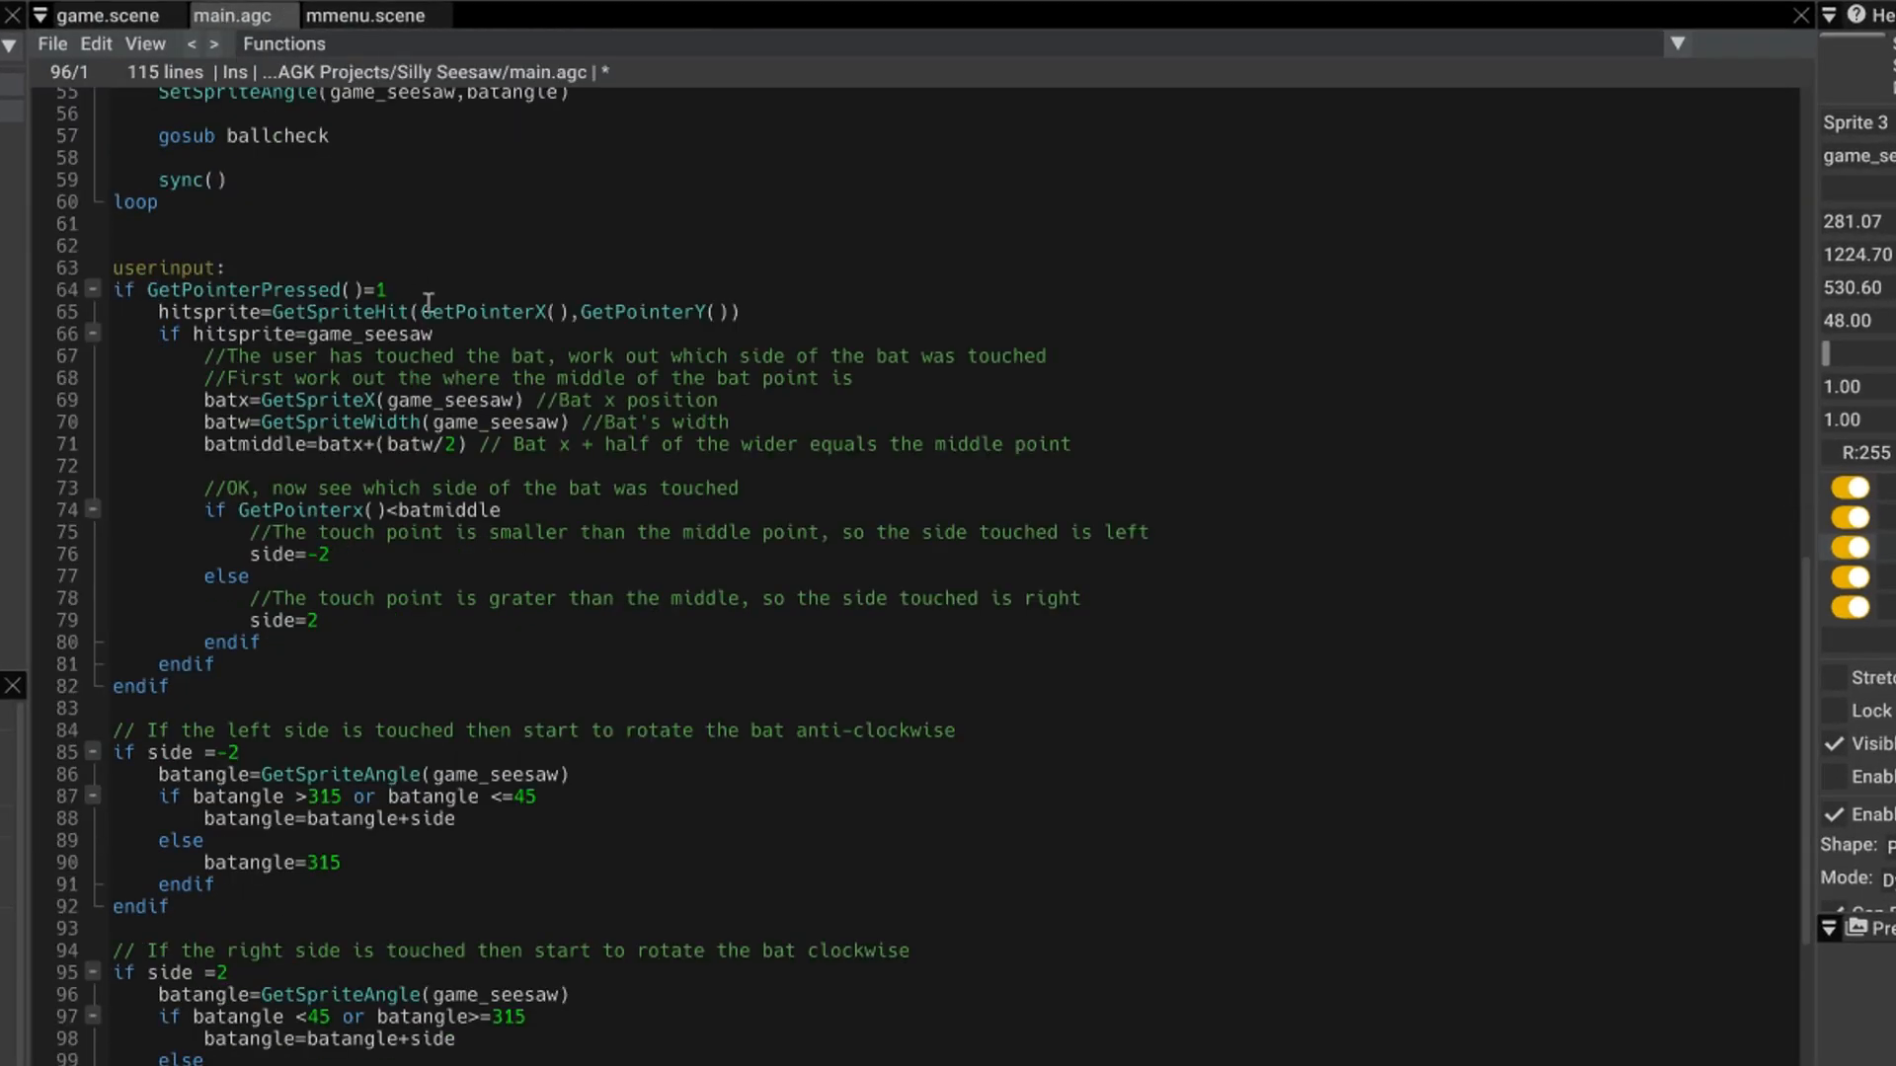
{"action": "scroll", "scroll_direction": "up", "scroll_amount": 3}
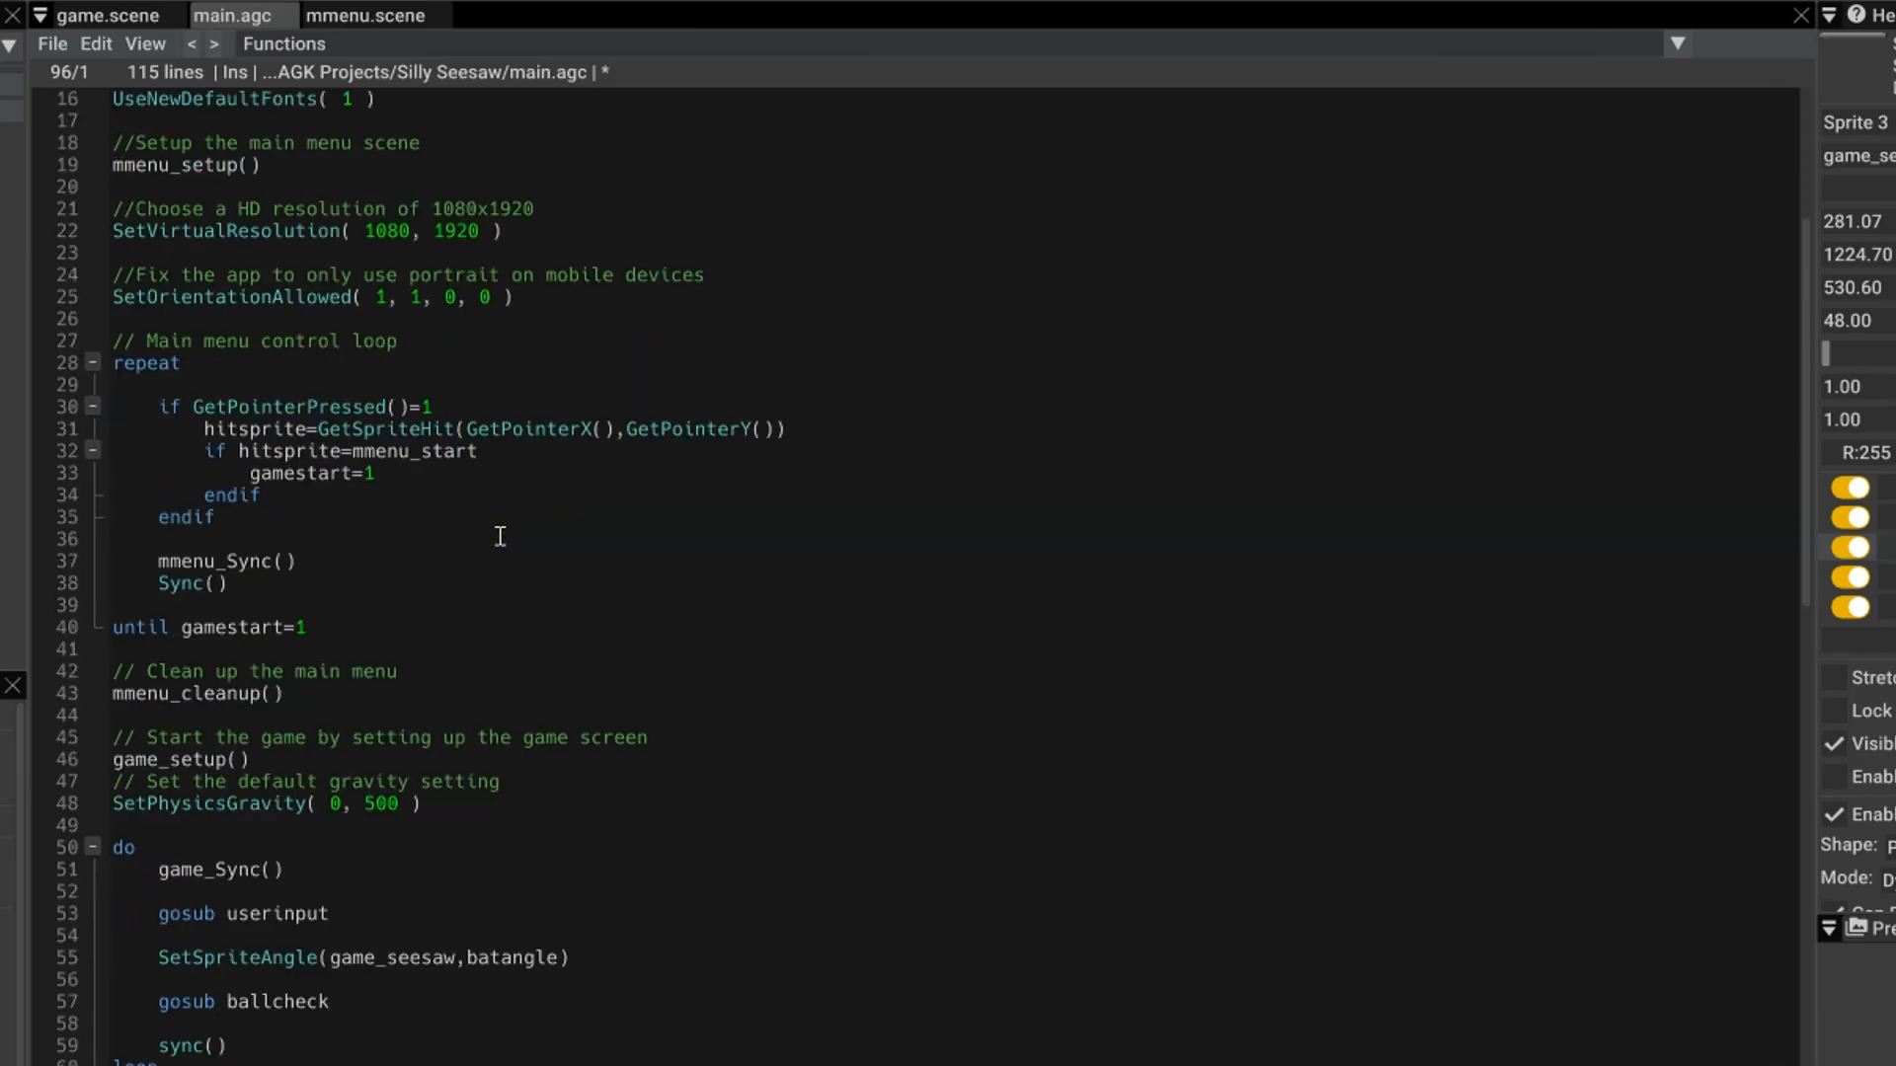
{"action": "scroll", "scroll_direction": "down", "scroll_amount": 3}
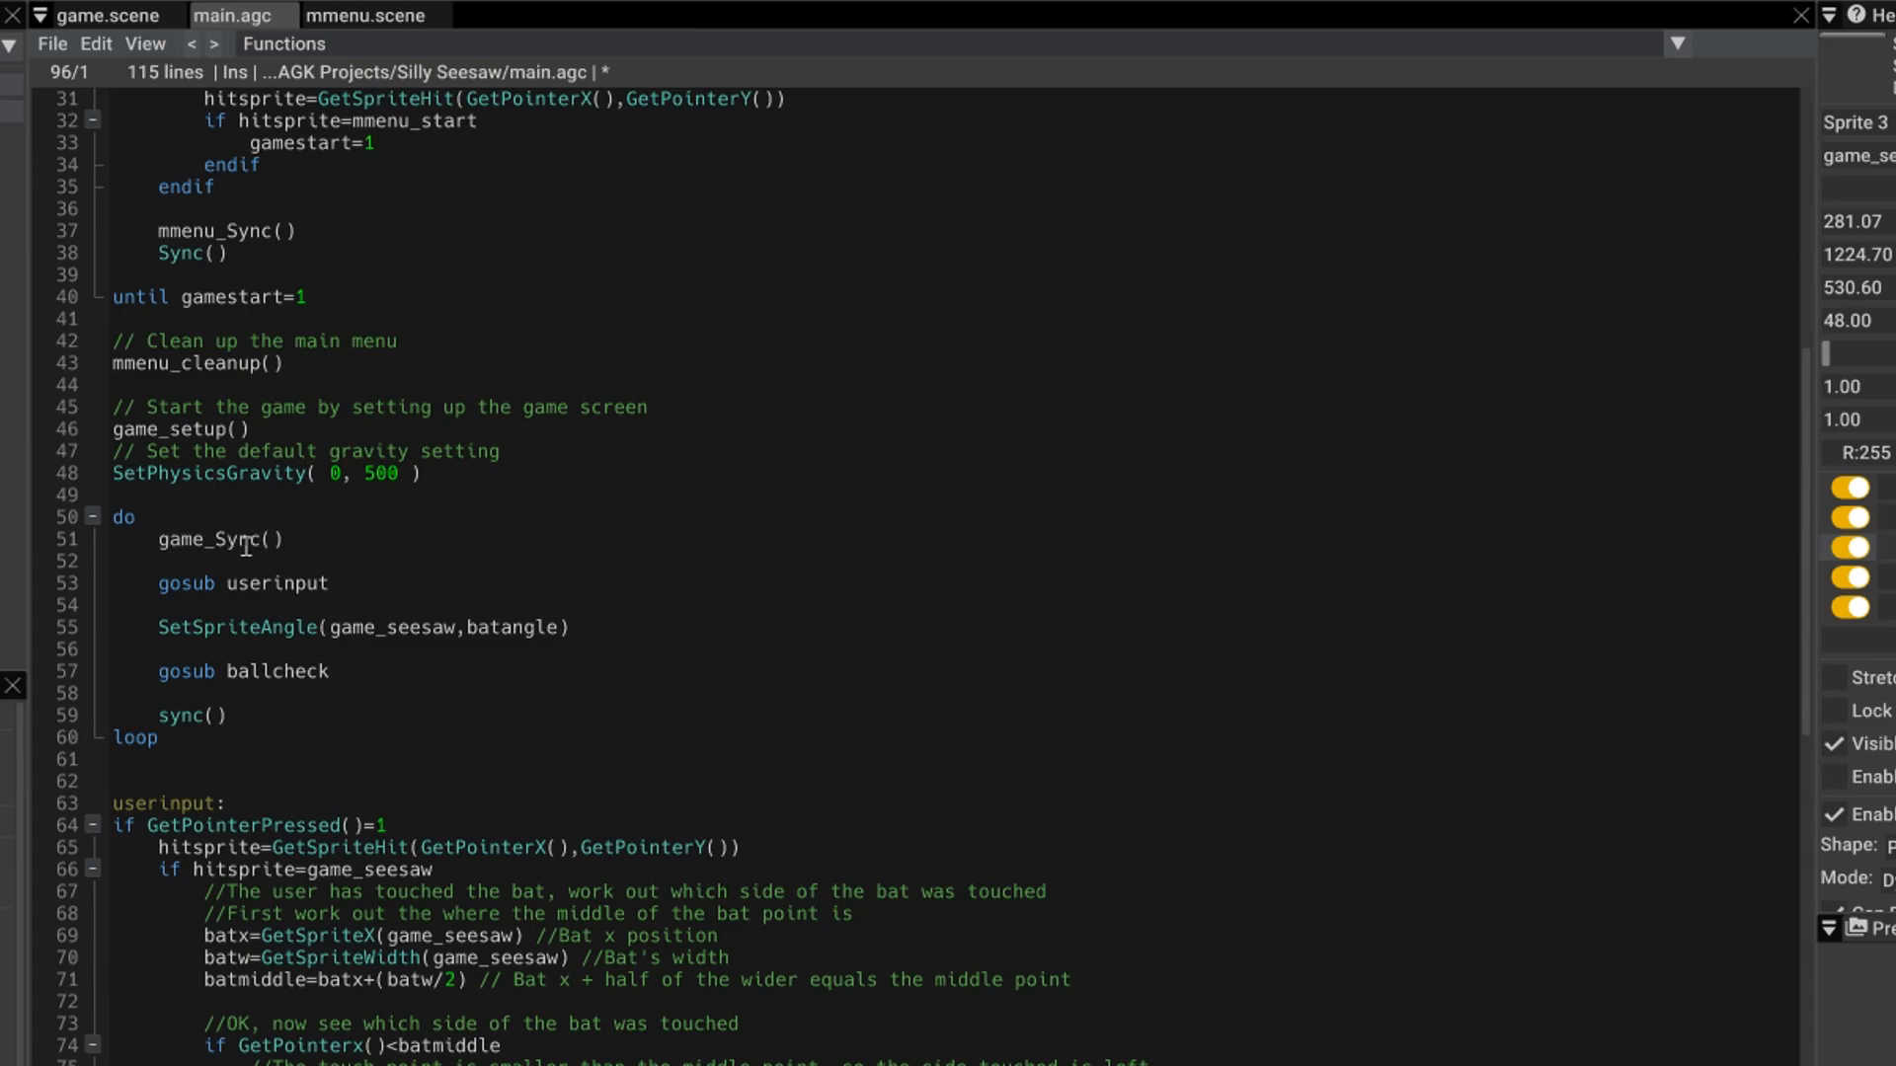
{"action": "mouse_move", "coordinate": [296, 550]}
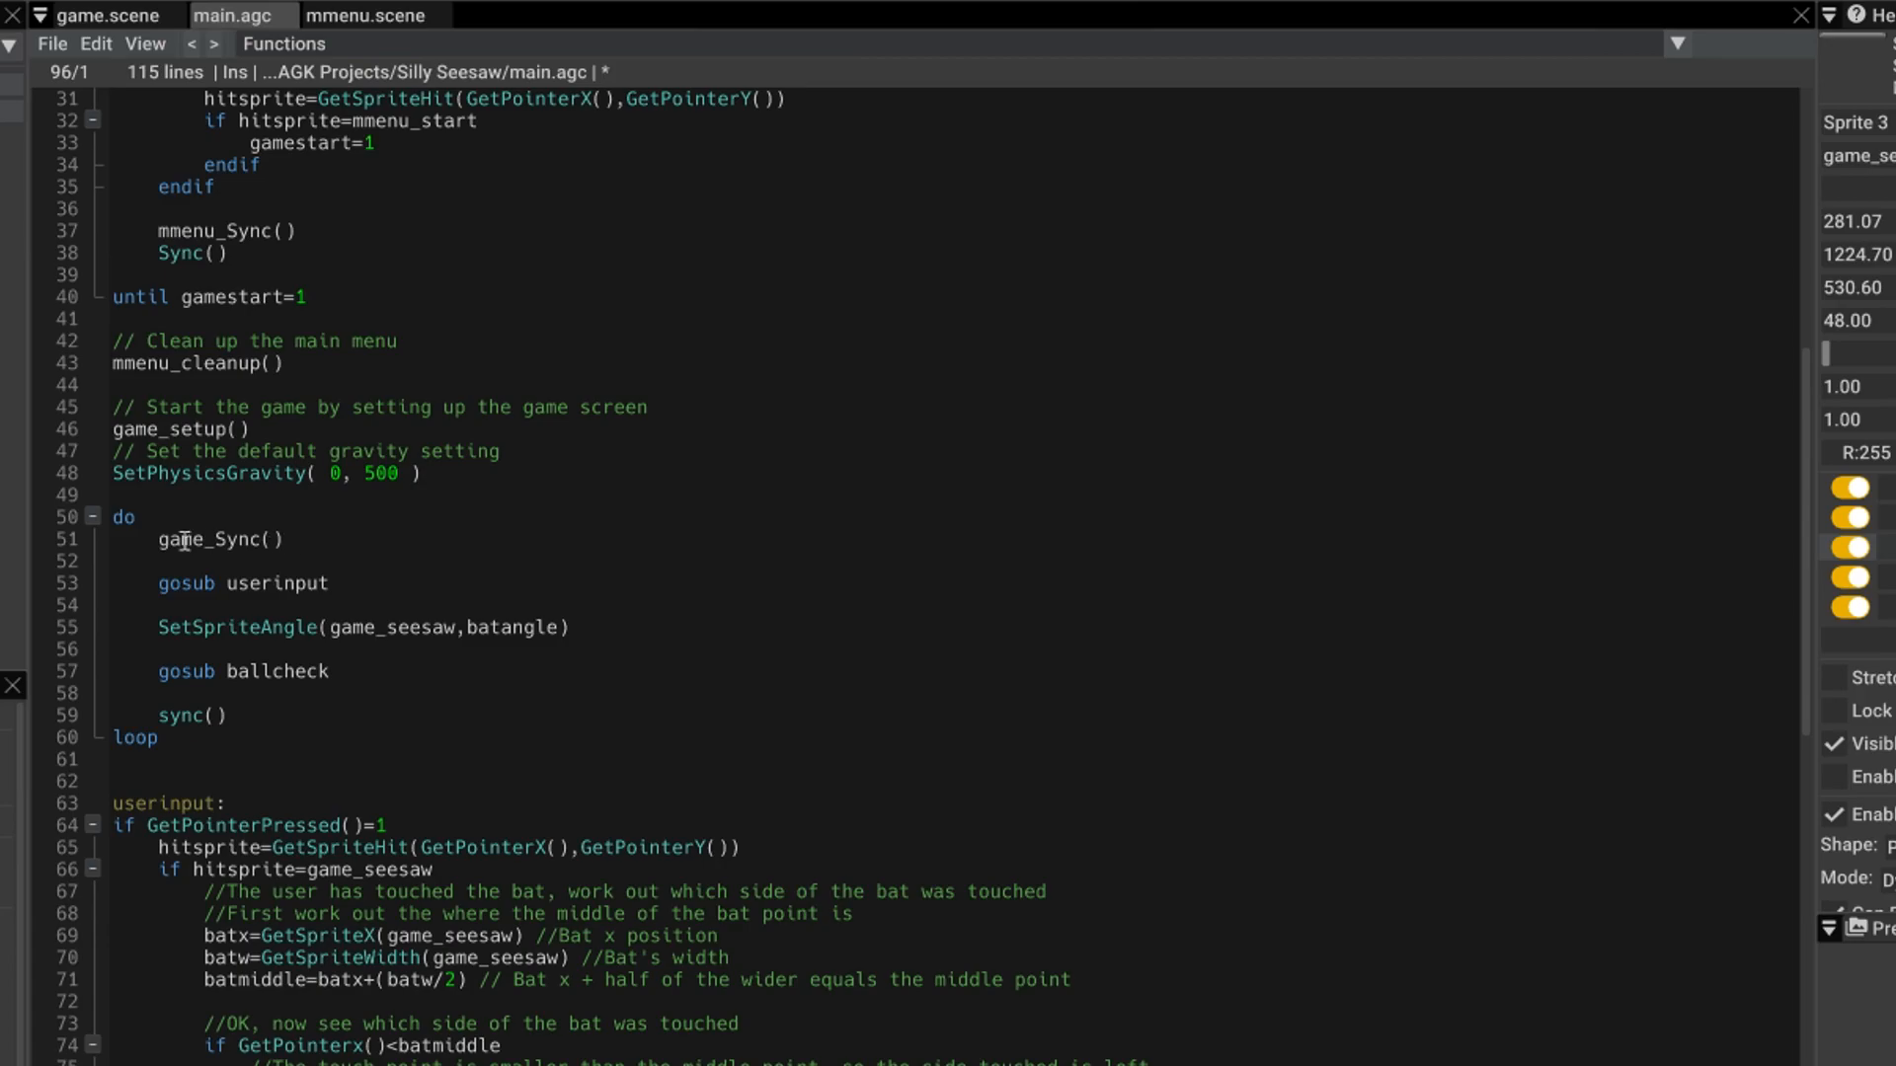
{"action": "mouse_move", "coordinate": [290, 544]}
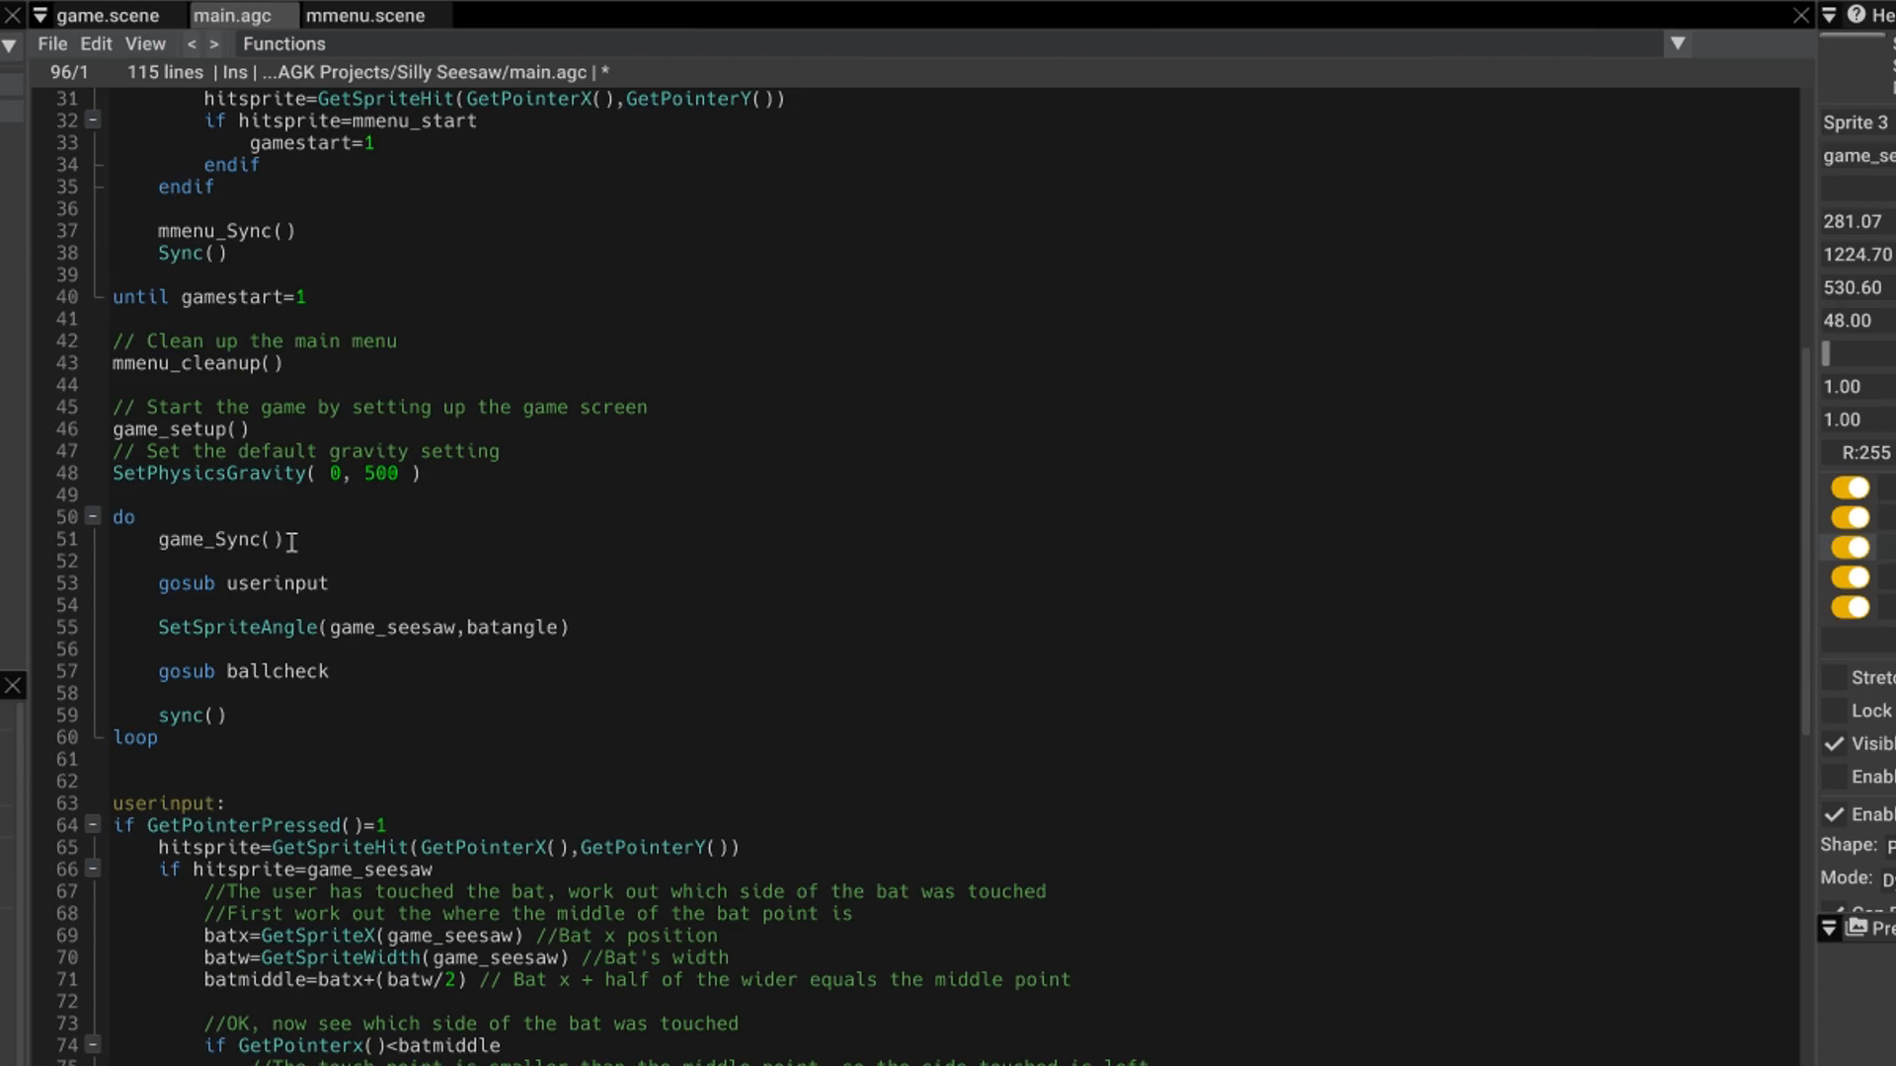
{"action": "mouse_move", "coordinate": [250, 543]}
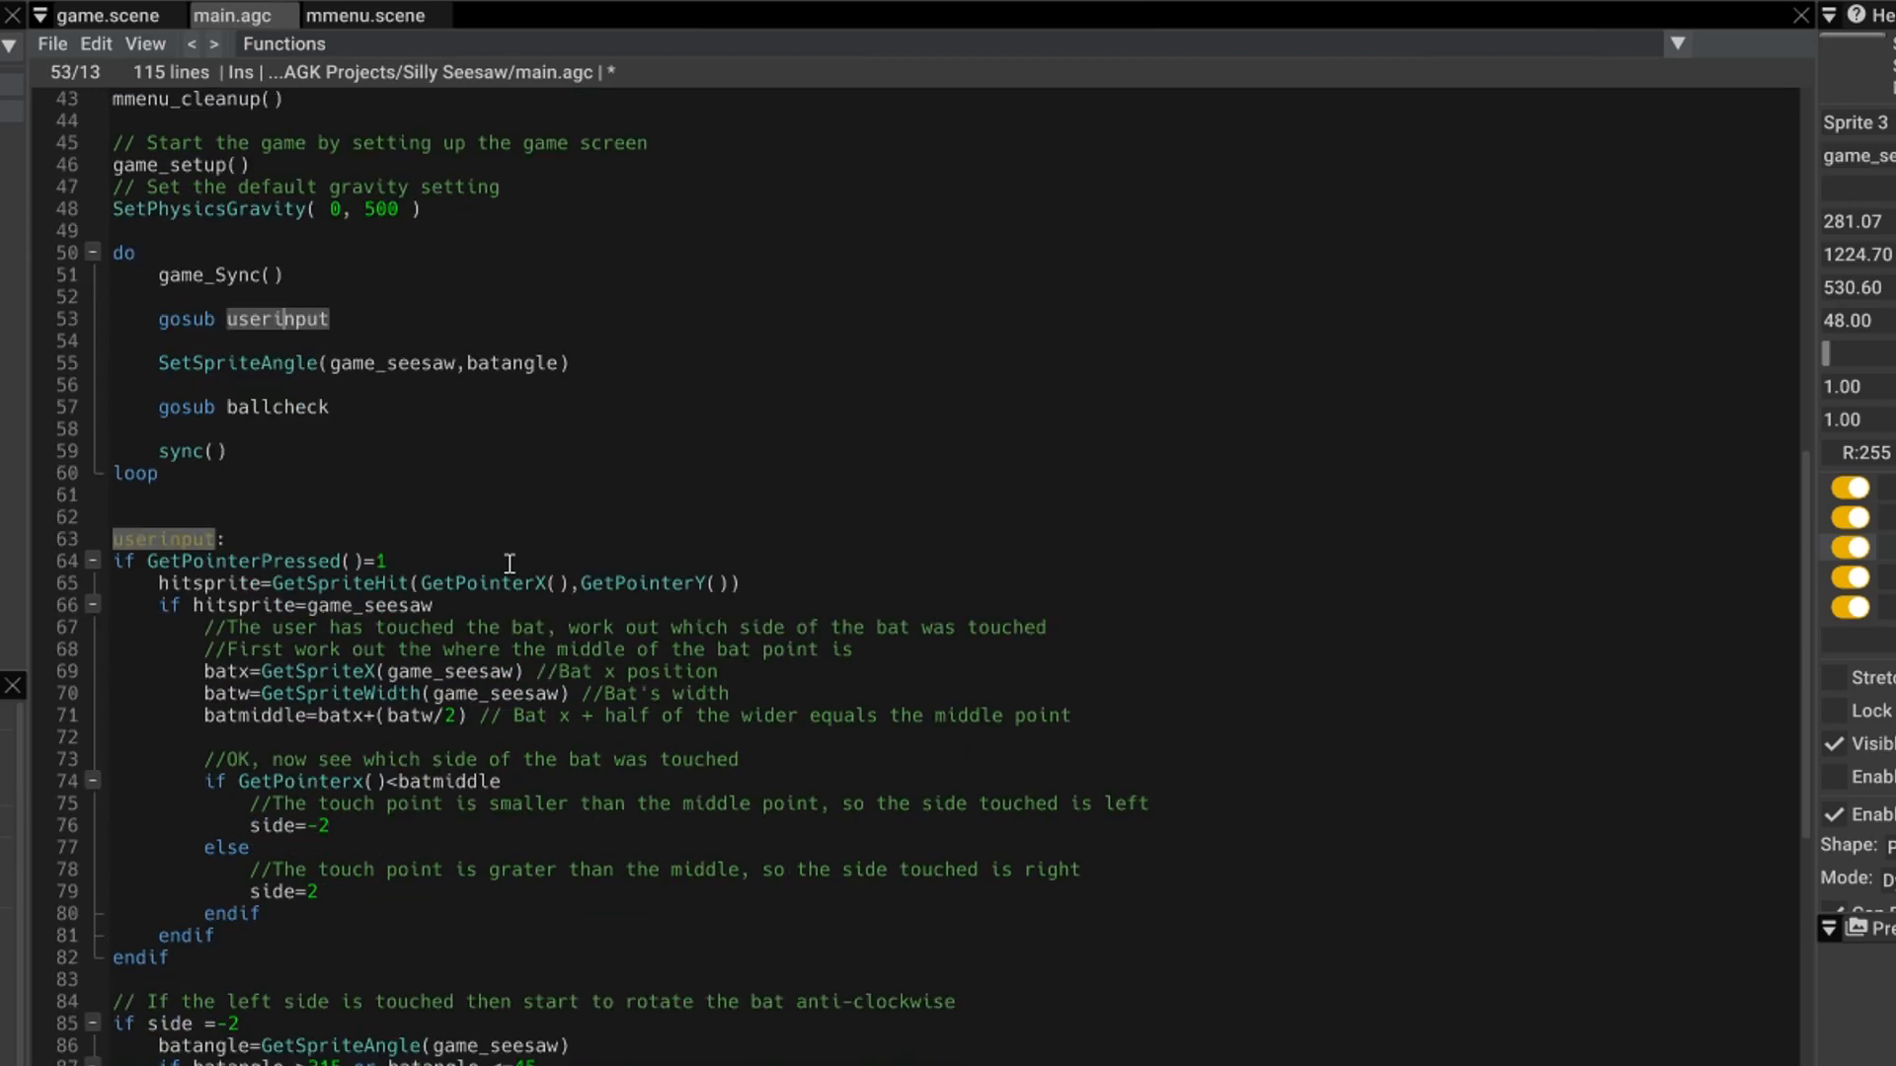
- Scroll down and highlight GetSpriteHit and game_seesaw in the touch-detection code
{"action": "scroll", "scroll_direction": "down", "scroll_amount": 3}
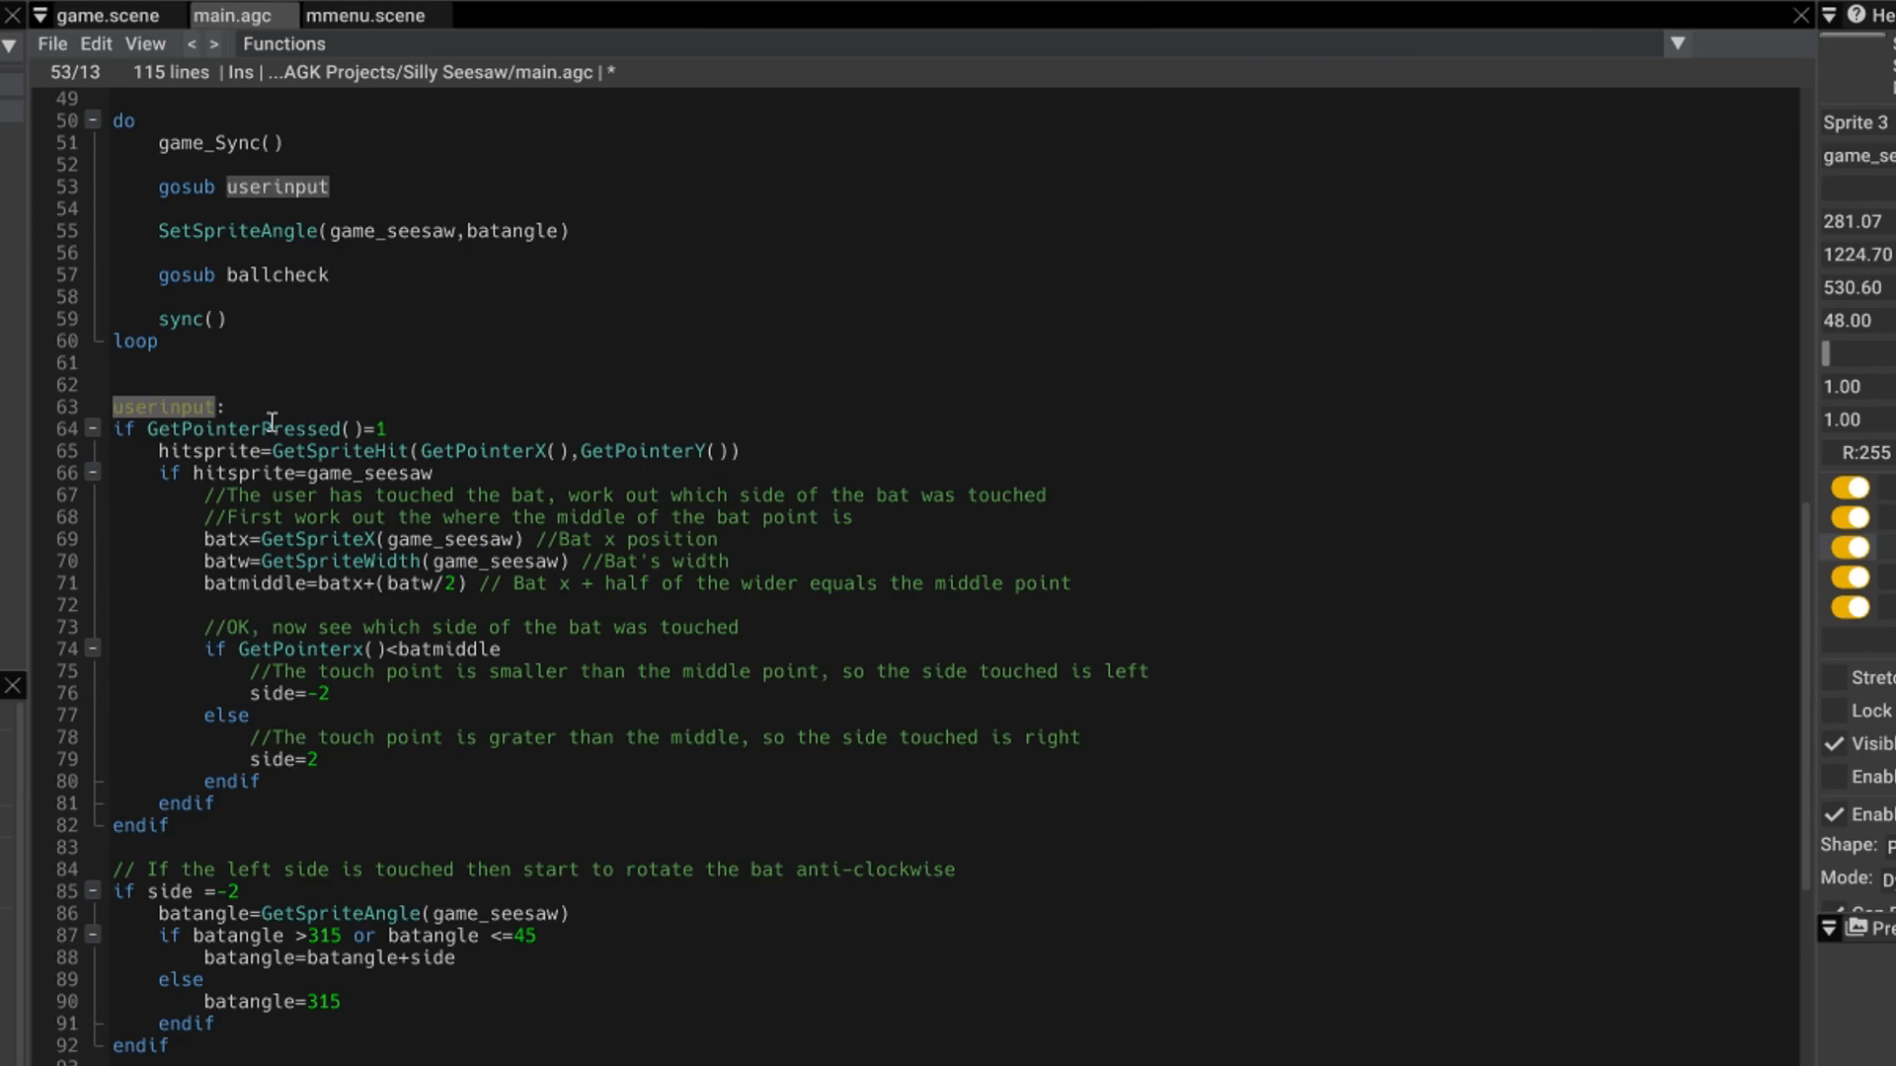
{"action": "mouse_move", "coordinate": [246, 451]}
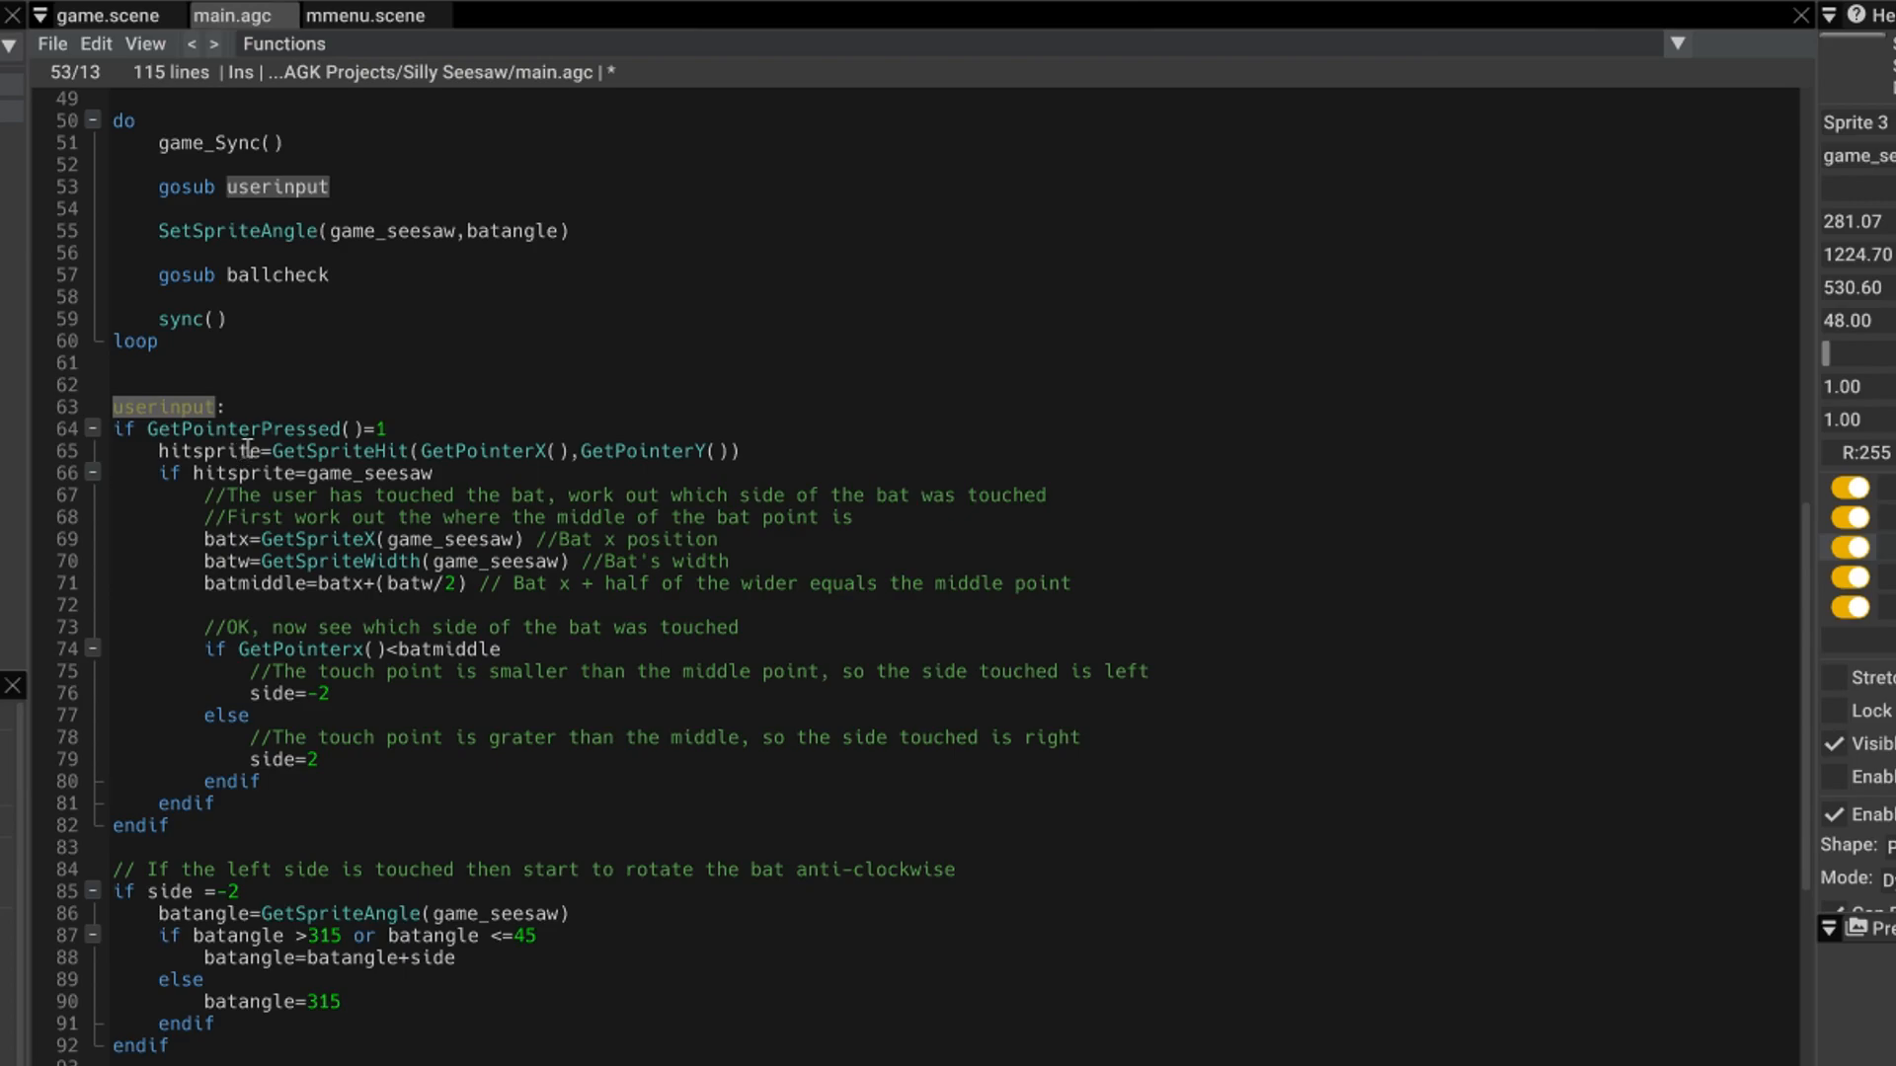
{"action": "mouse_move", "coordinate": [495, 452]}
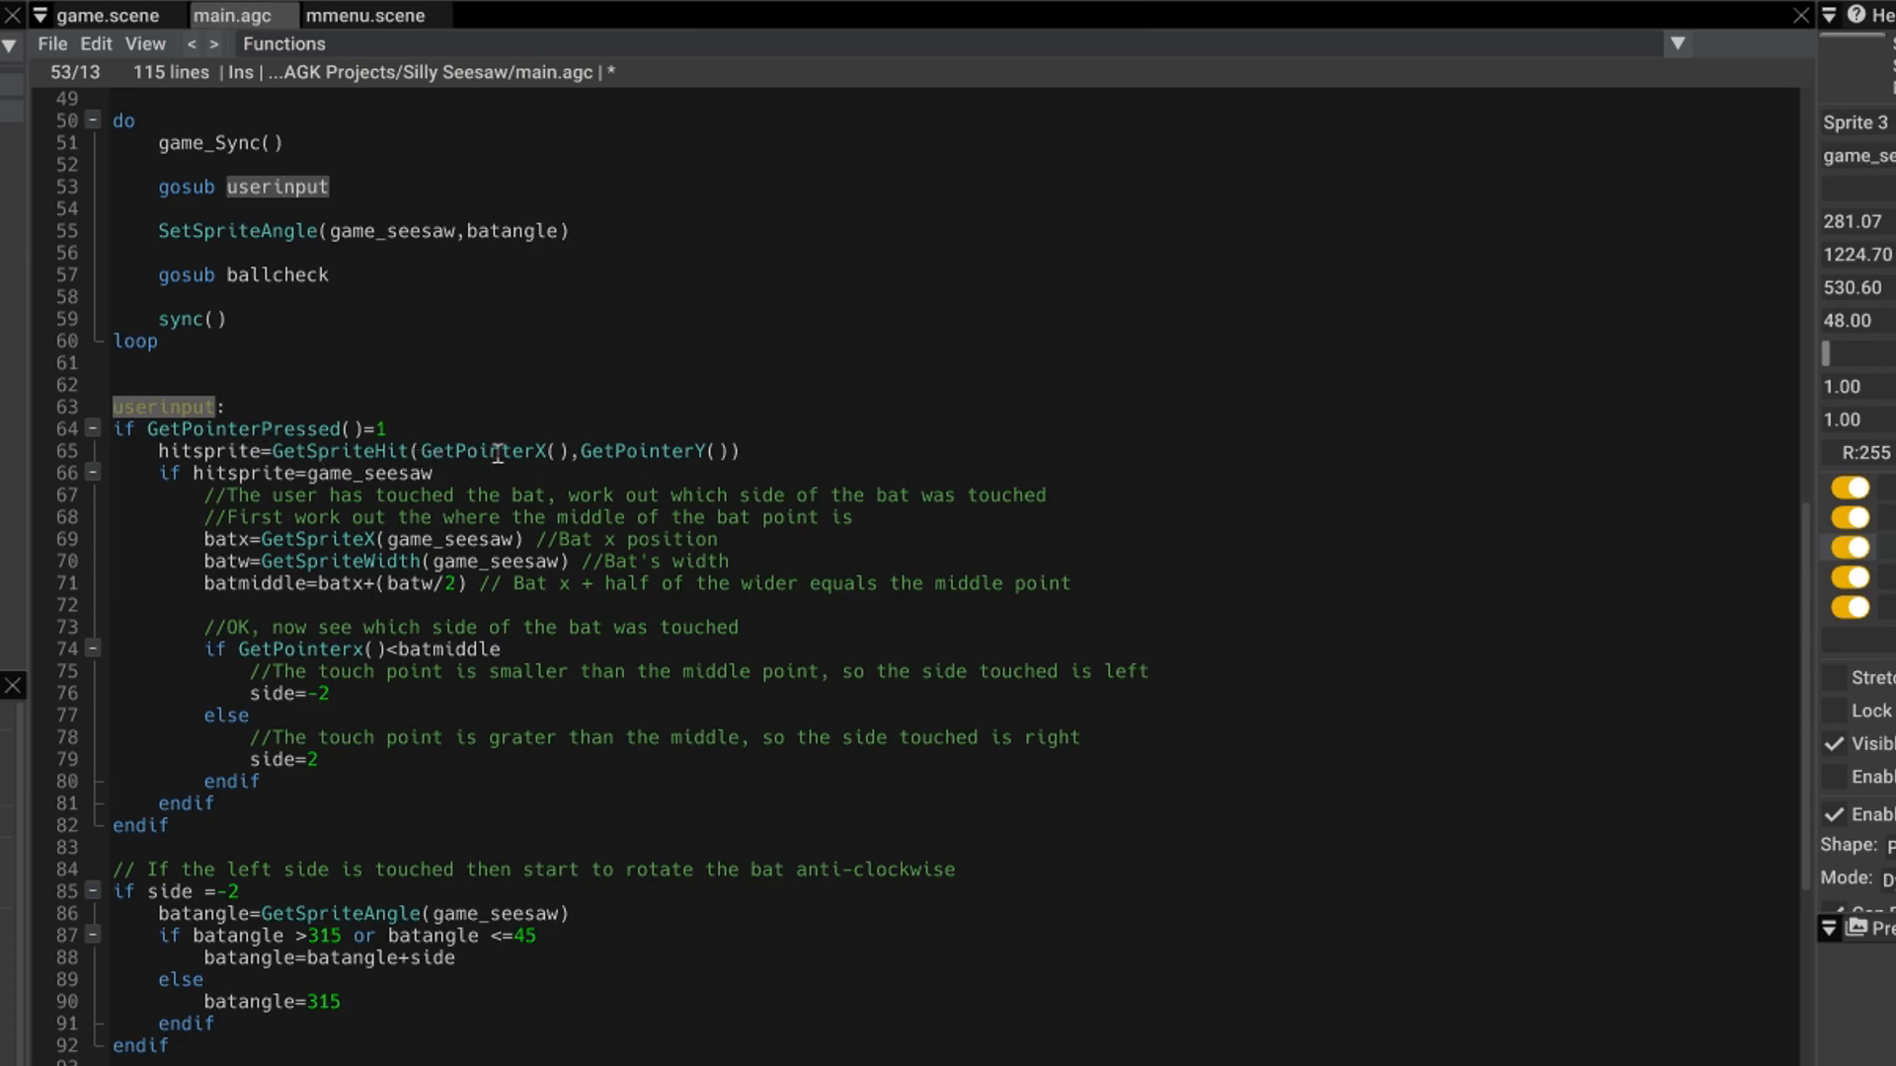
{"action": "mouse_move", "coordinate": [399, 451]}
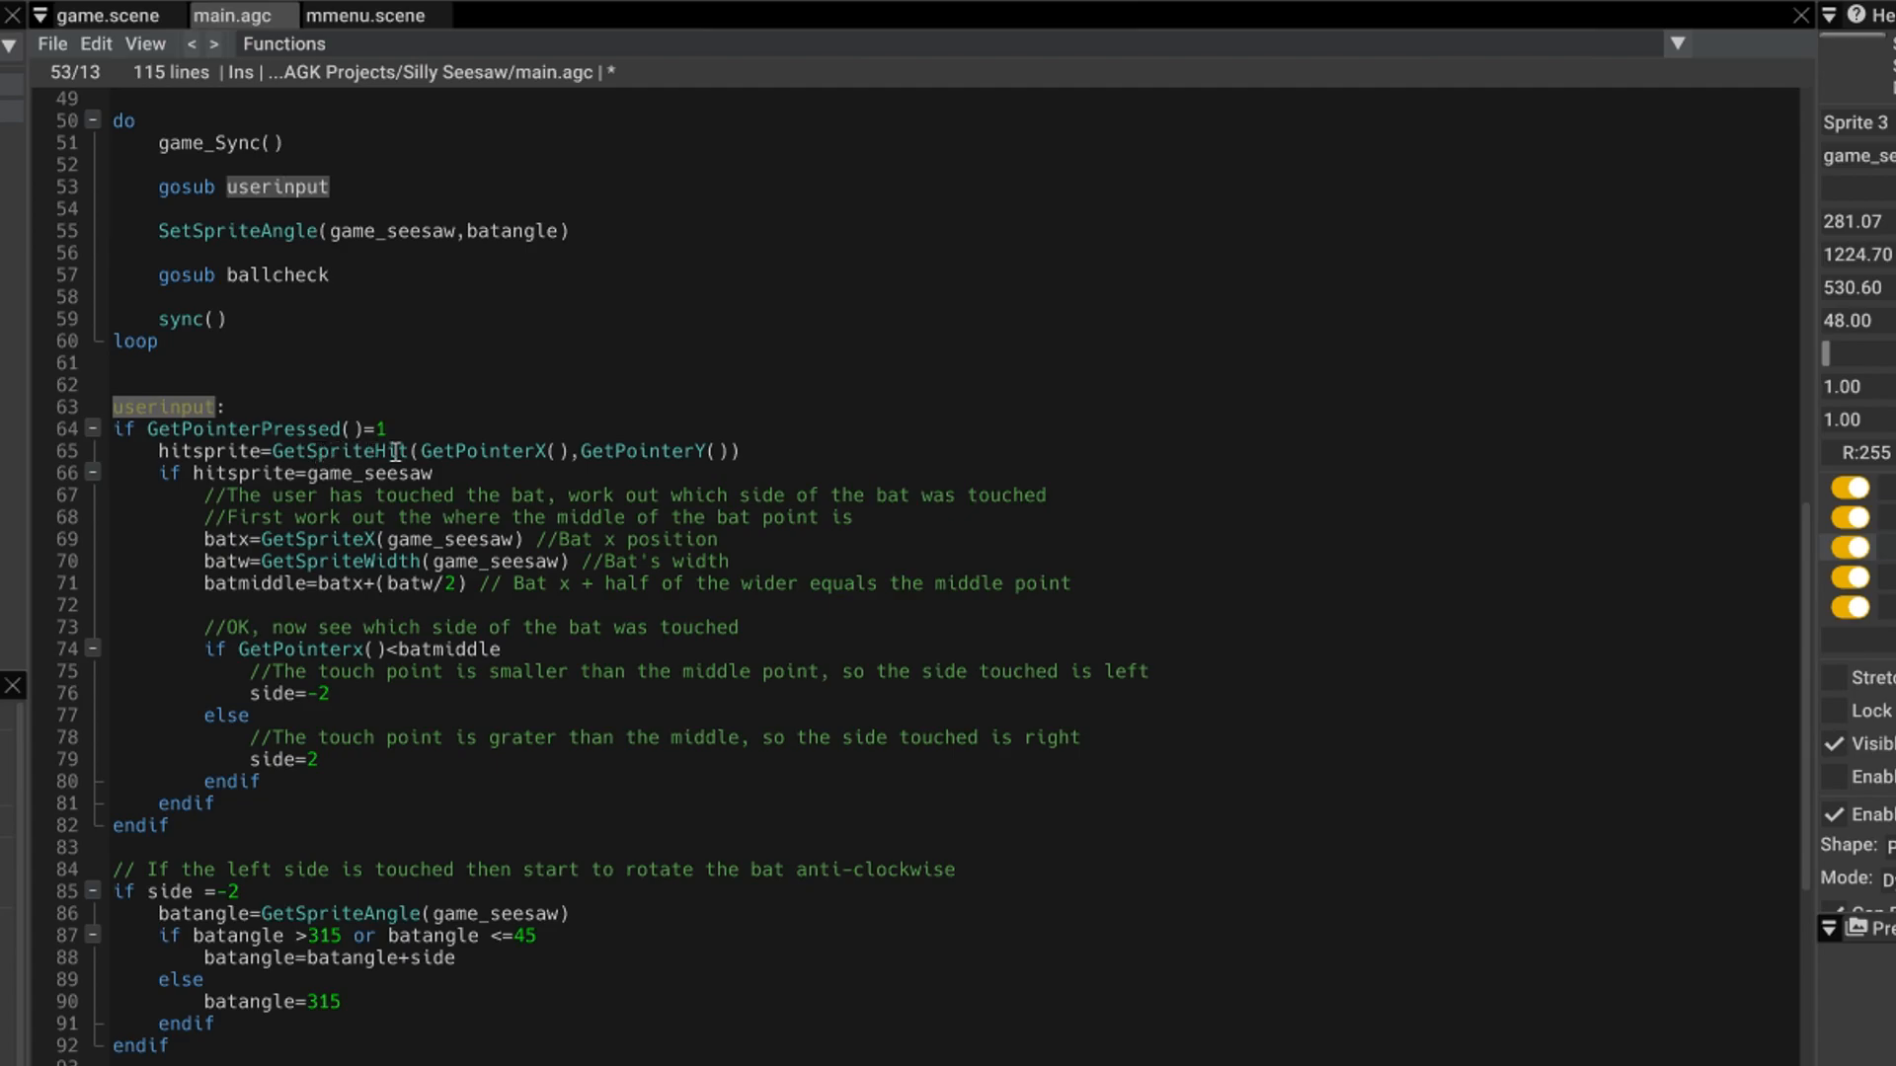
{"action": "double_click", "coordinate": [336, 451]}
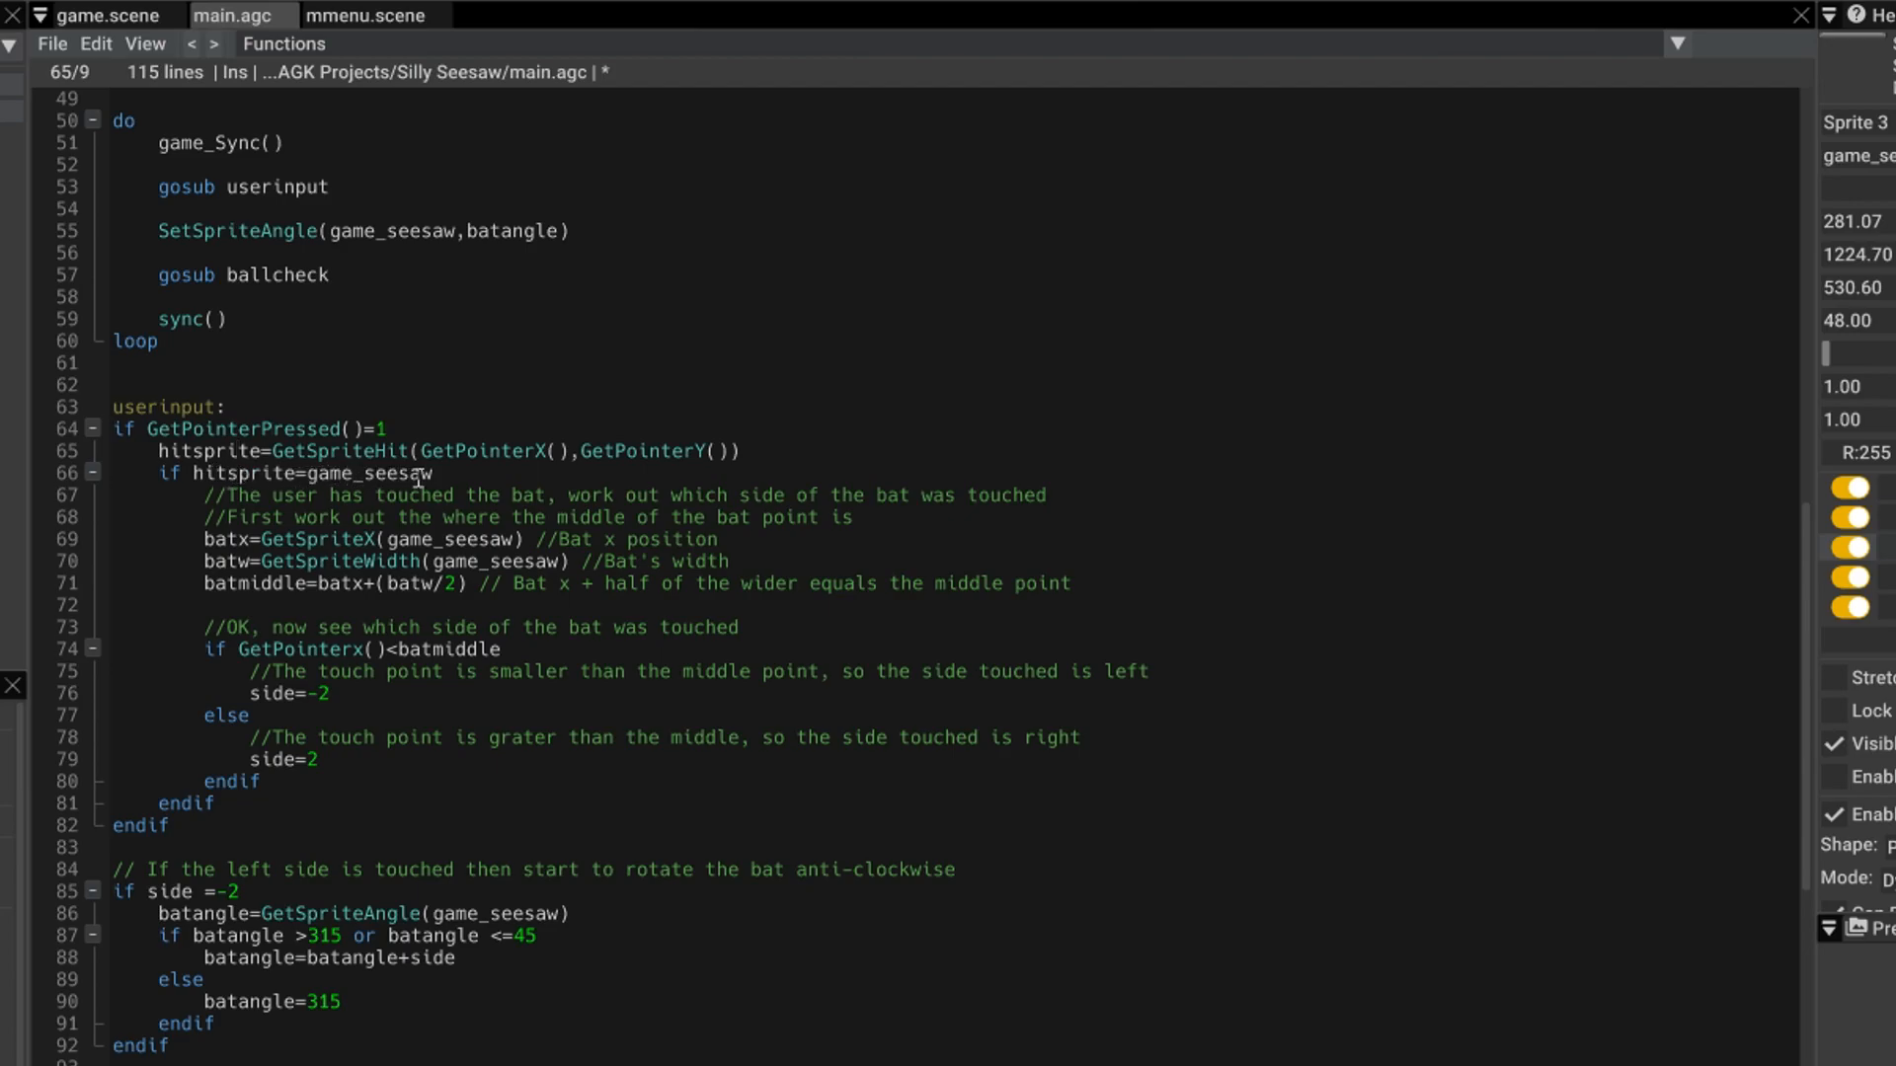
{"action": "double_click", "coordinate": [366, 473]}
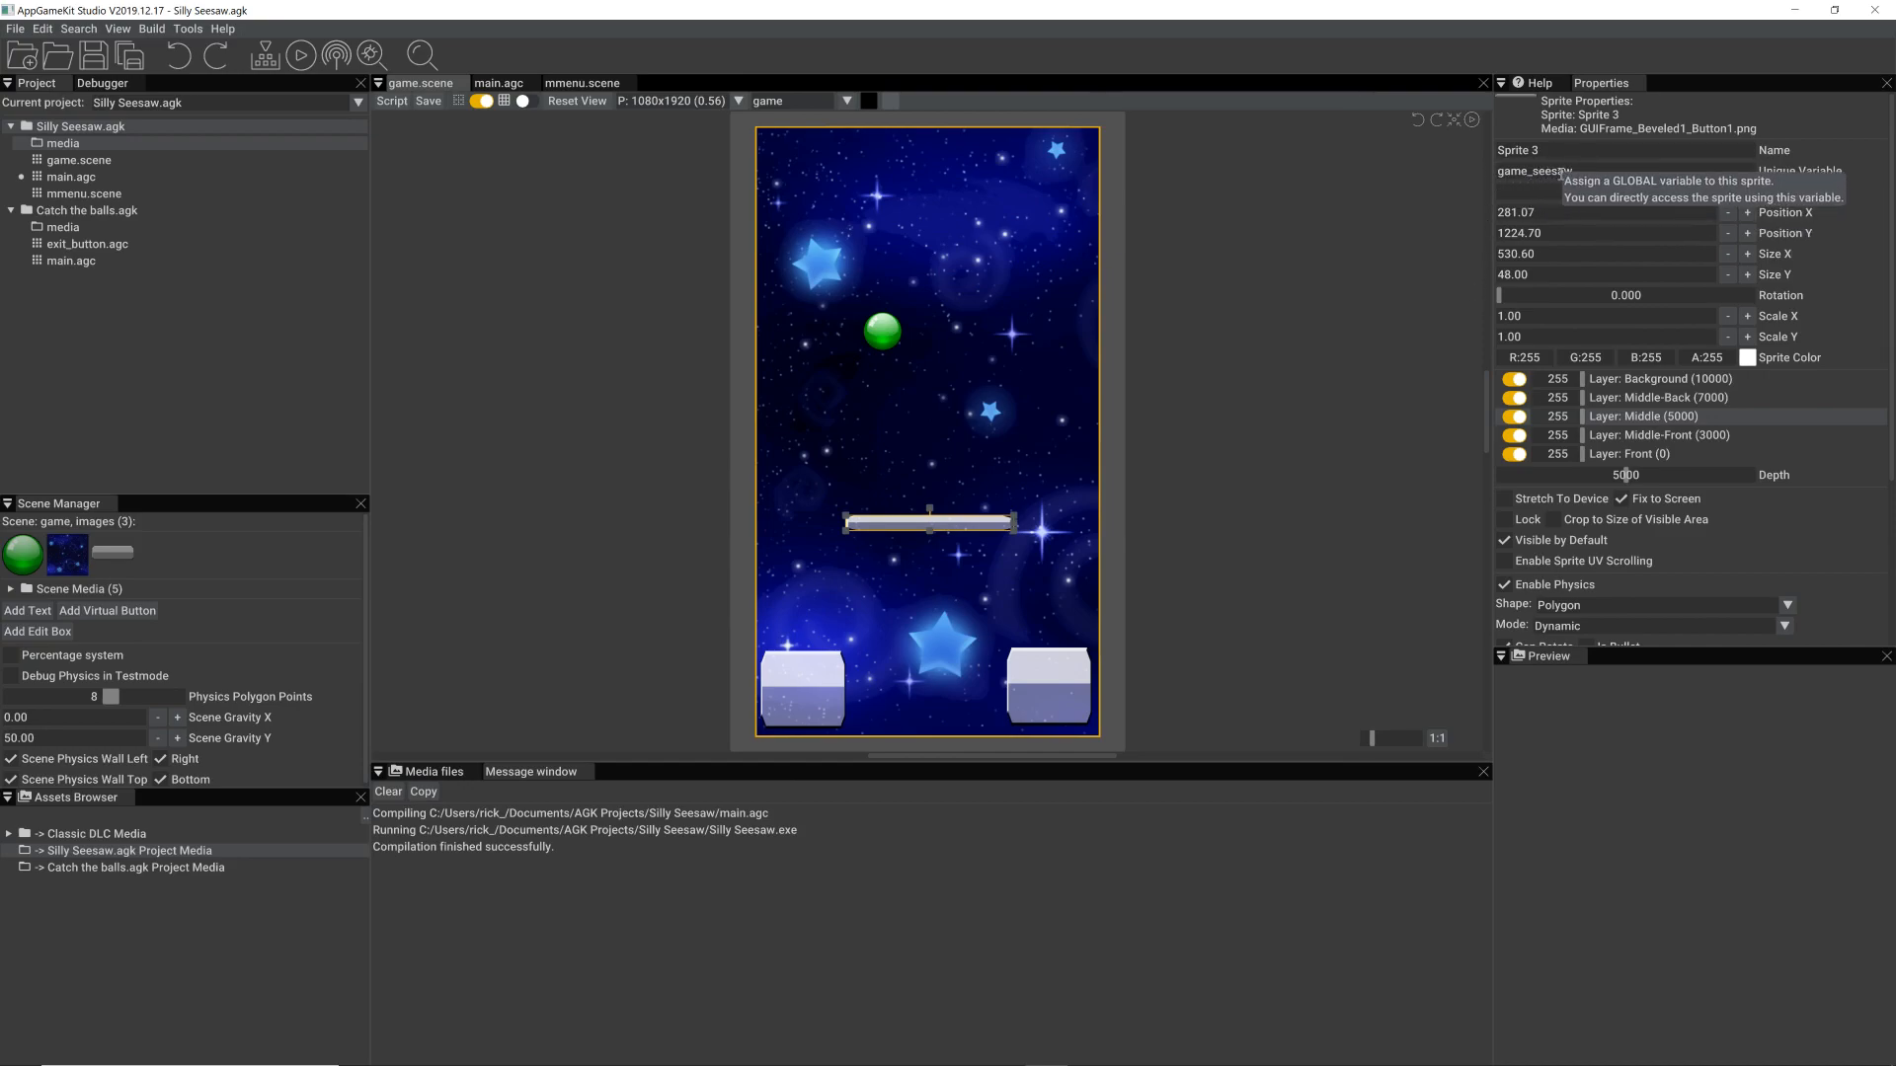
{"action": "mouse_move", "coordinate": [741, 536]}
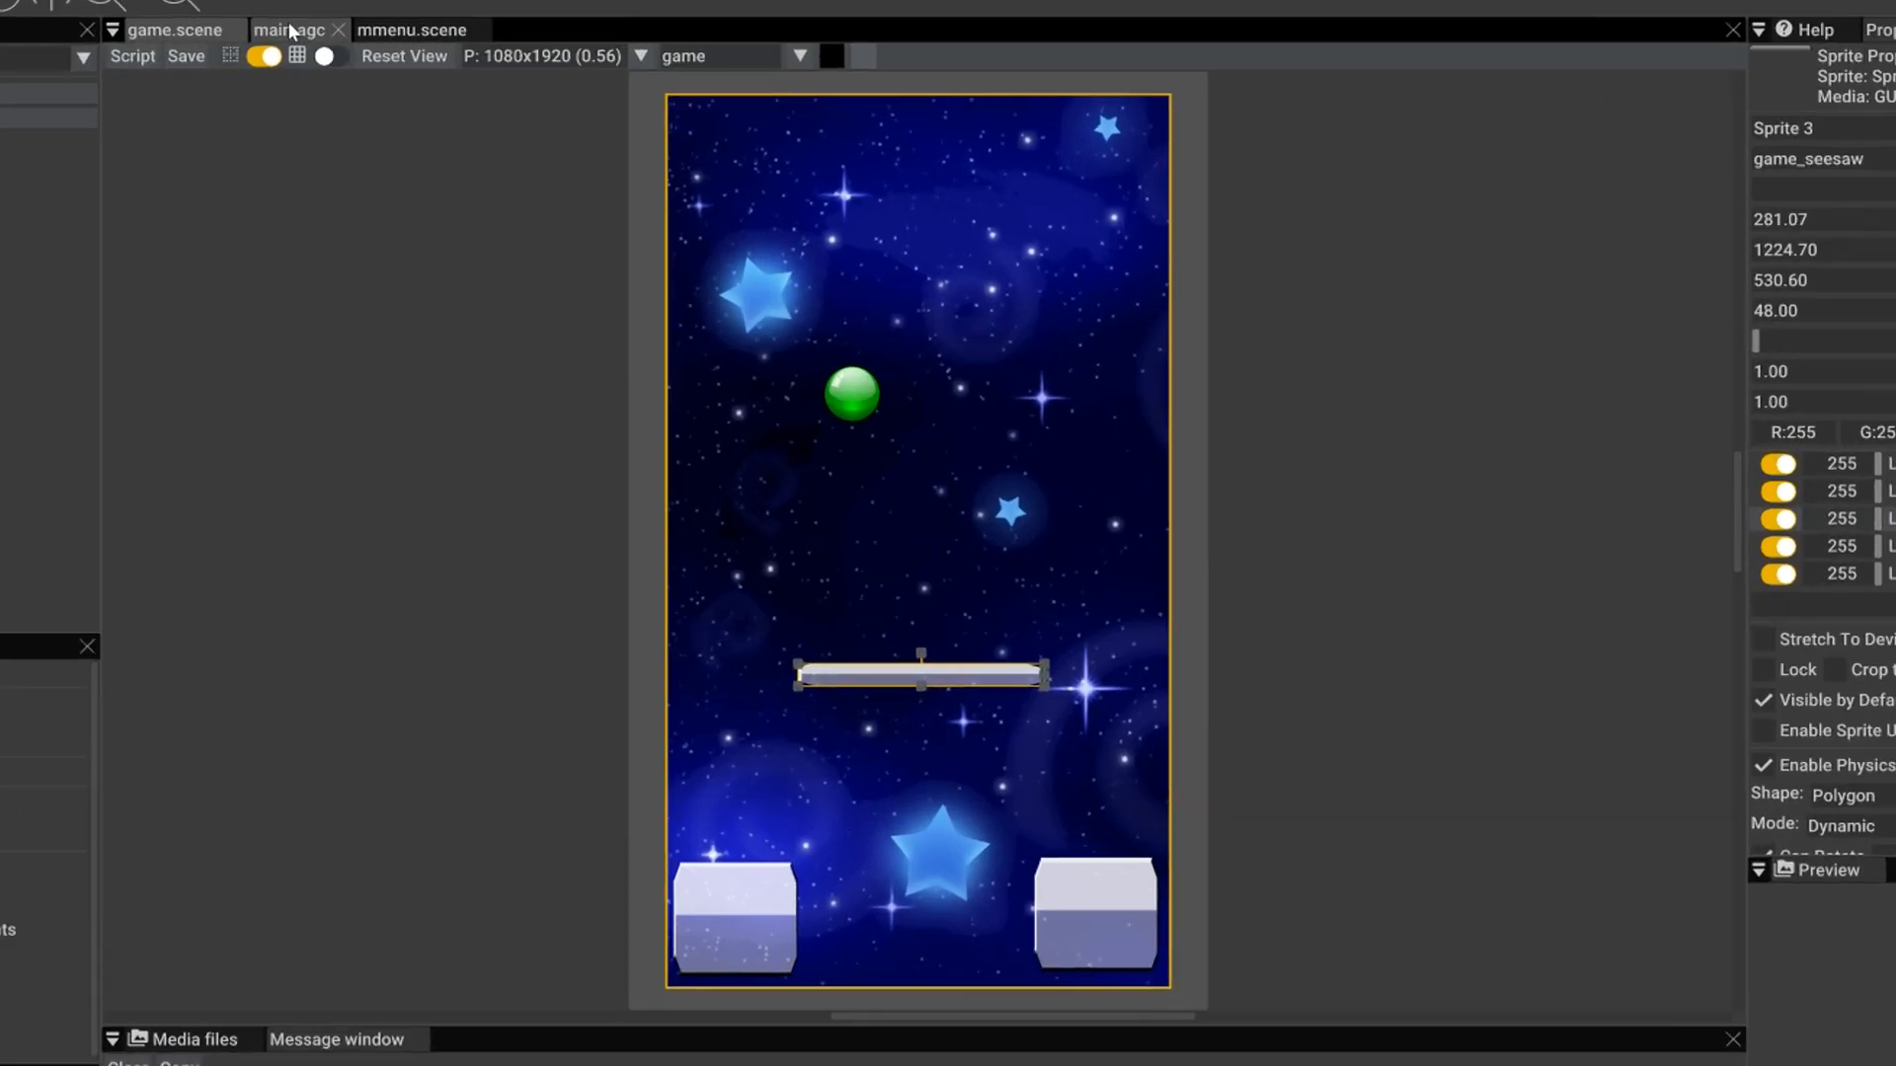
- Return to main.agc with game_seesaw references highlighted in the touch routine
{"action": "left_click", "coordinate": [290, 29]}
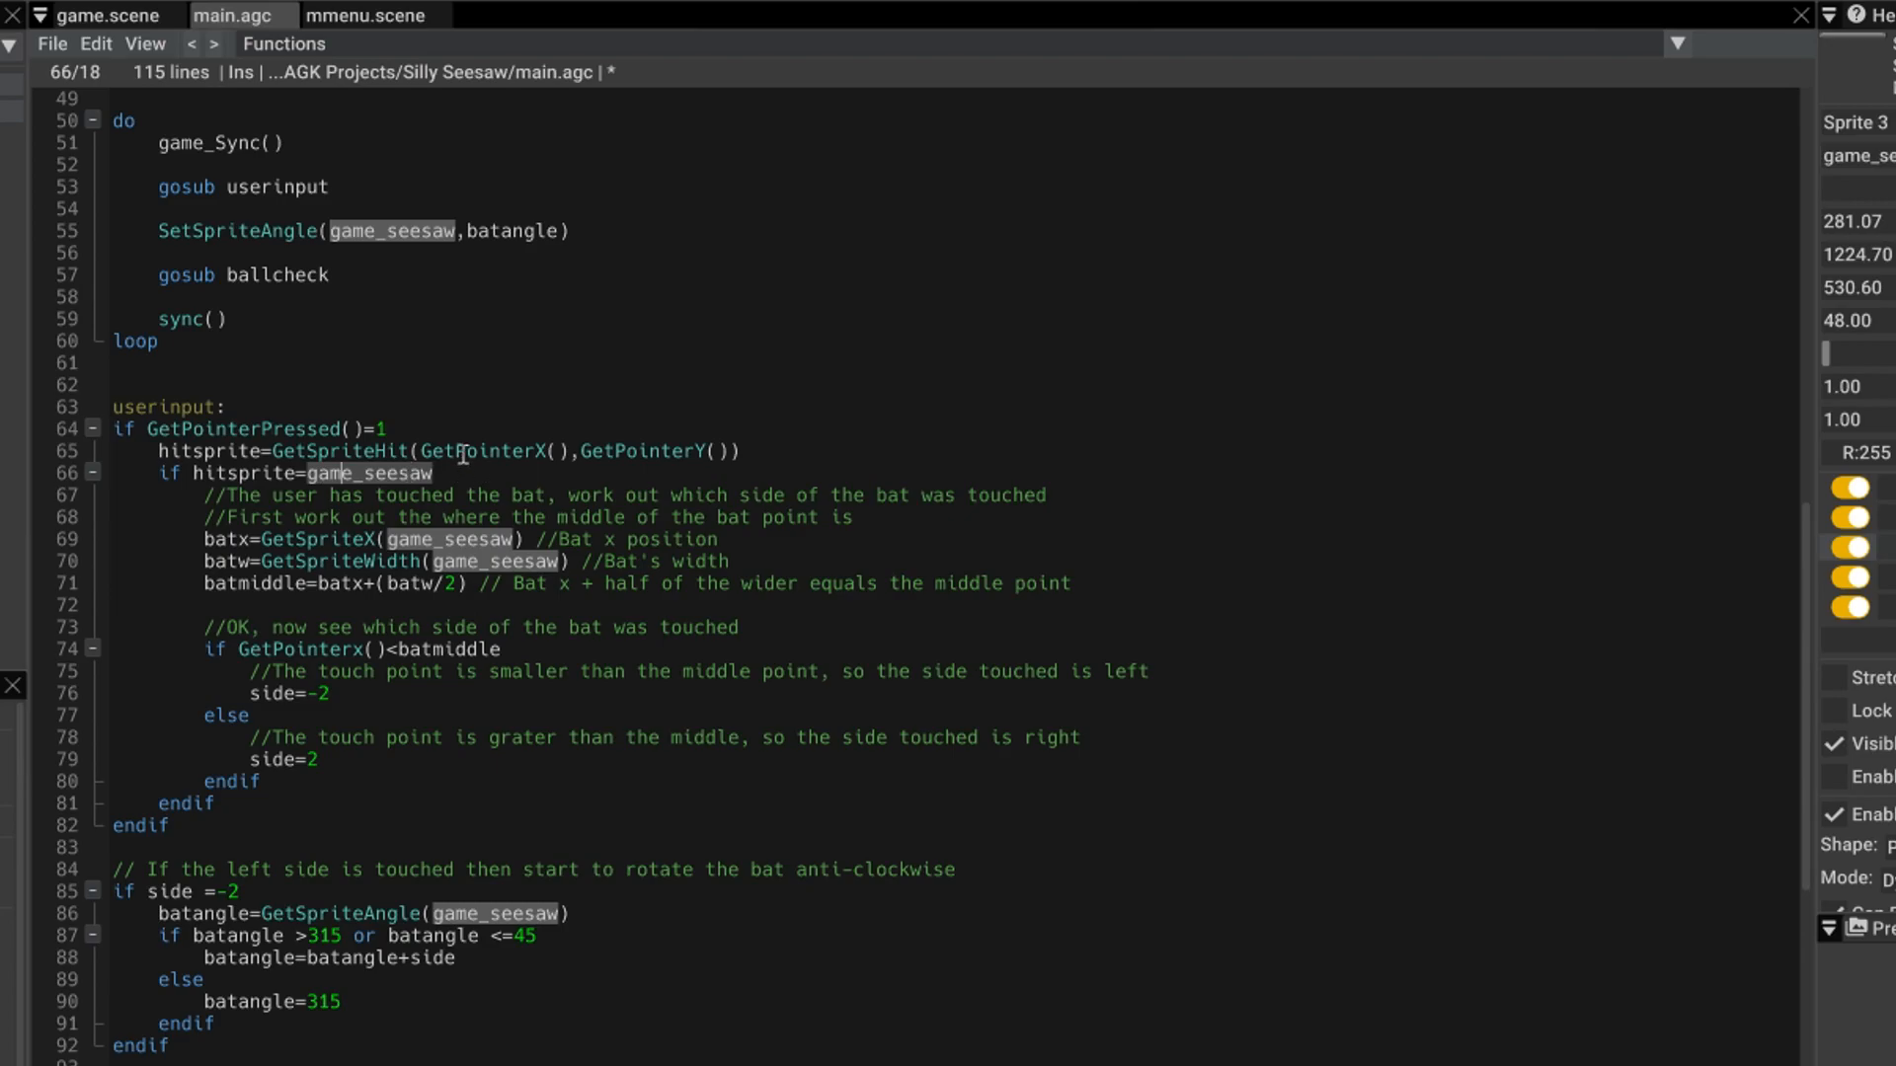
{"action": "mouse_move", "coordinate": [309, 602]}
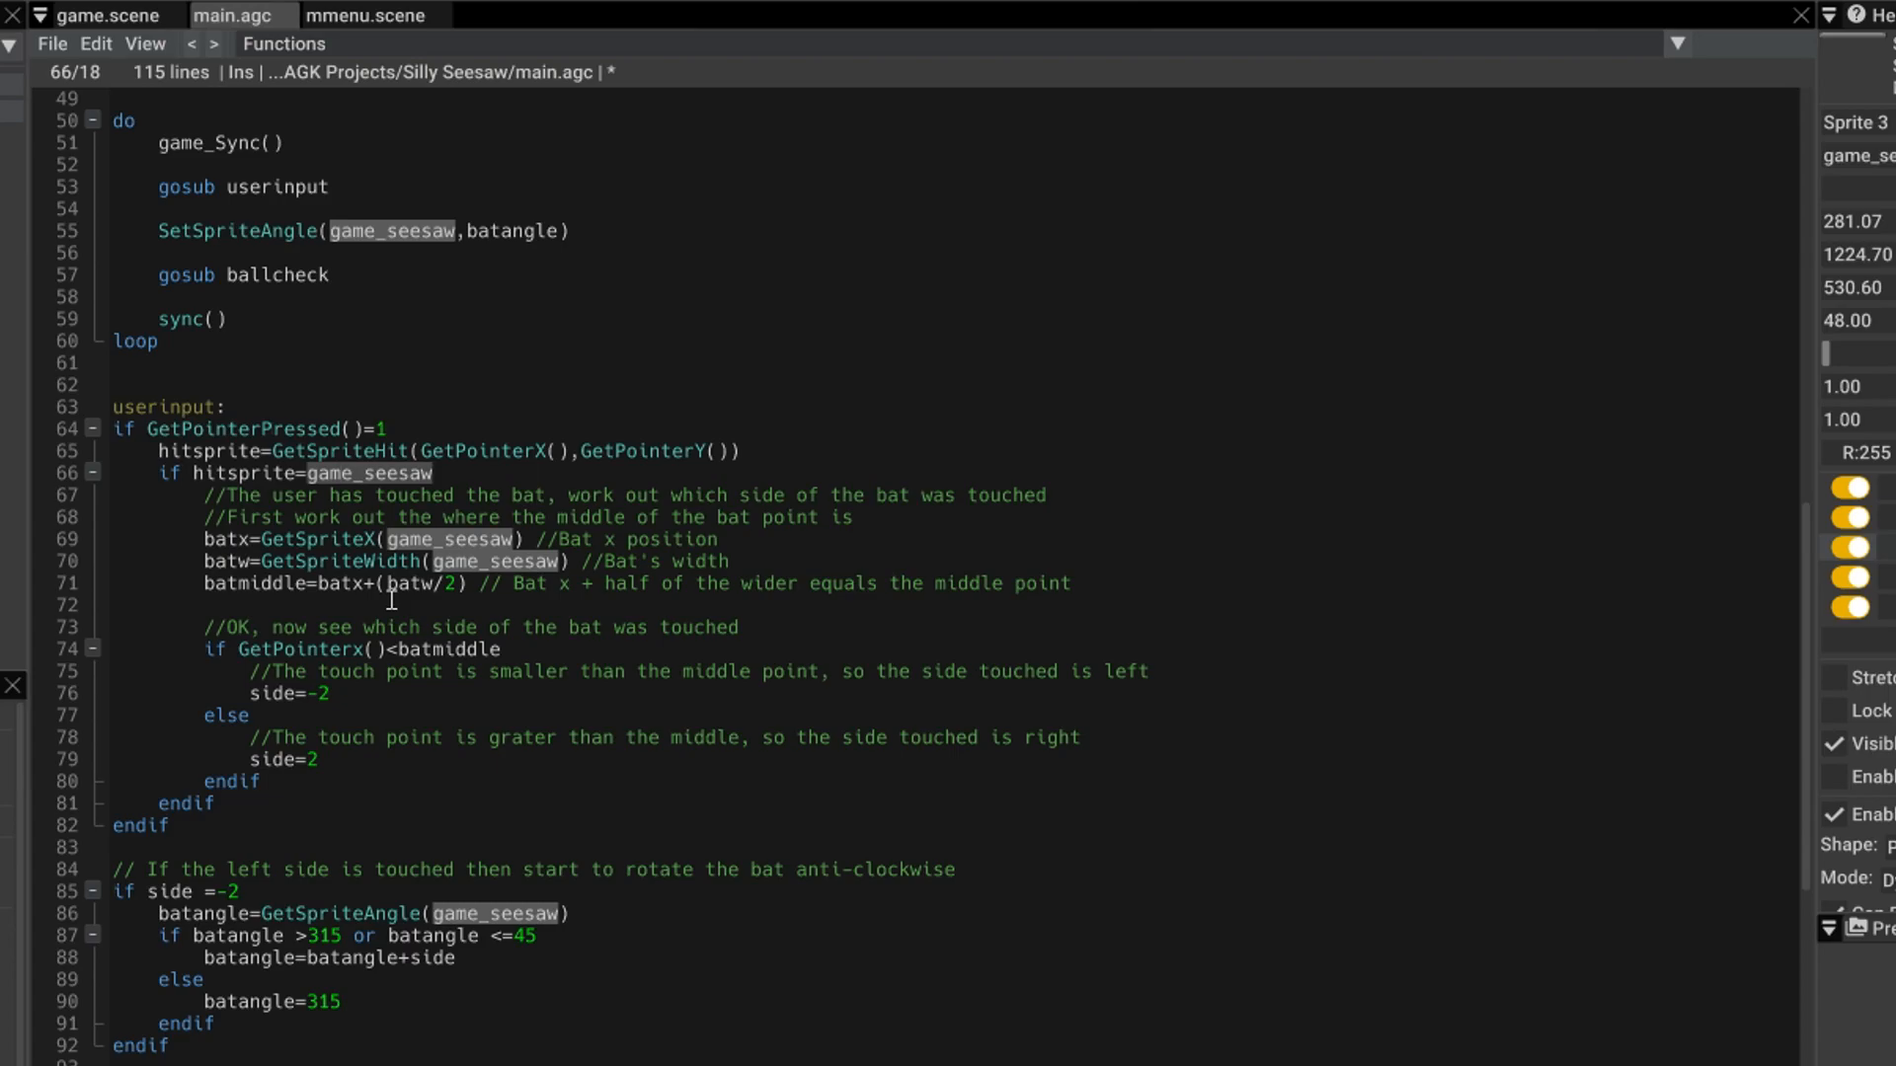
{"action": "mouse_move", "coordinate": [320, 619]}
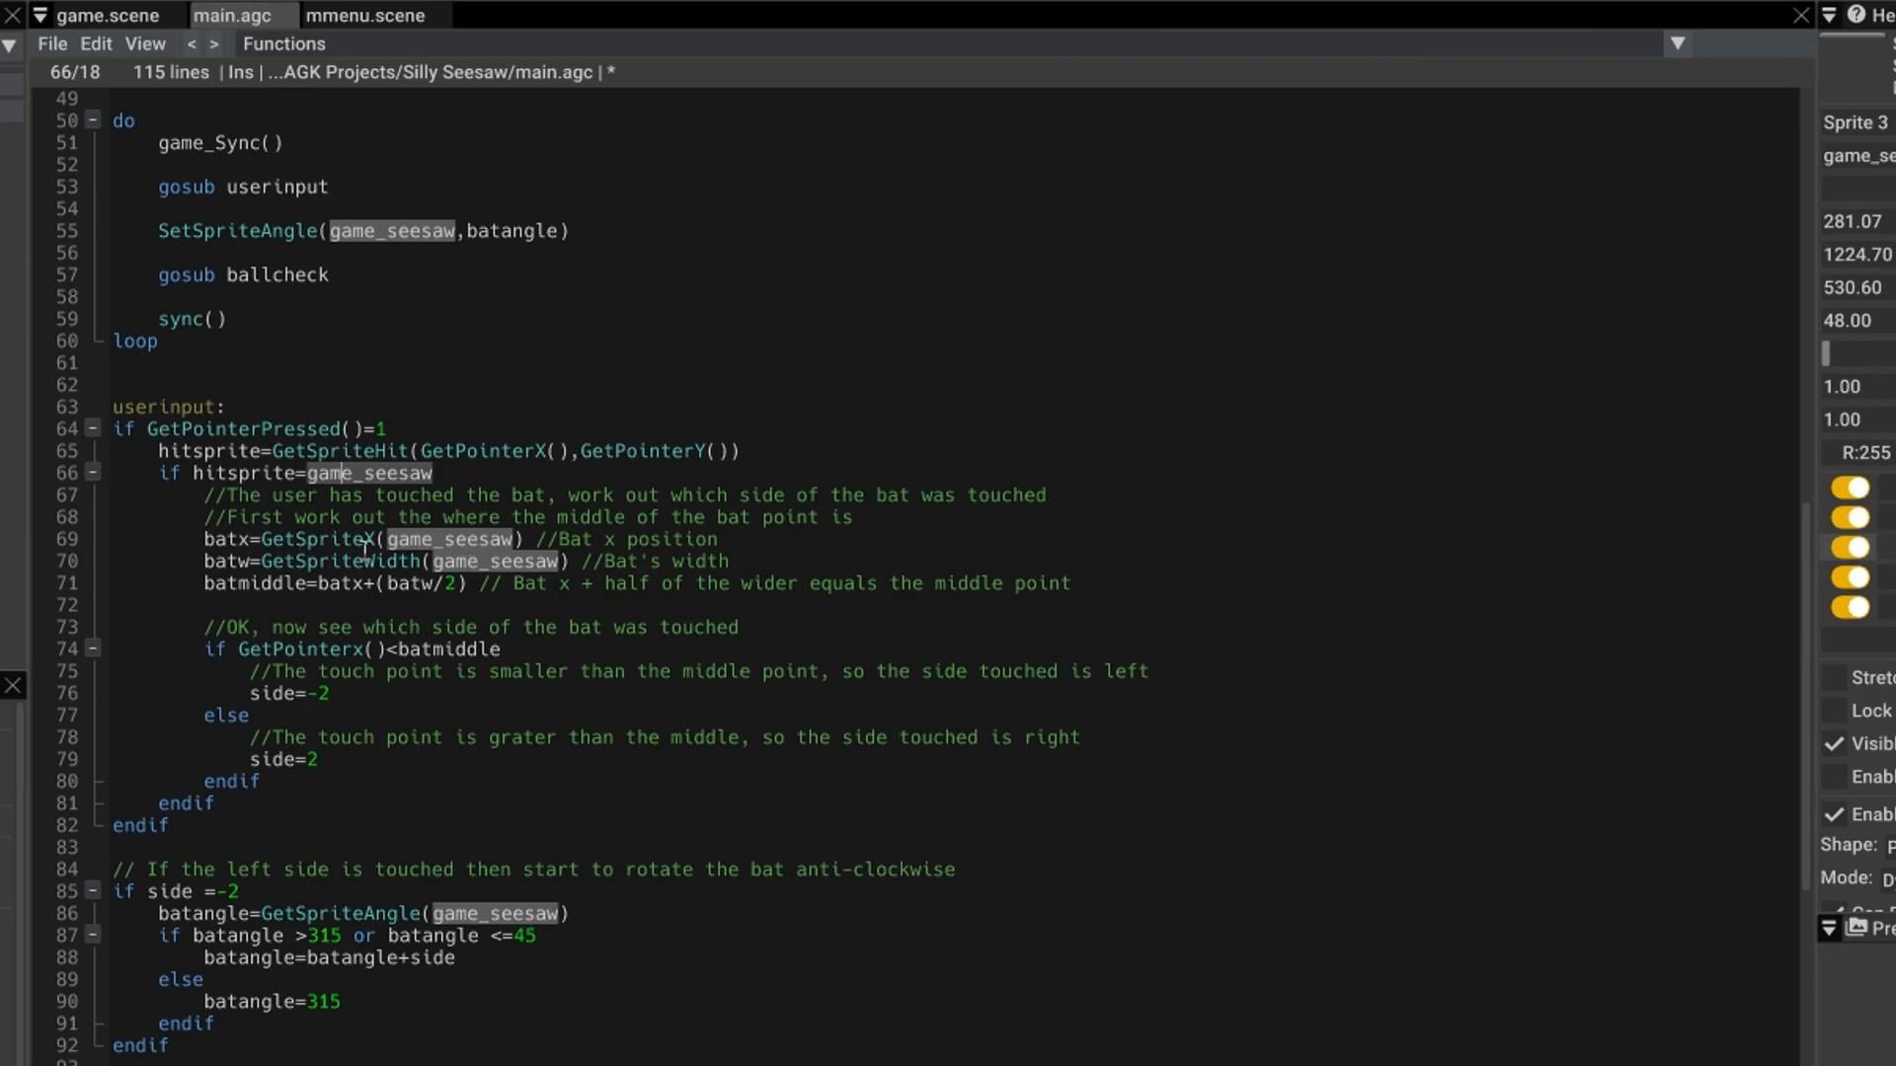
- Focus lines 69–71 calculating the bat's position and middle point
{"action": "left_click", "coordinate": [345, 562]}
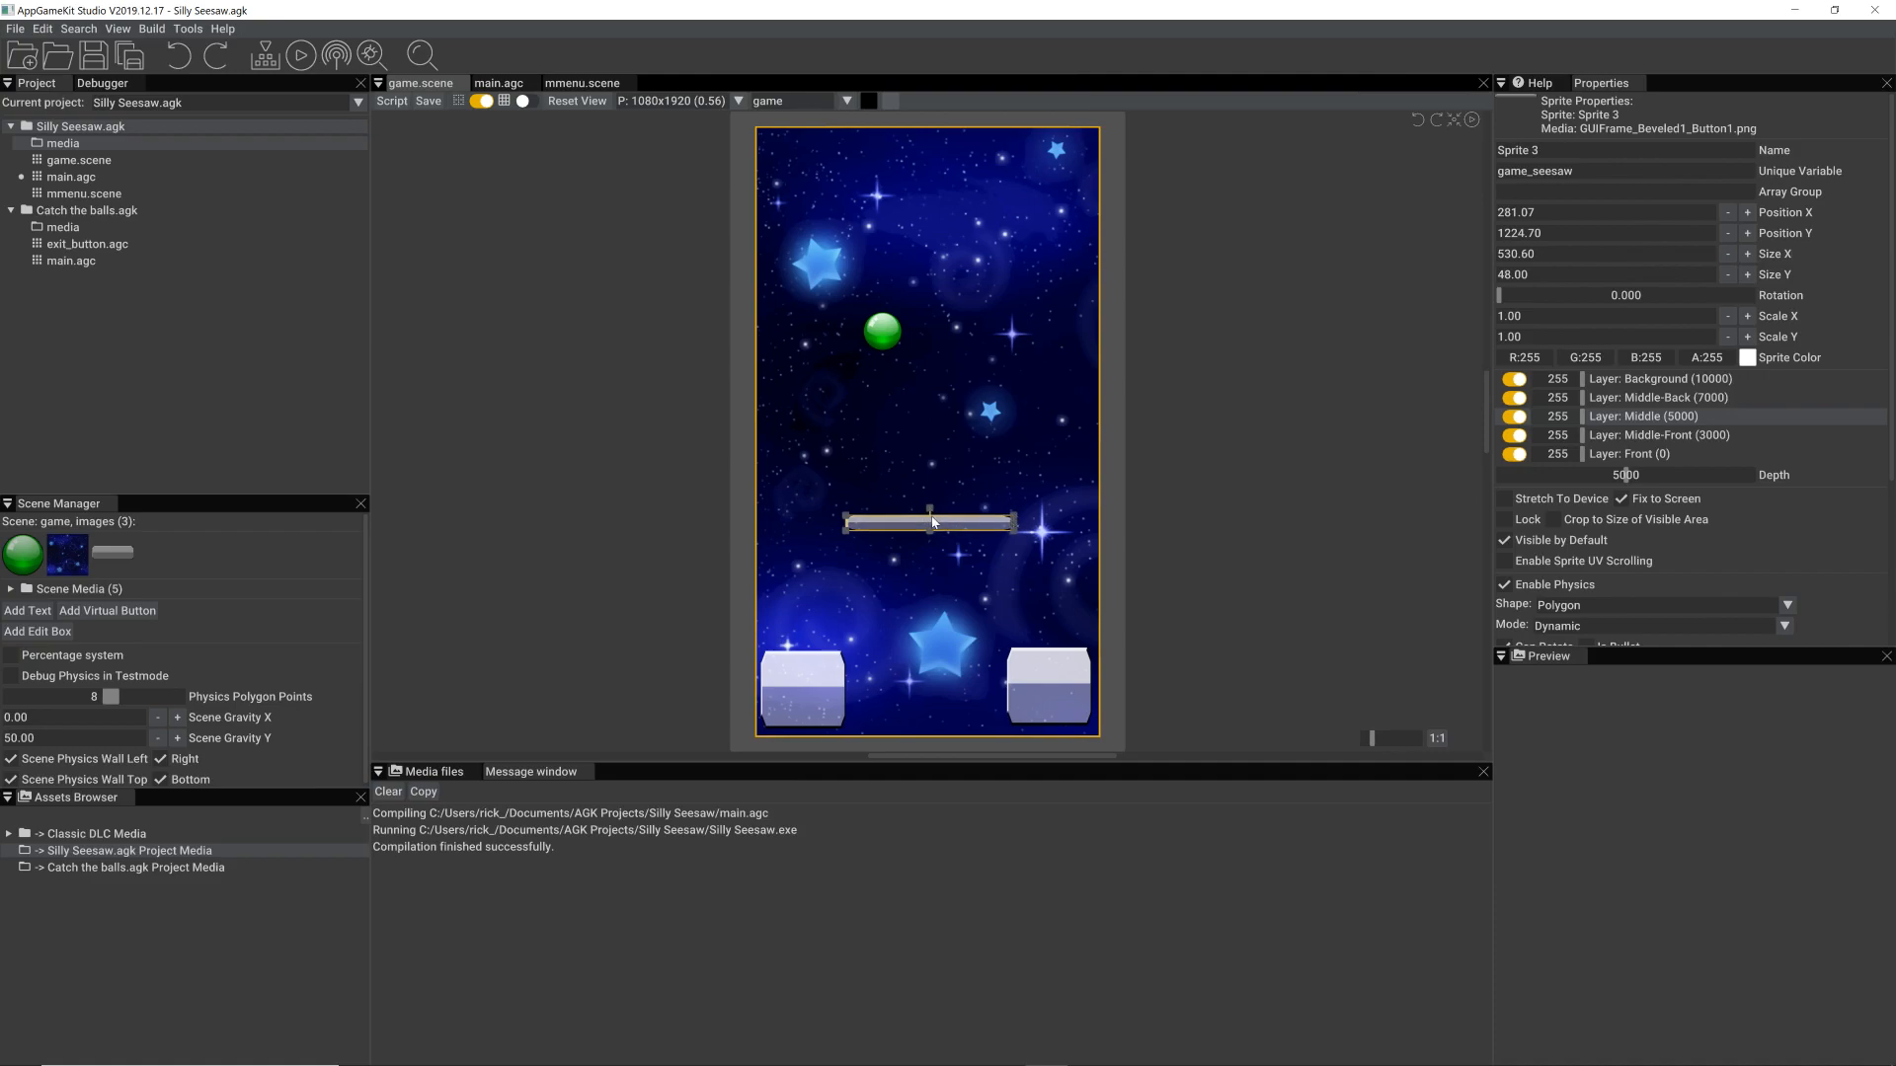
- Return to main.agc at the GetPointerX touch-side check on line 74
{"action": "left_click", "coordinate": [498, 83]}
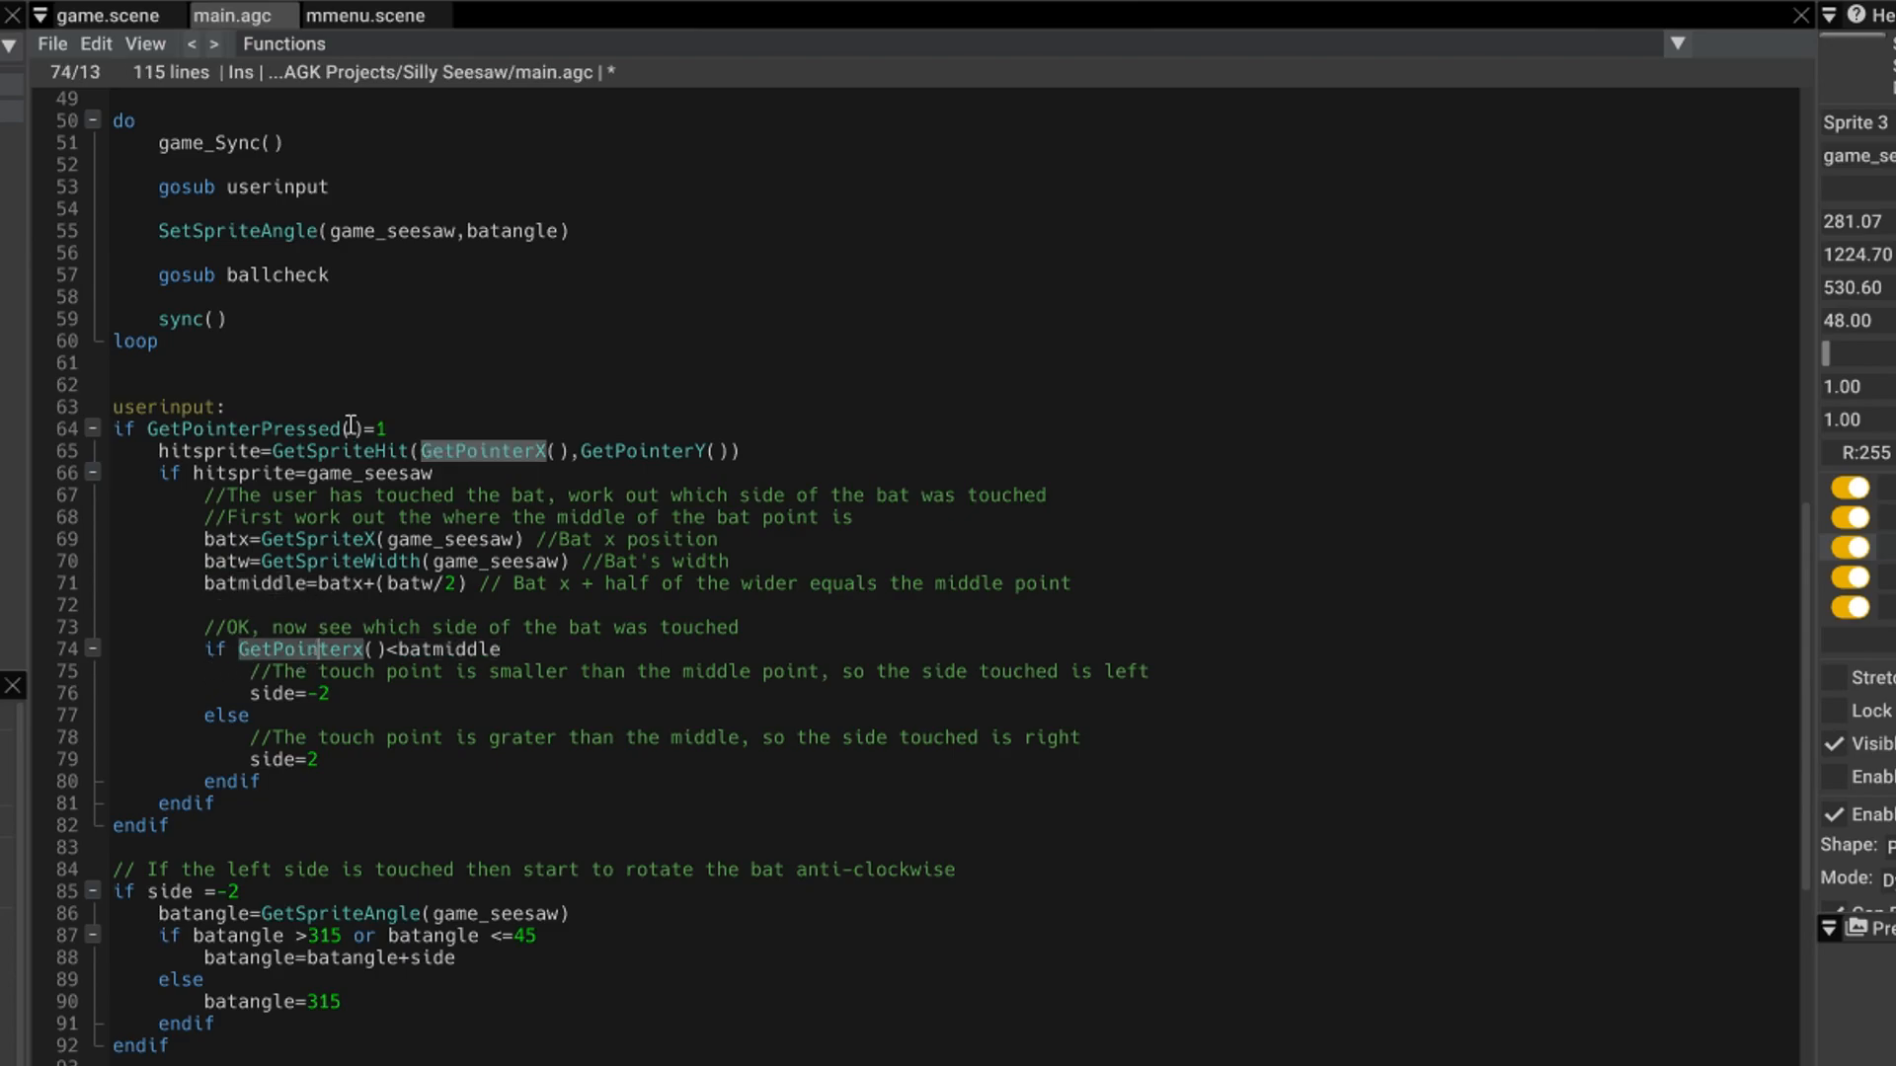
{"action": "mouse_move", "coordinate": [499, 452]}
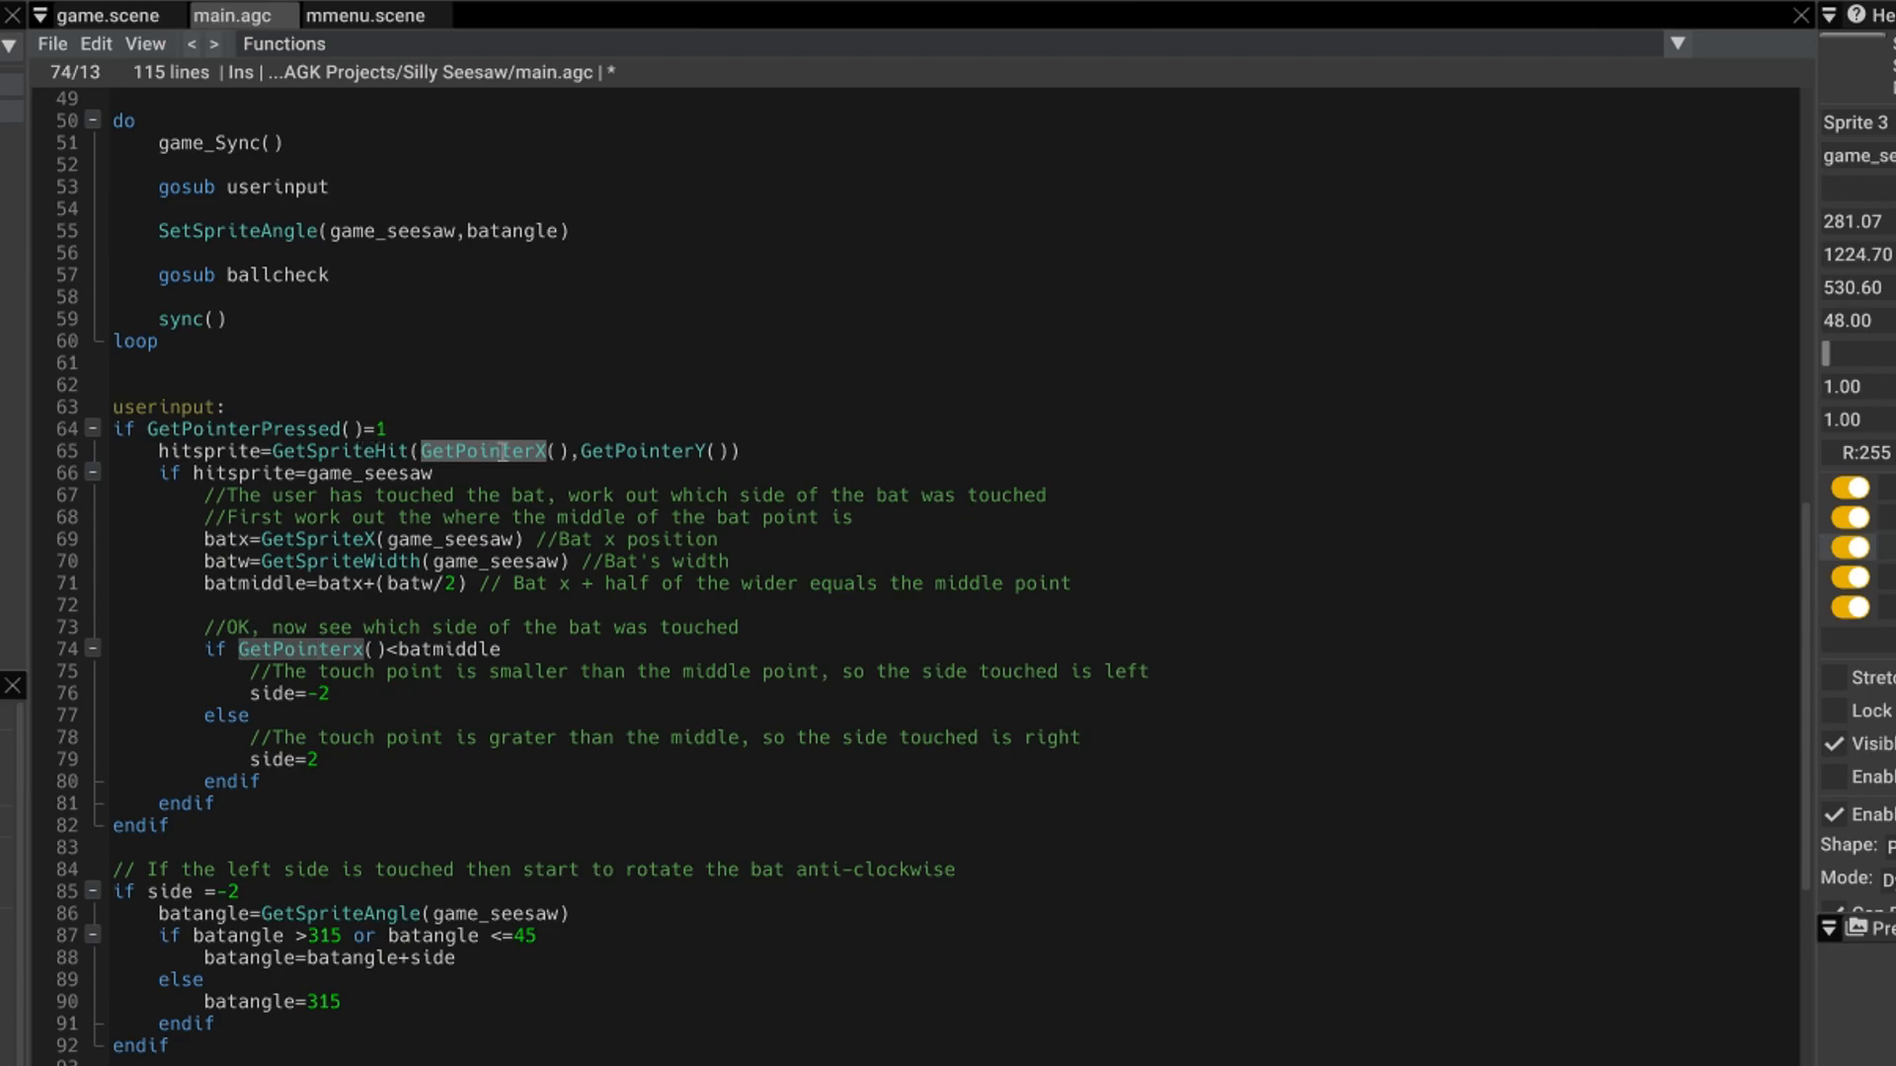
{"action": "scroll", "scroll_direction": "down", "scroll_amount": 3}
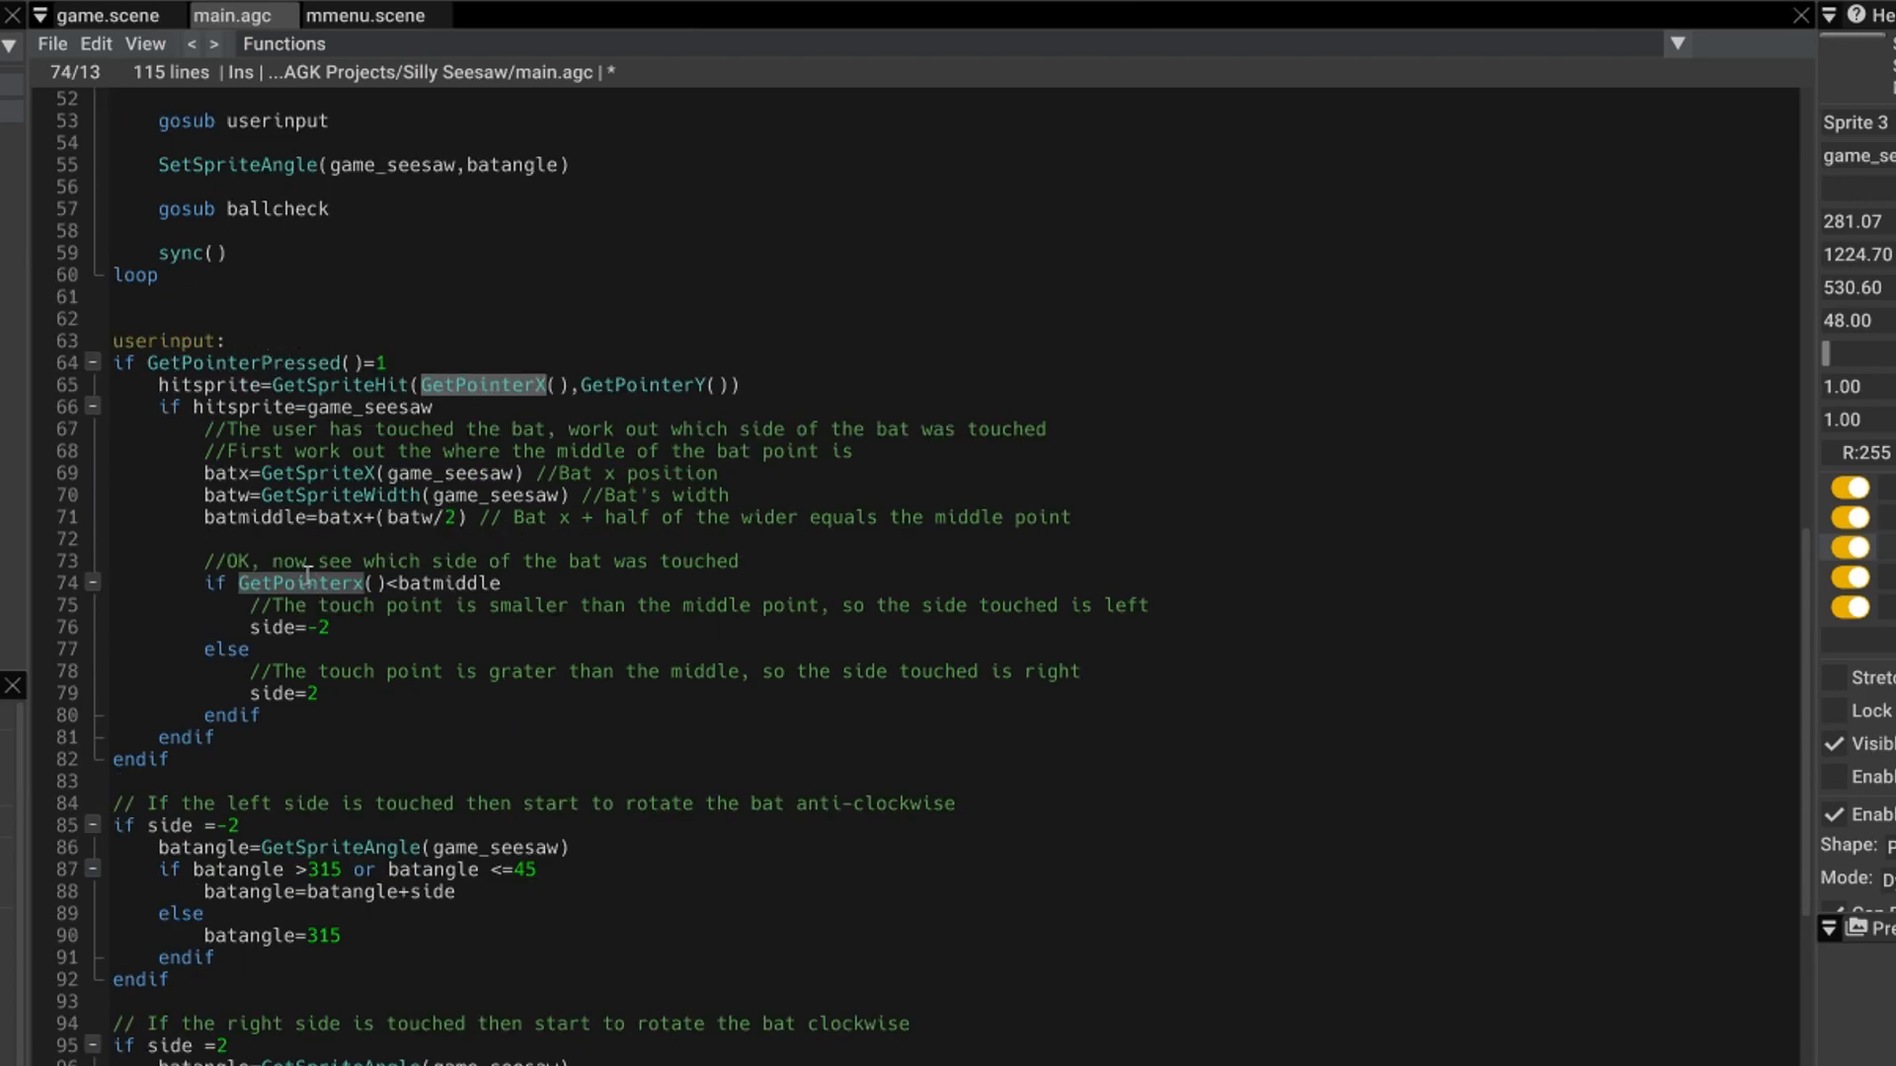
{"action": "left_click", "coordinate": [422, 583]}
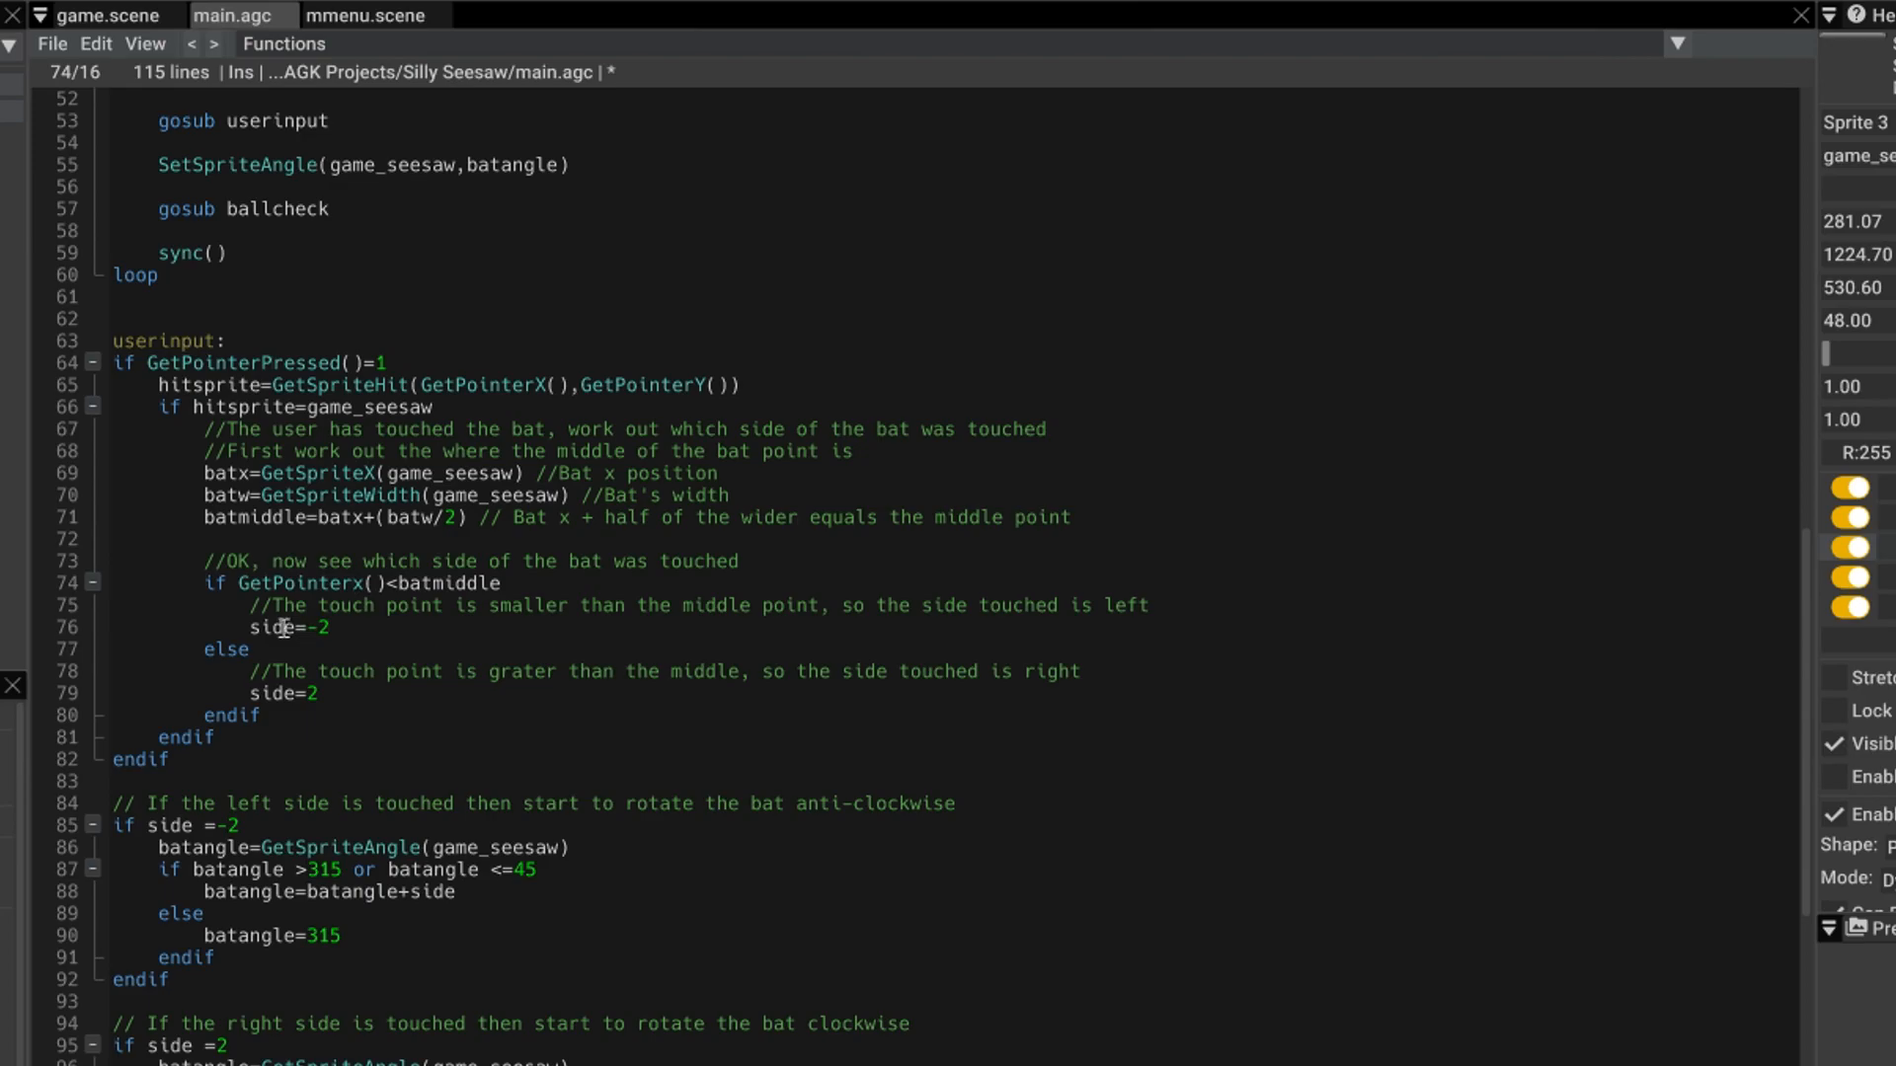
{"action": "double_click", "coordinate": [274, 628]}
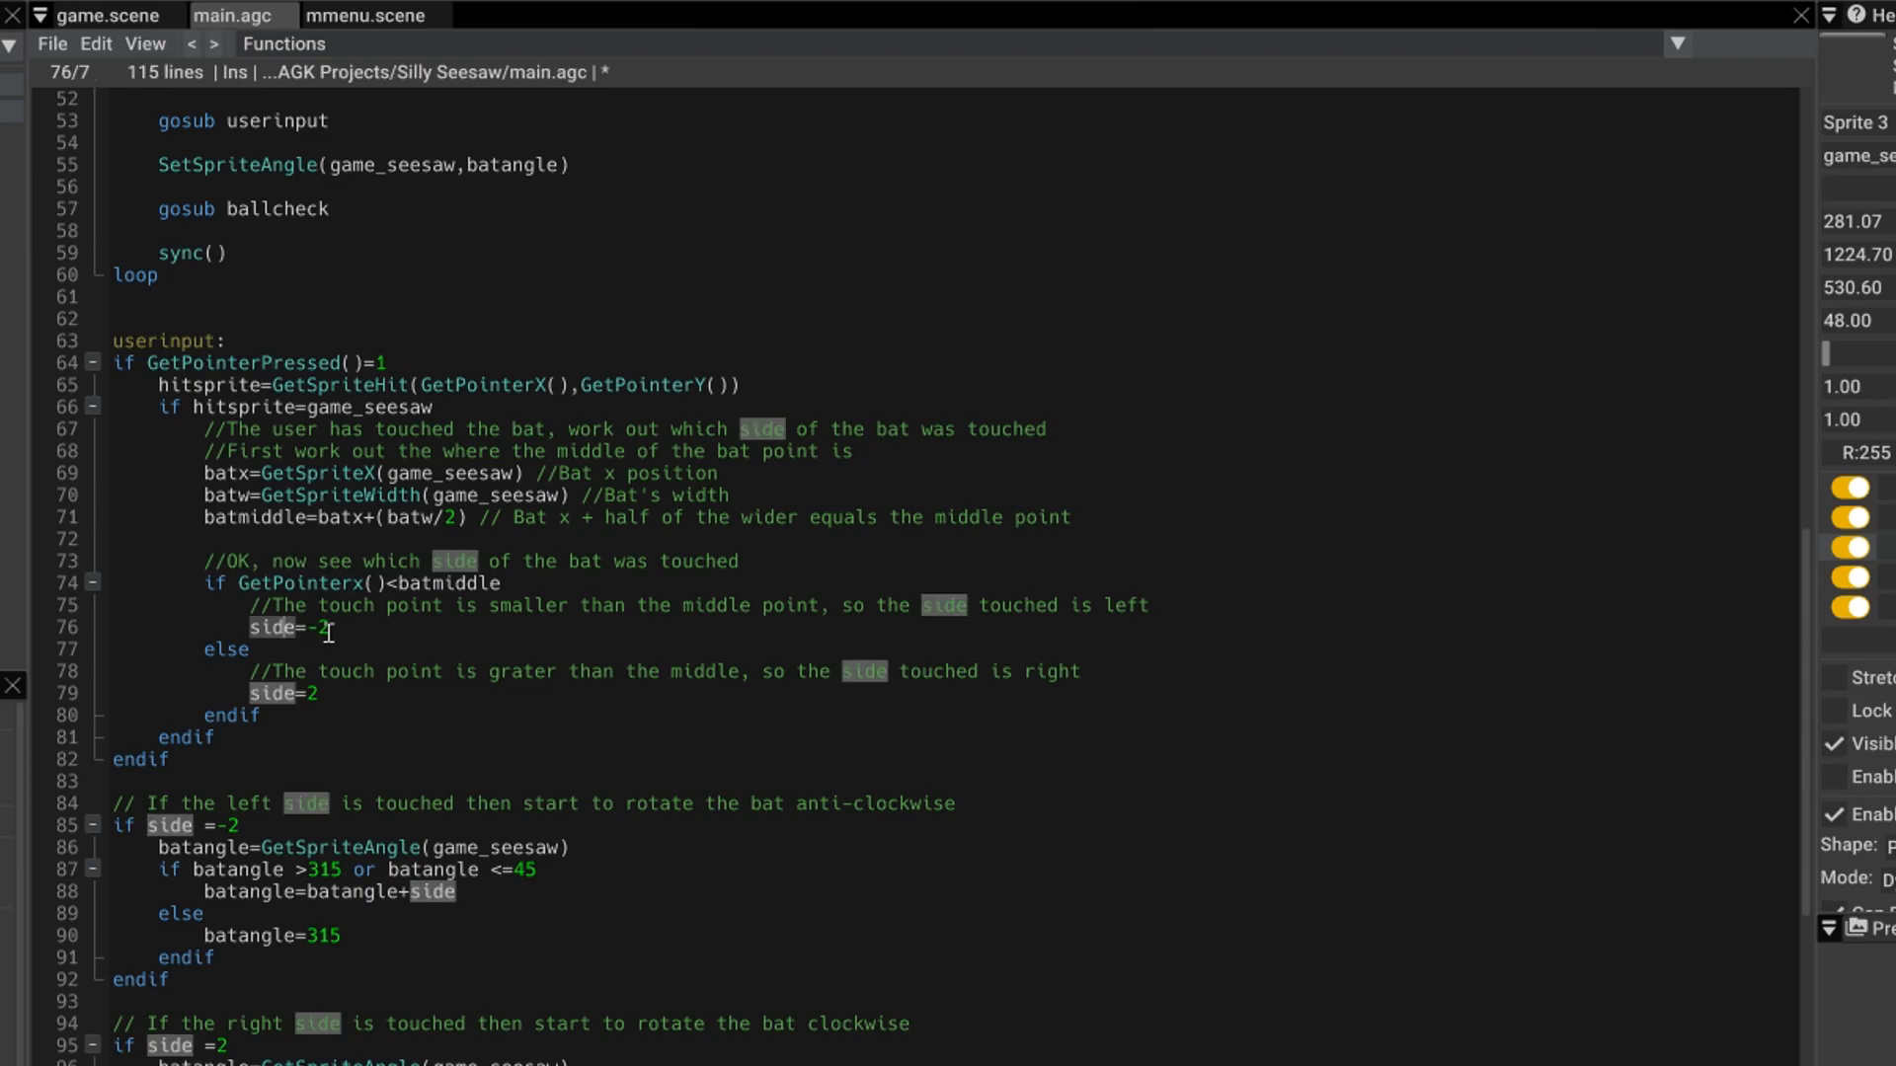
{"action": "left_click", "coordinate": [330, 626]}
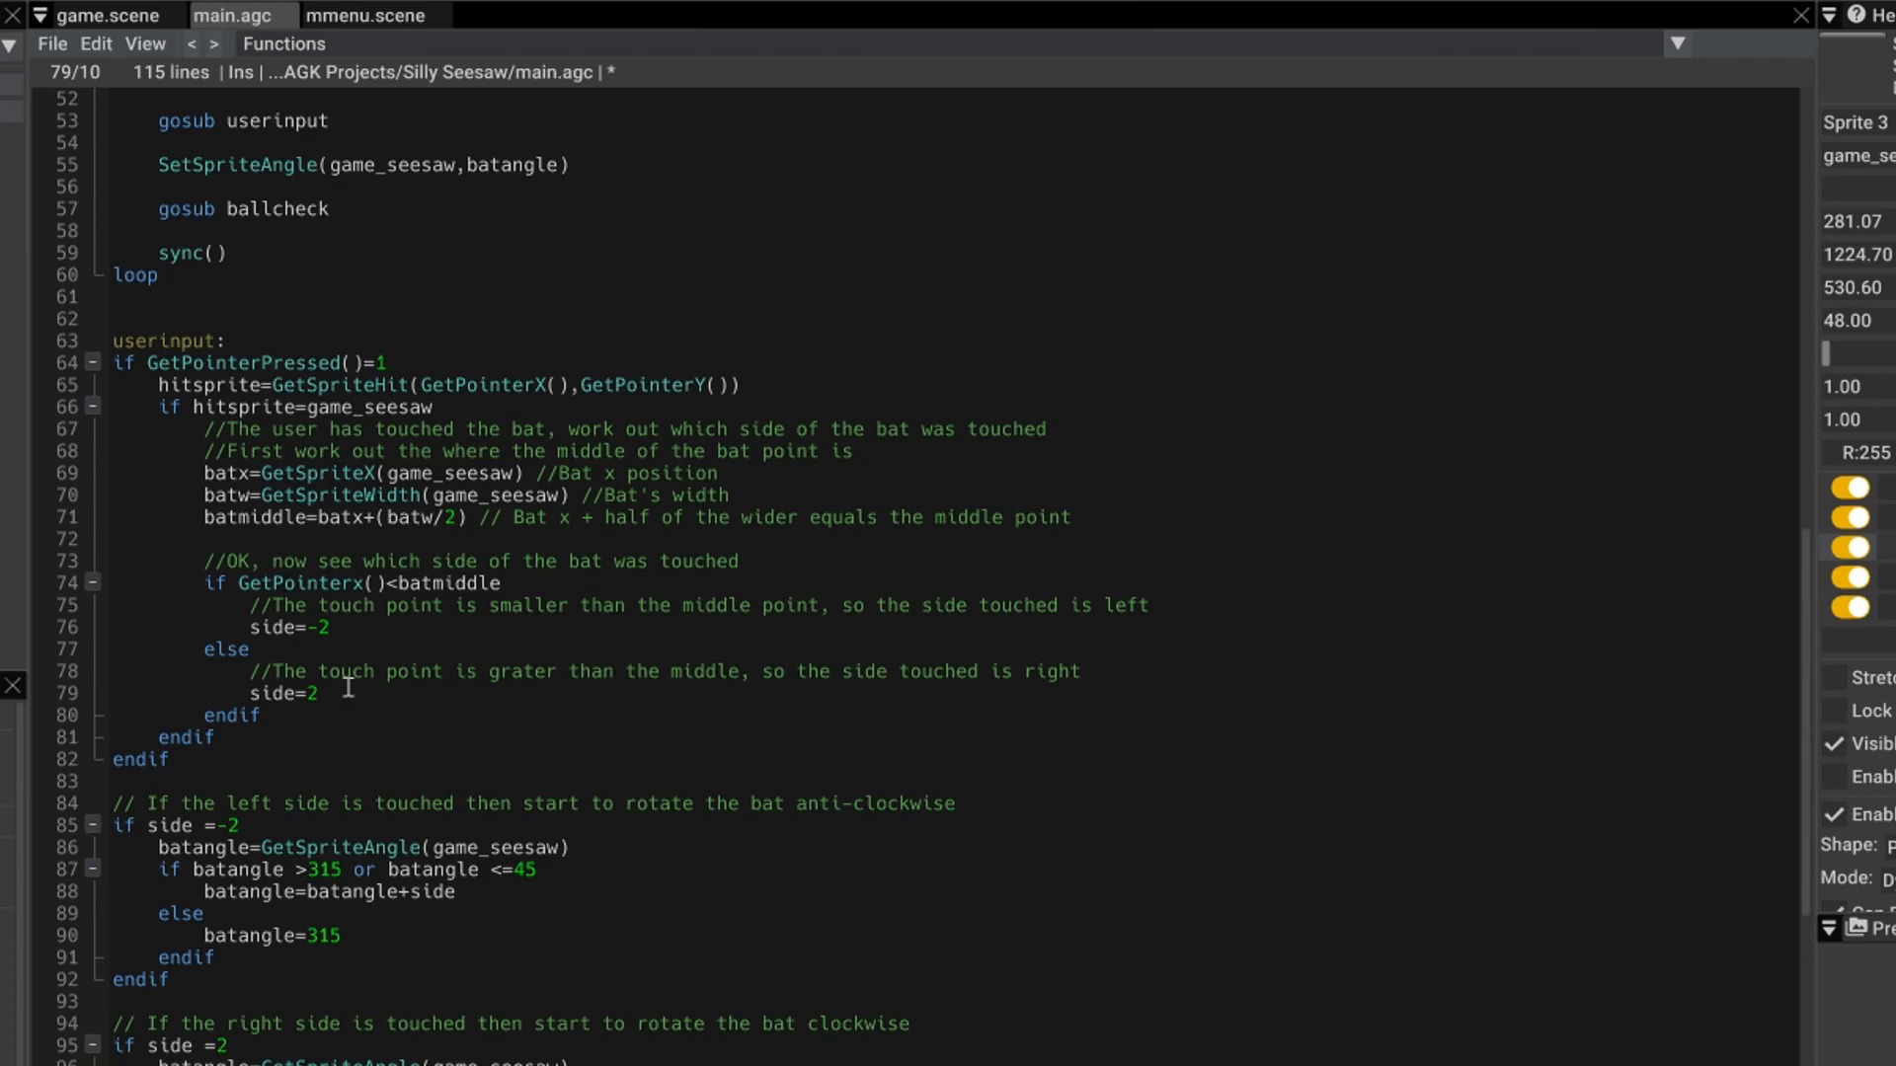
{"action": "scroll", "scroll_direction": "down", "scroll_amount": 3}
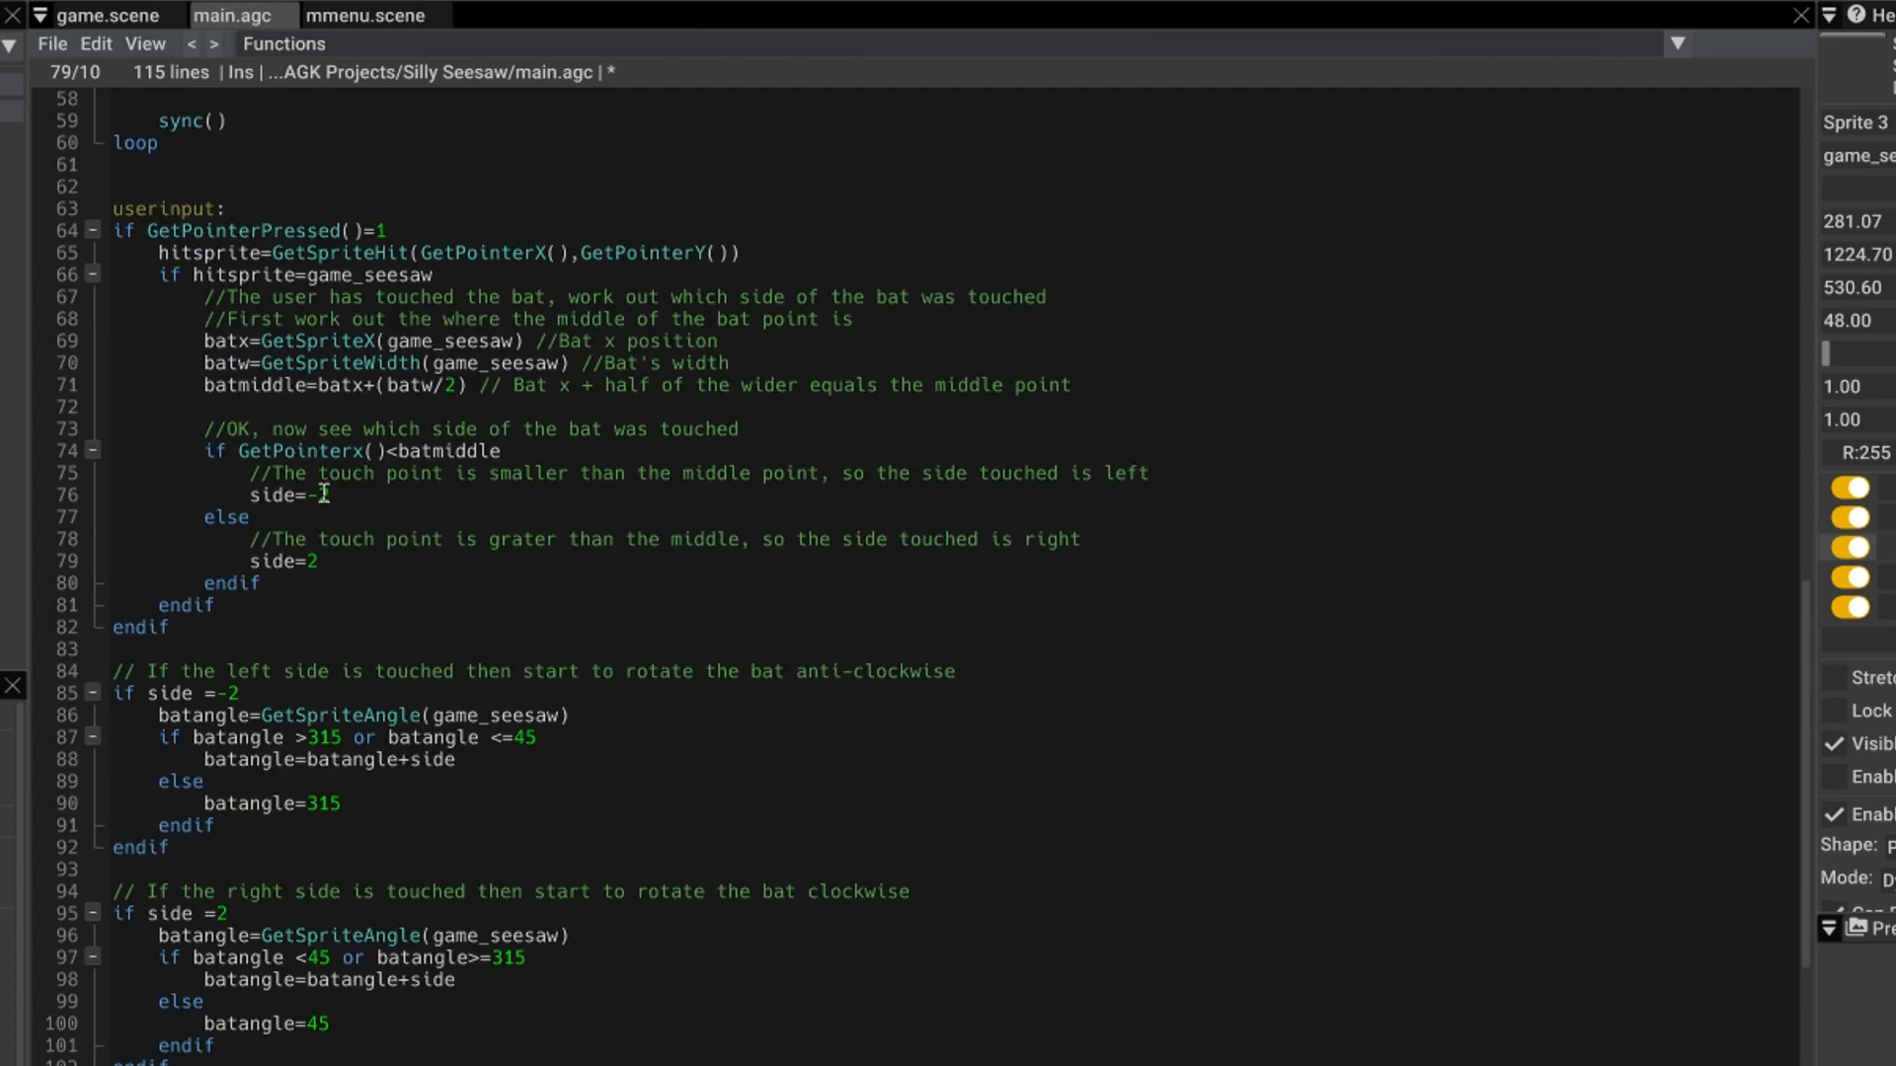
{"action": "scroll", "scroll_direction": "down", "scroll_amount": 3}
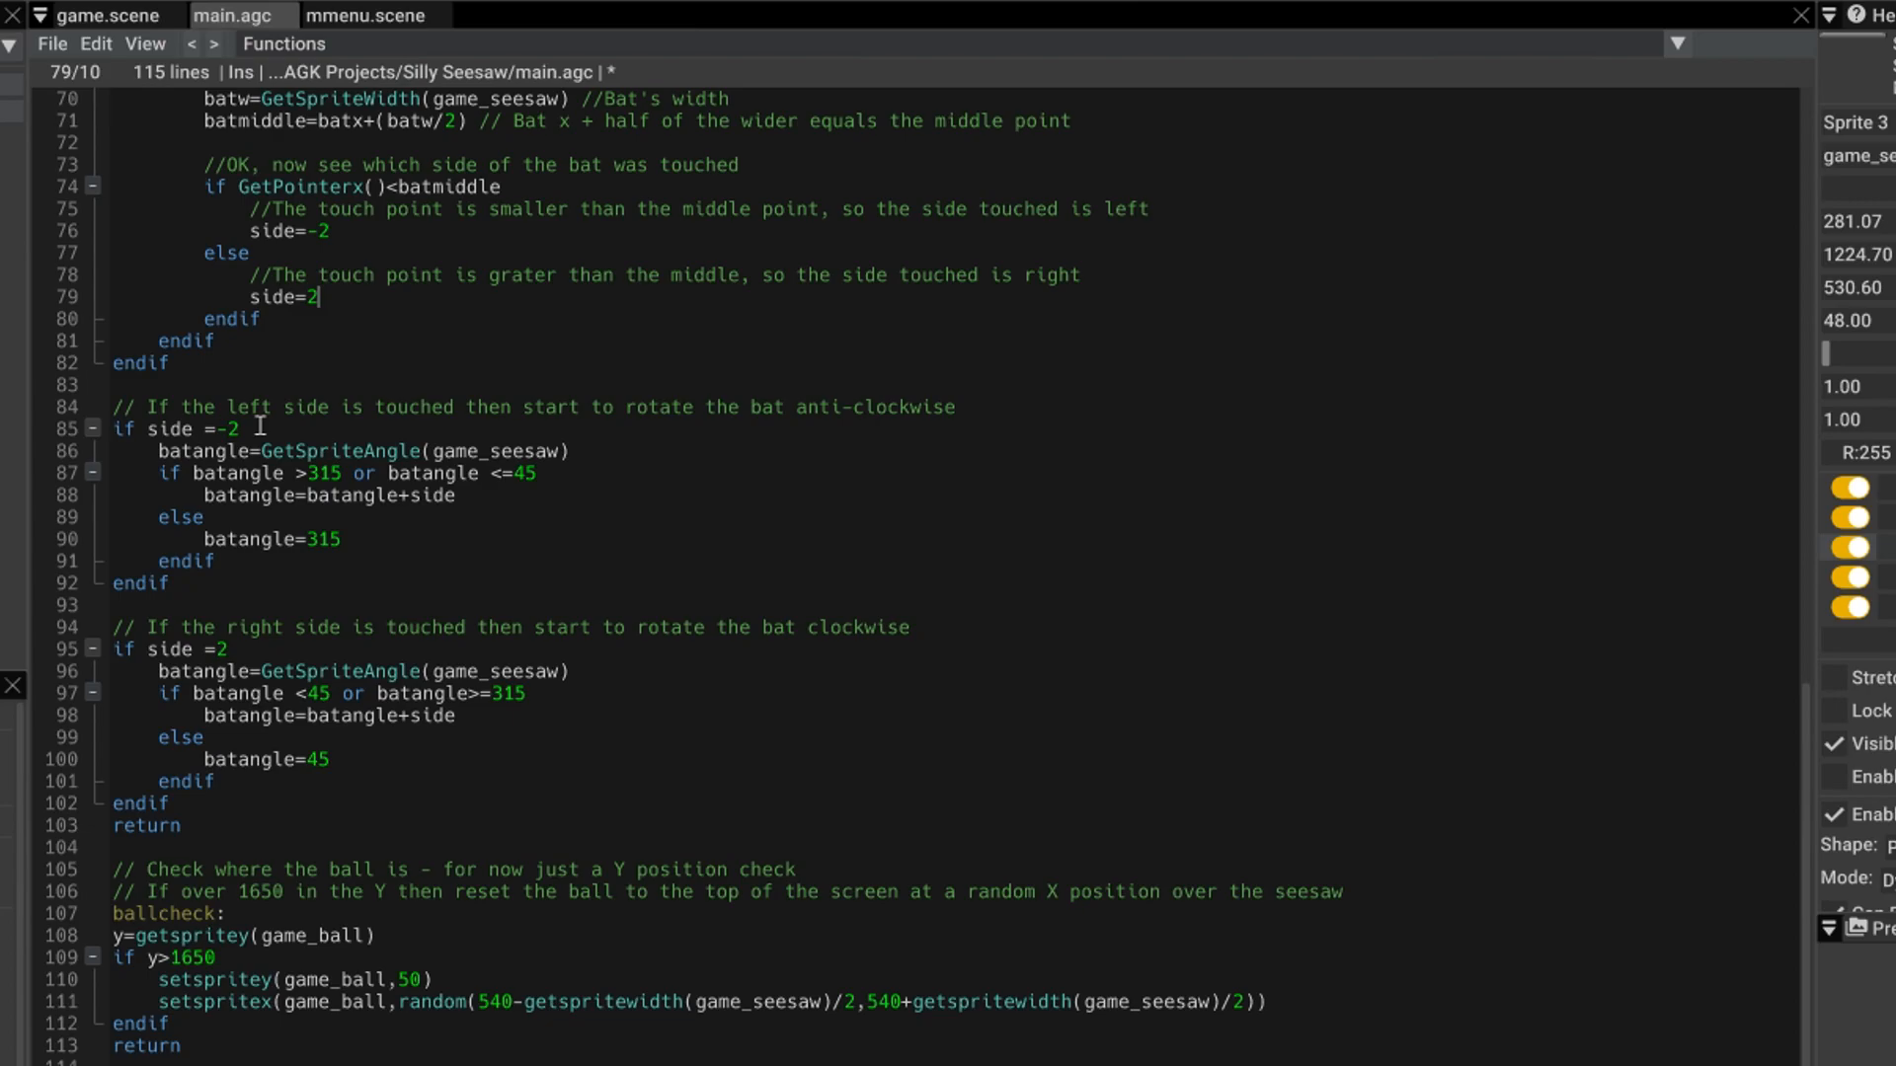
{"action": "left_click", "coordinate": [166, 451]}
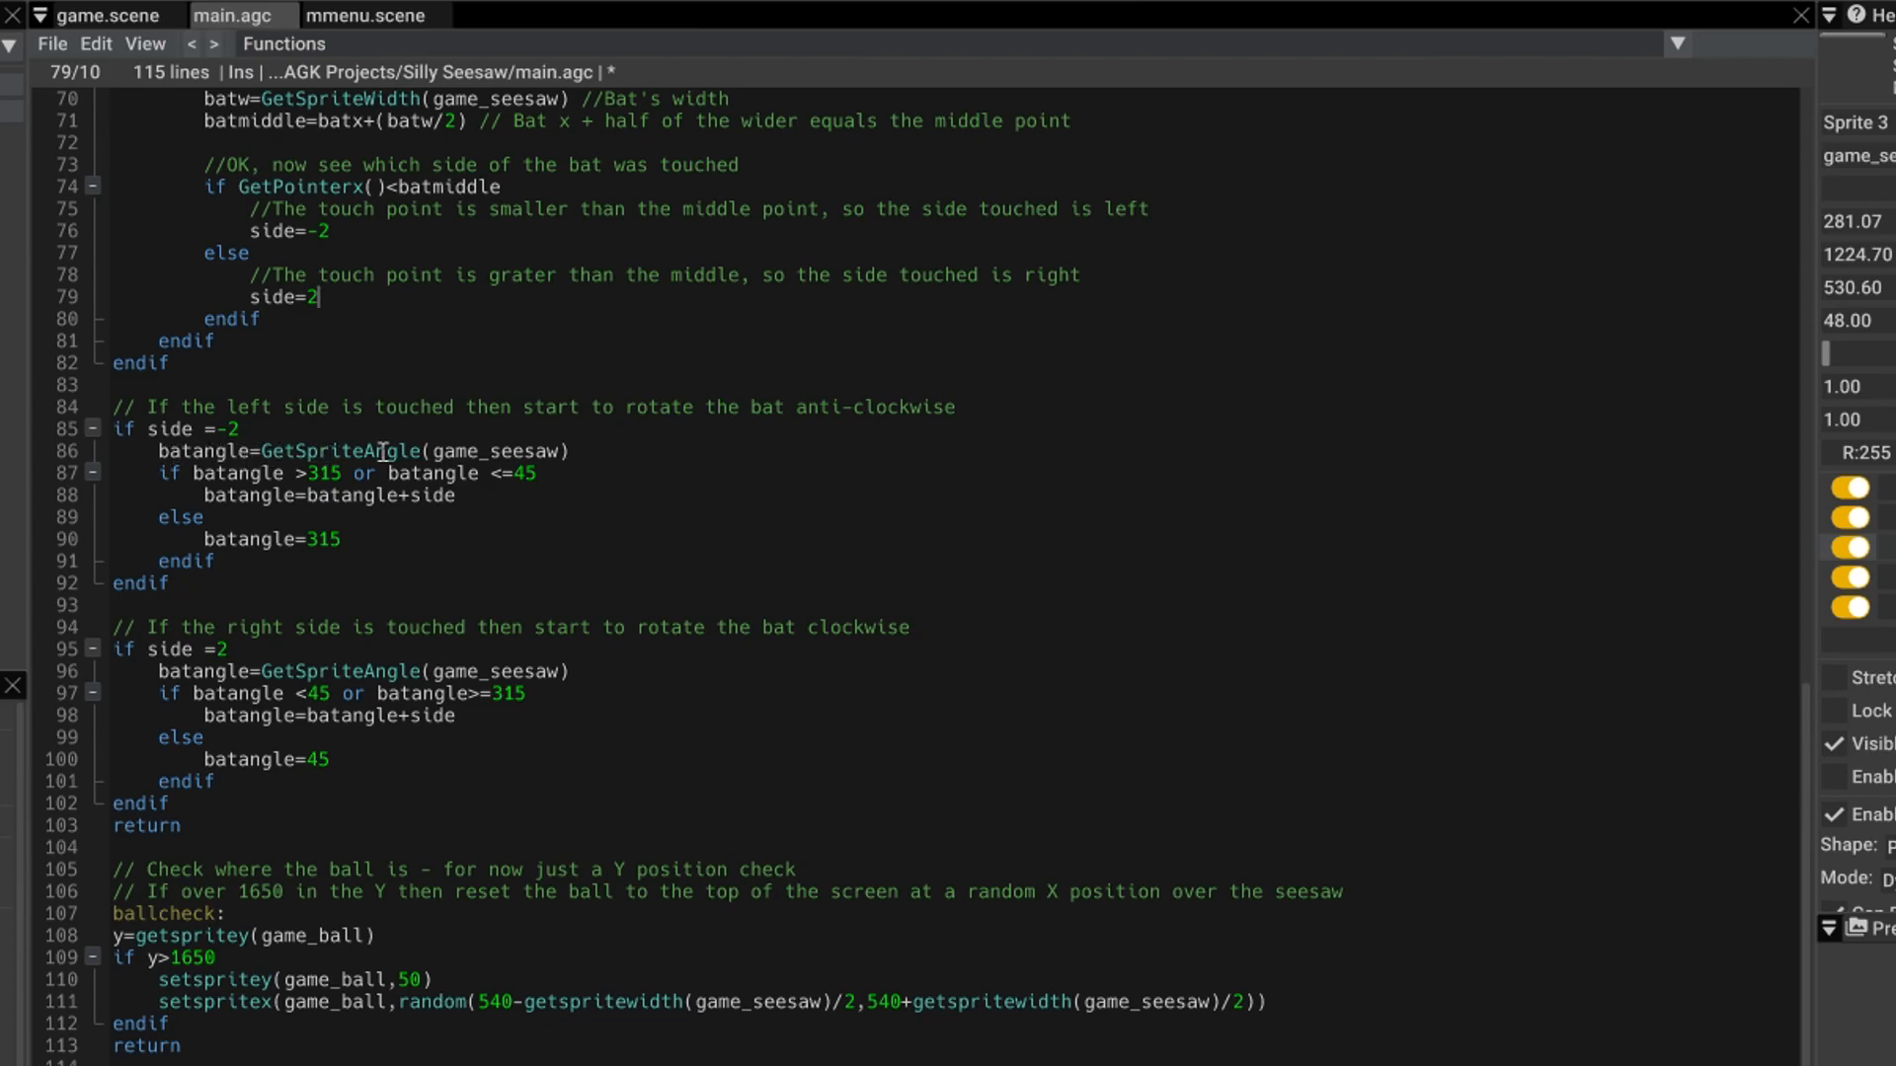
{"action": "left_click", "coordinate": [319, 452]}
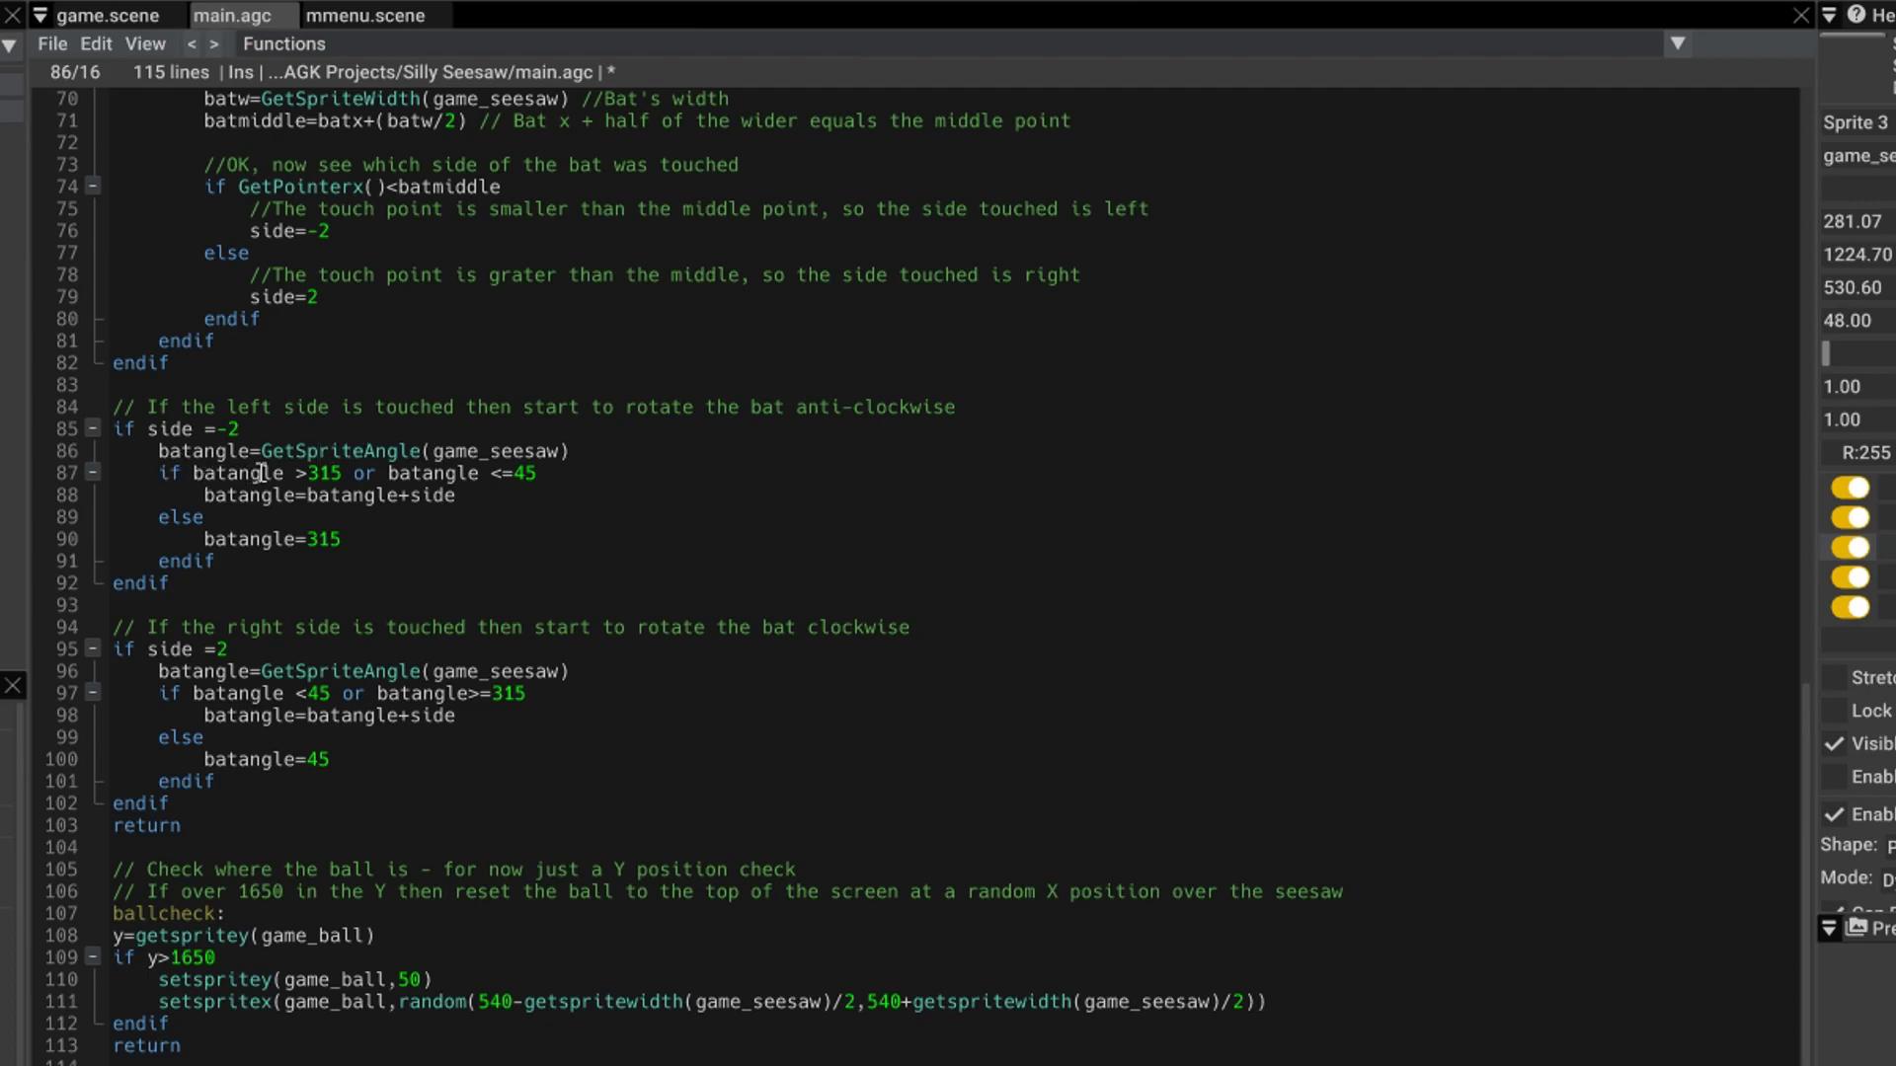
{"action": "mouse_move", "coordinate": [387, 427]}
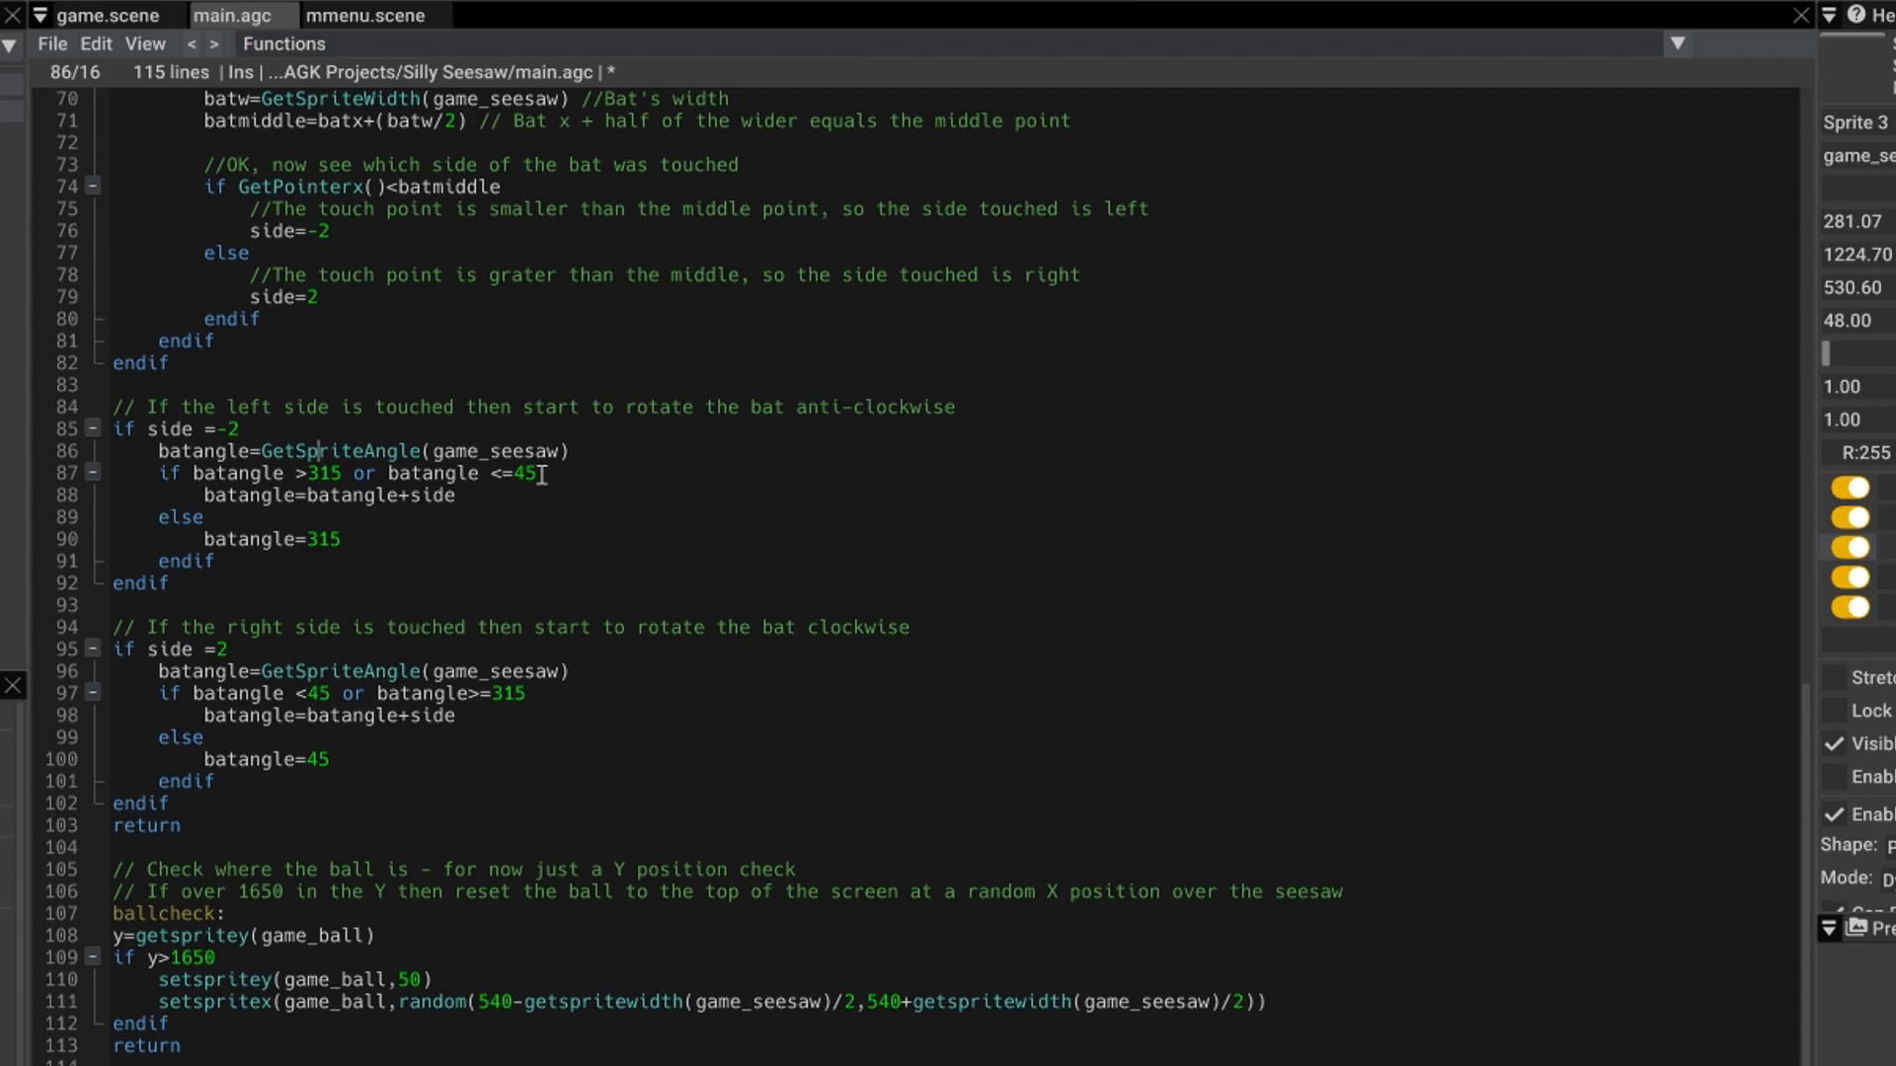
{"action": "mouse_move", "coordinate": [317, 473]}
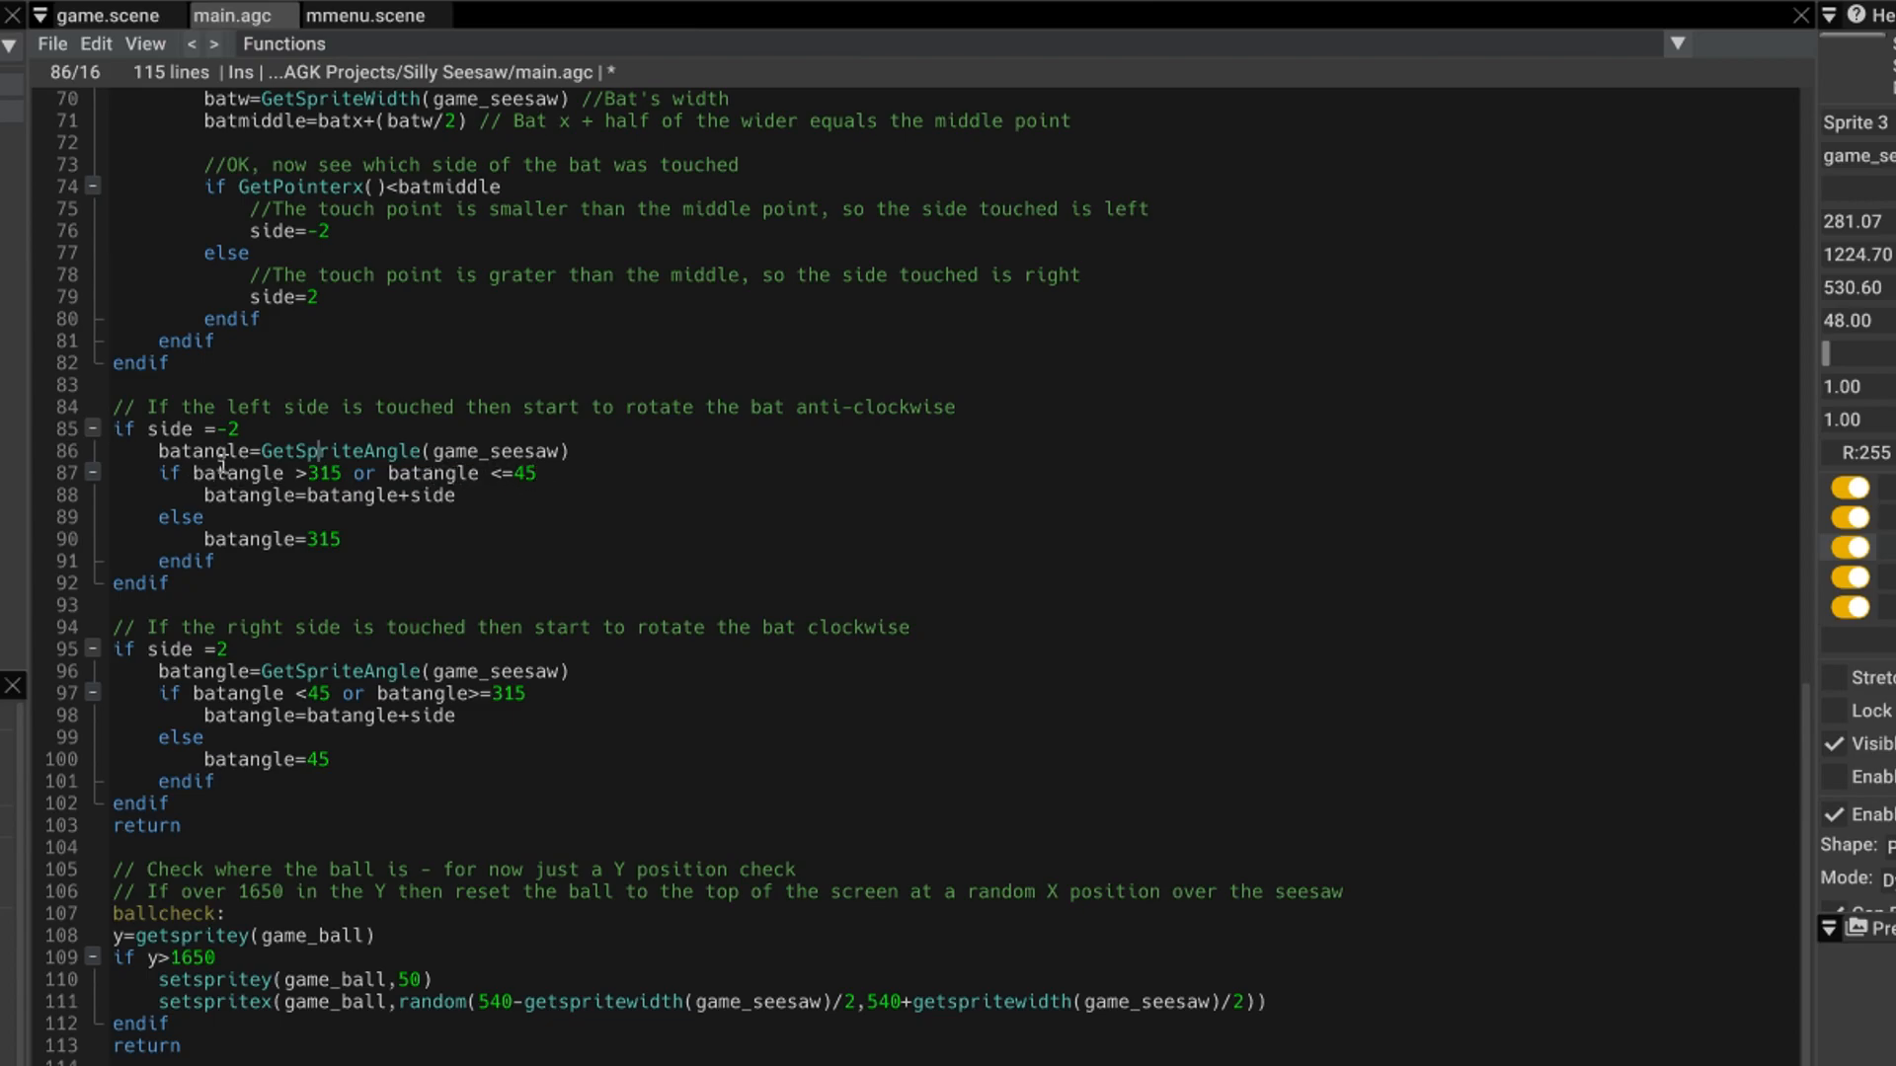
{"action": "mouse_move", "coordinate": [254, 520]}
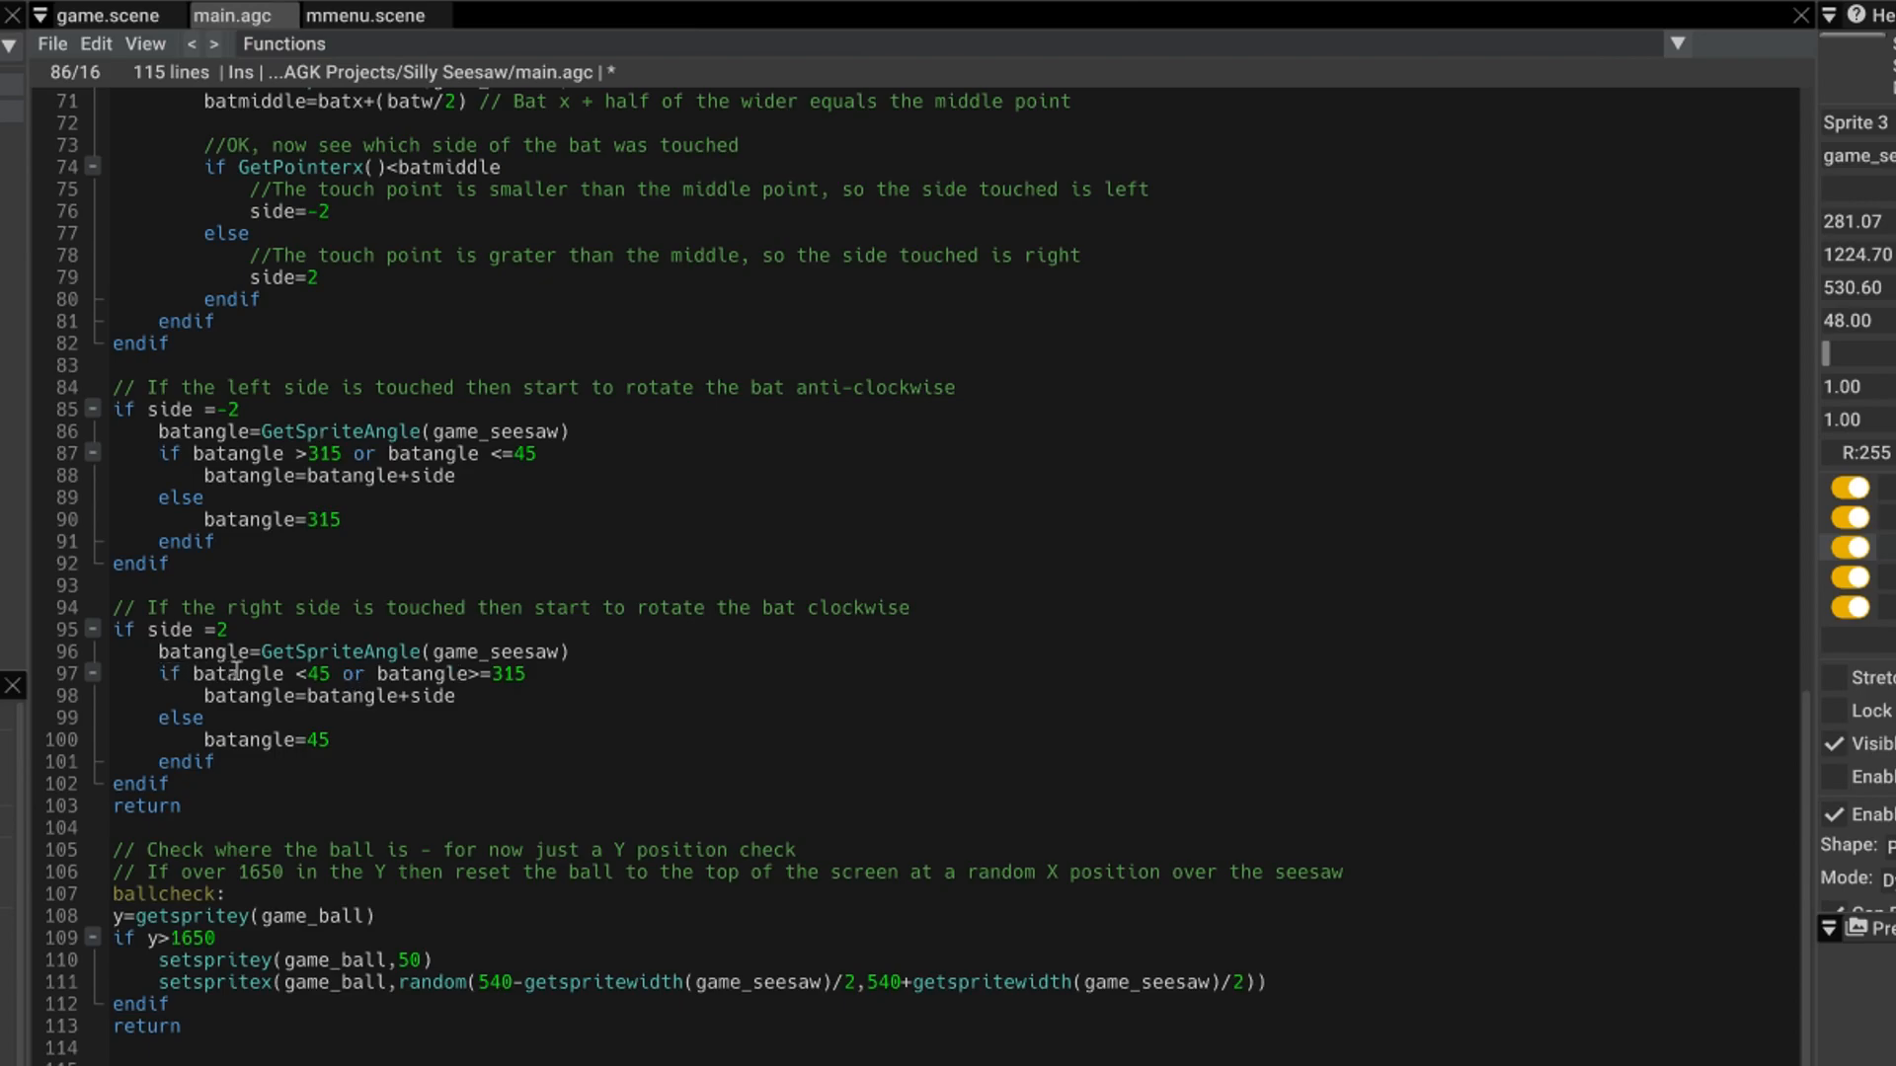
{"action": "mouse_move", "coordinate": [351, 673]}
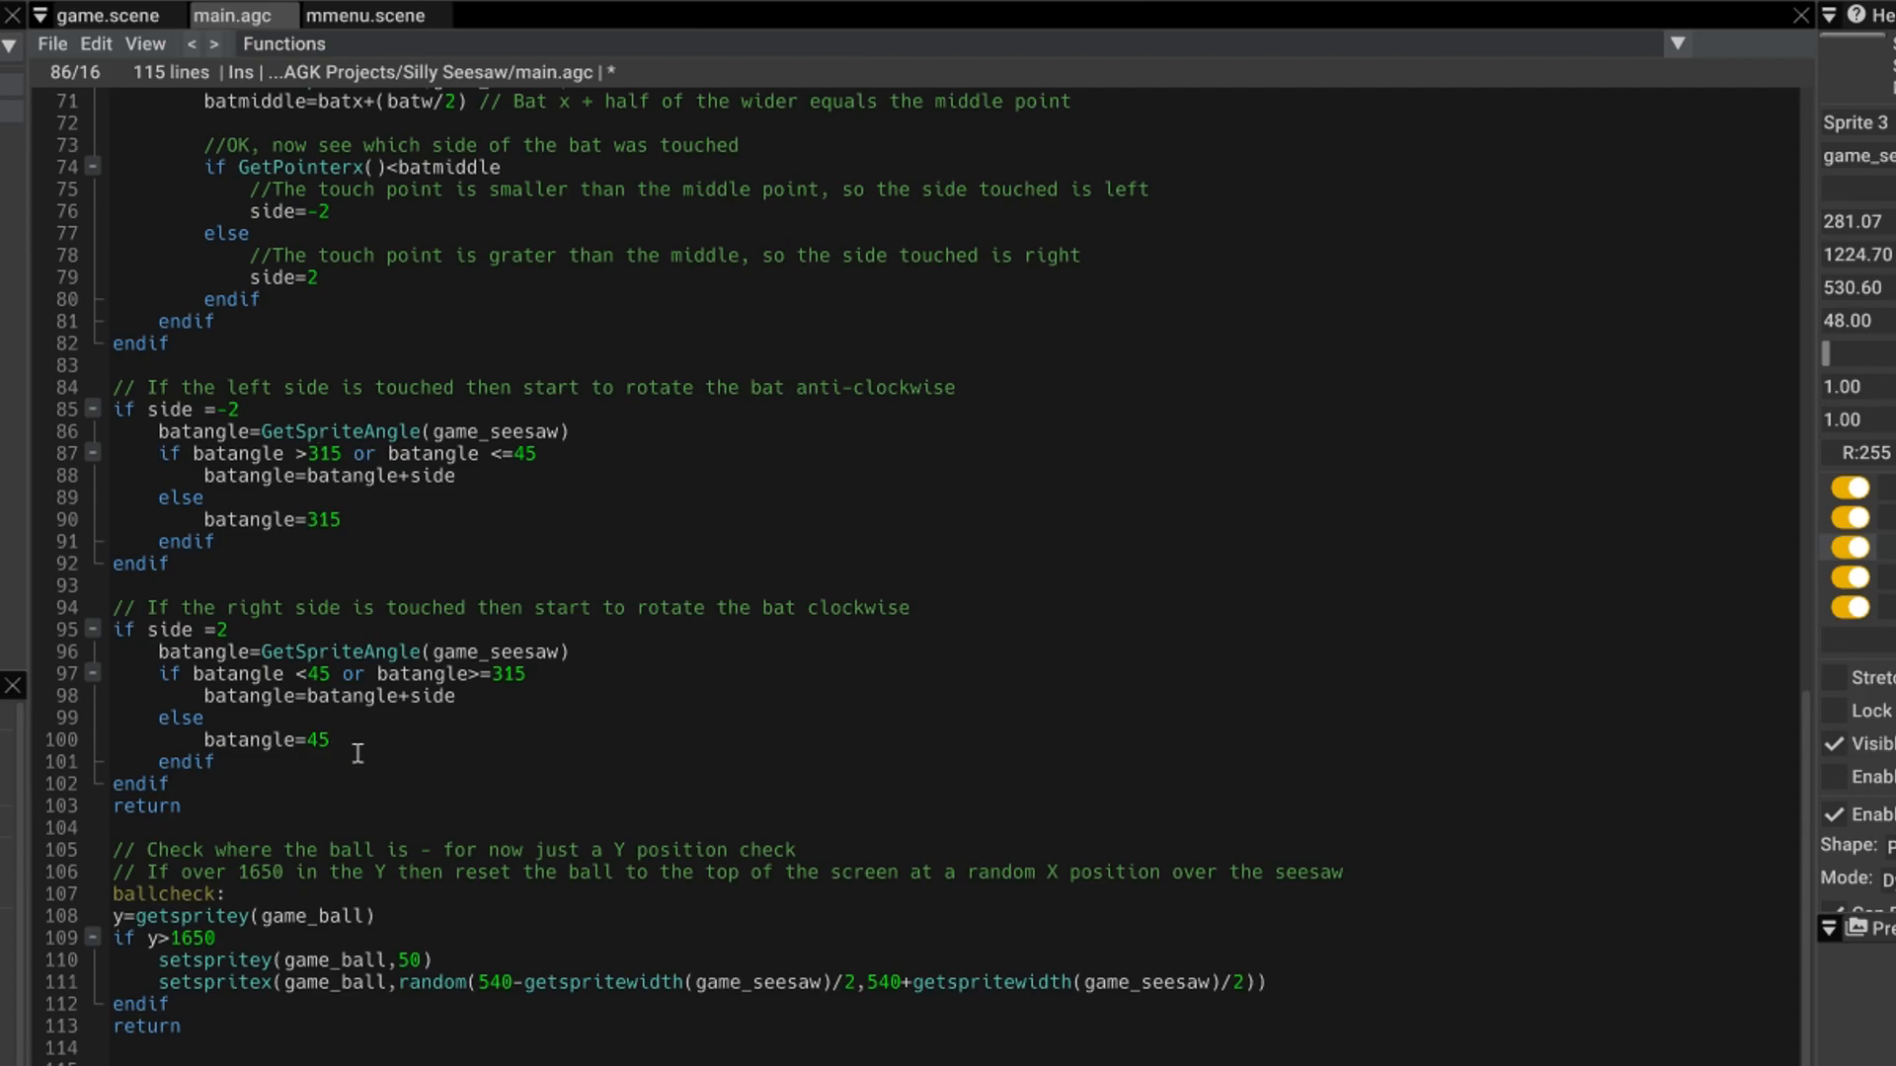
{"action": "mouse_move", "coordinate": [119, 333]}
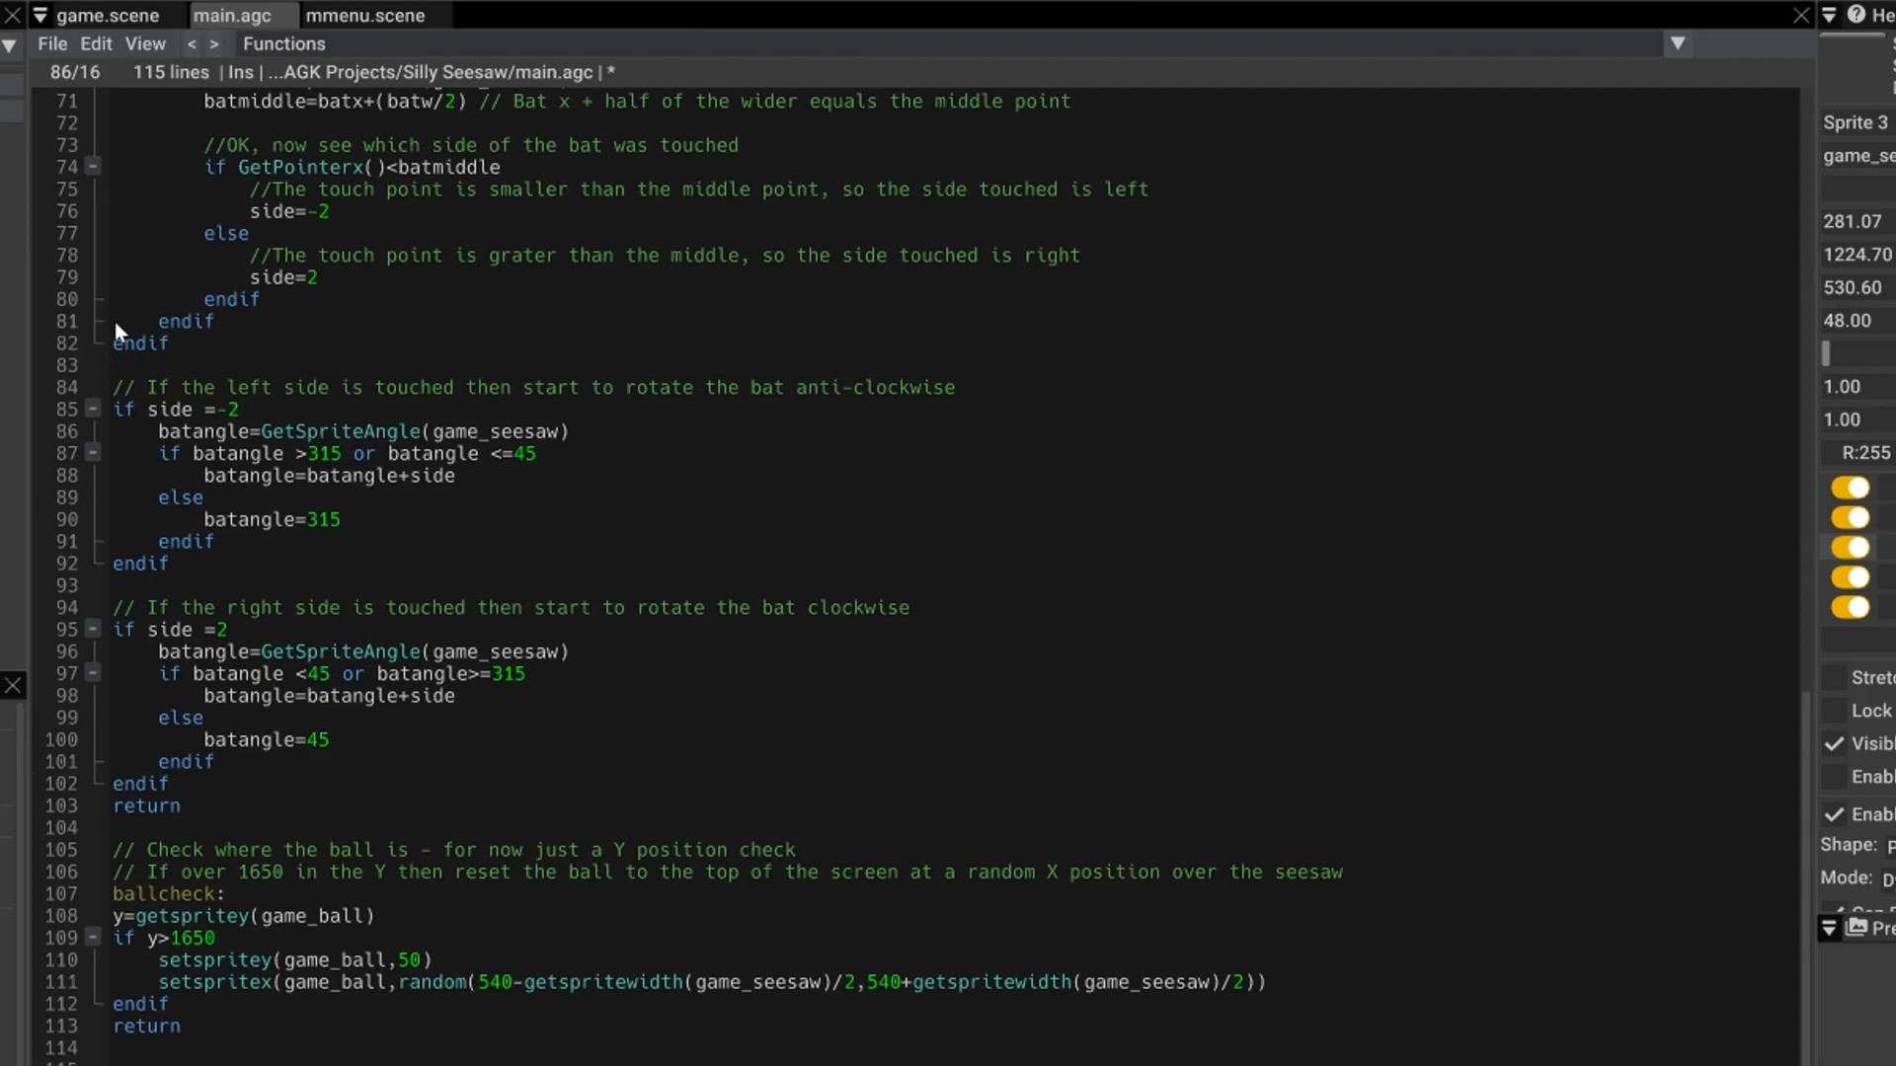
{"action": "scroll", "scroll_direction": "up", "scroll_amount": 3}
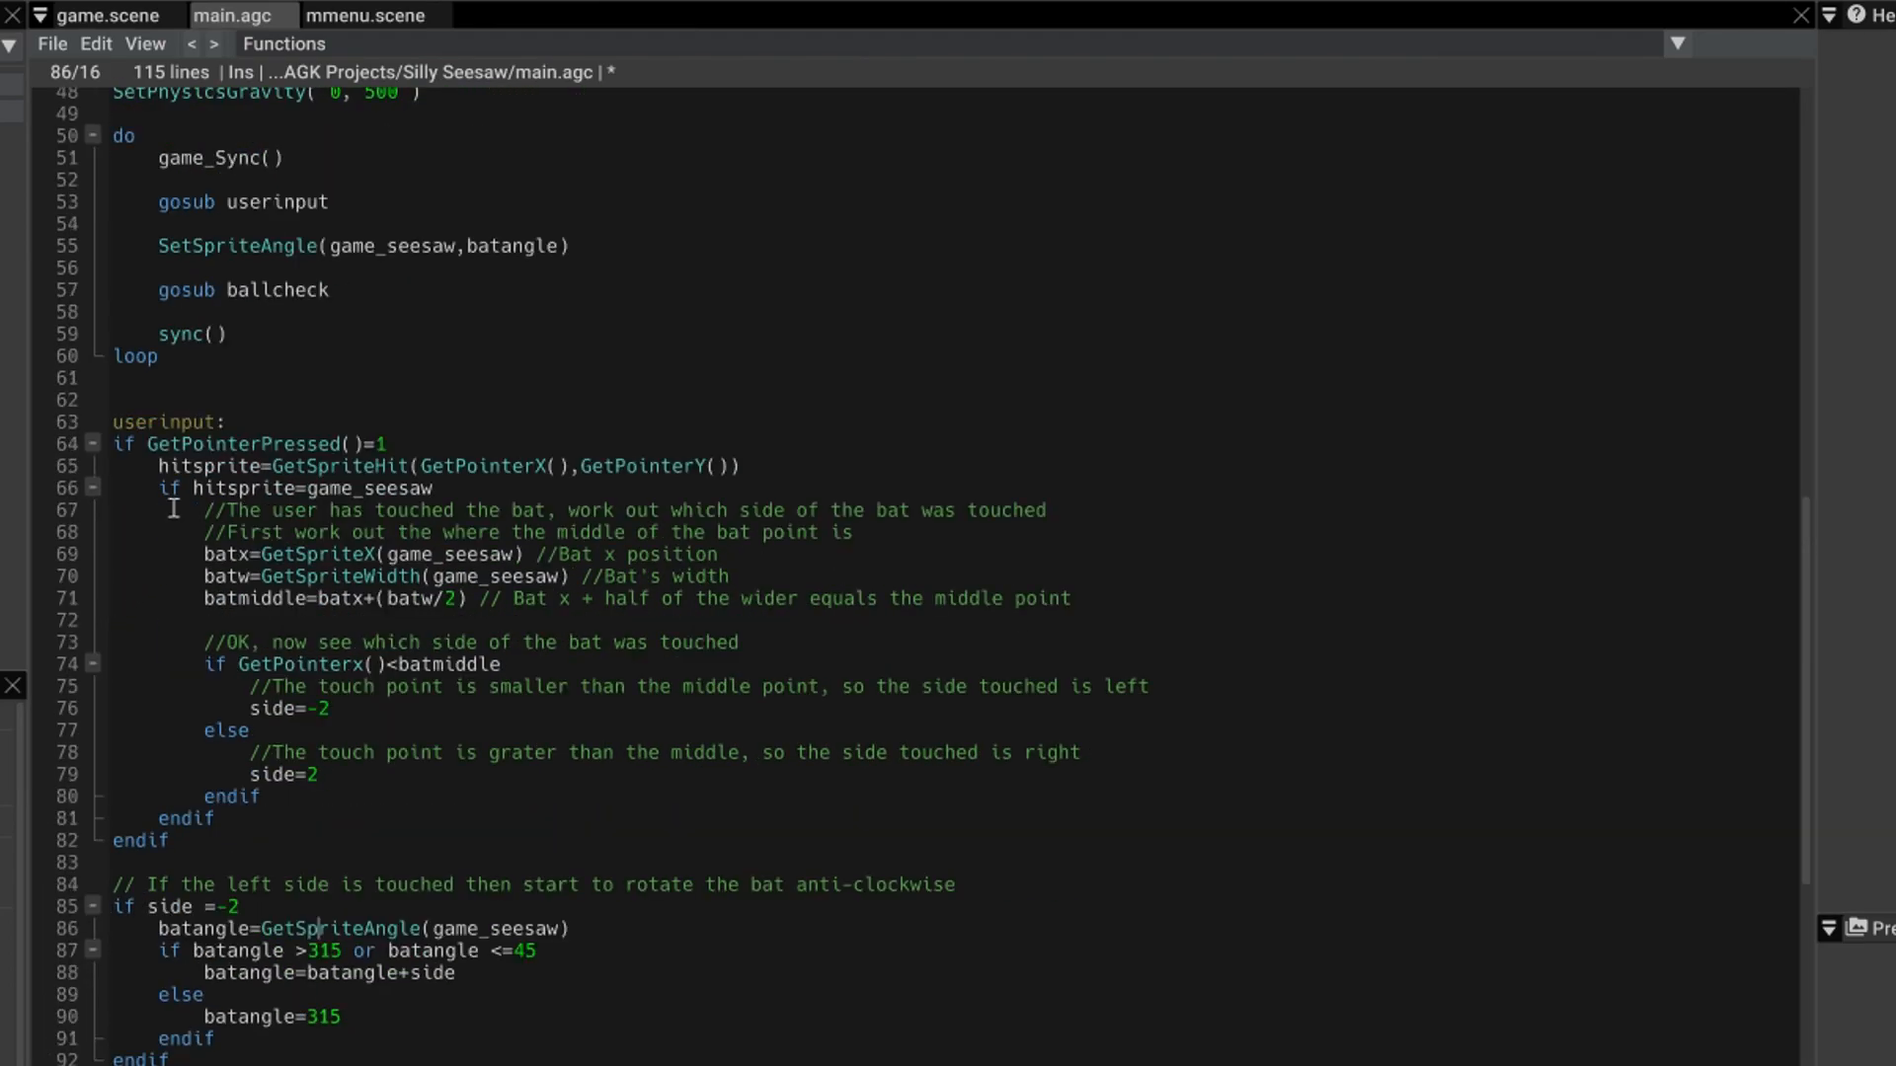
{"action": "scroll", "scroll_direction": "up", "scroll_amount": 3}
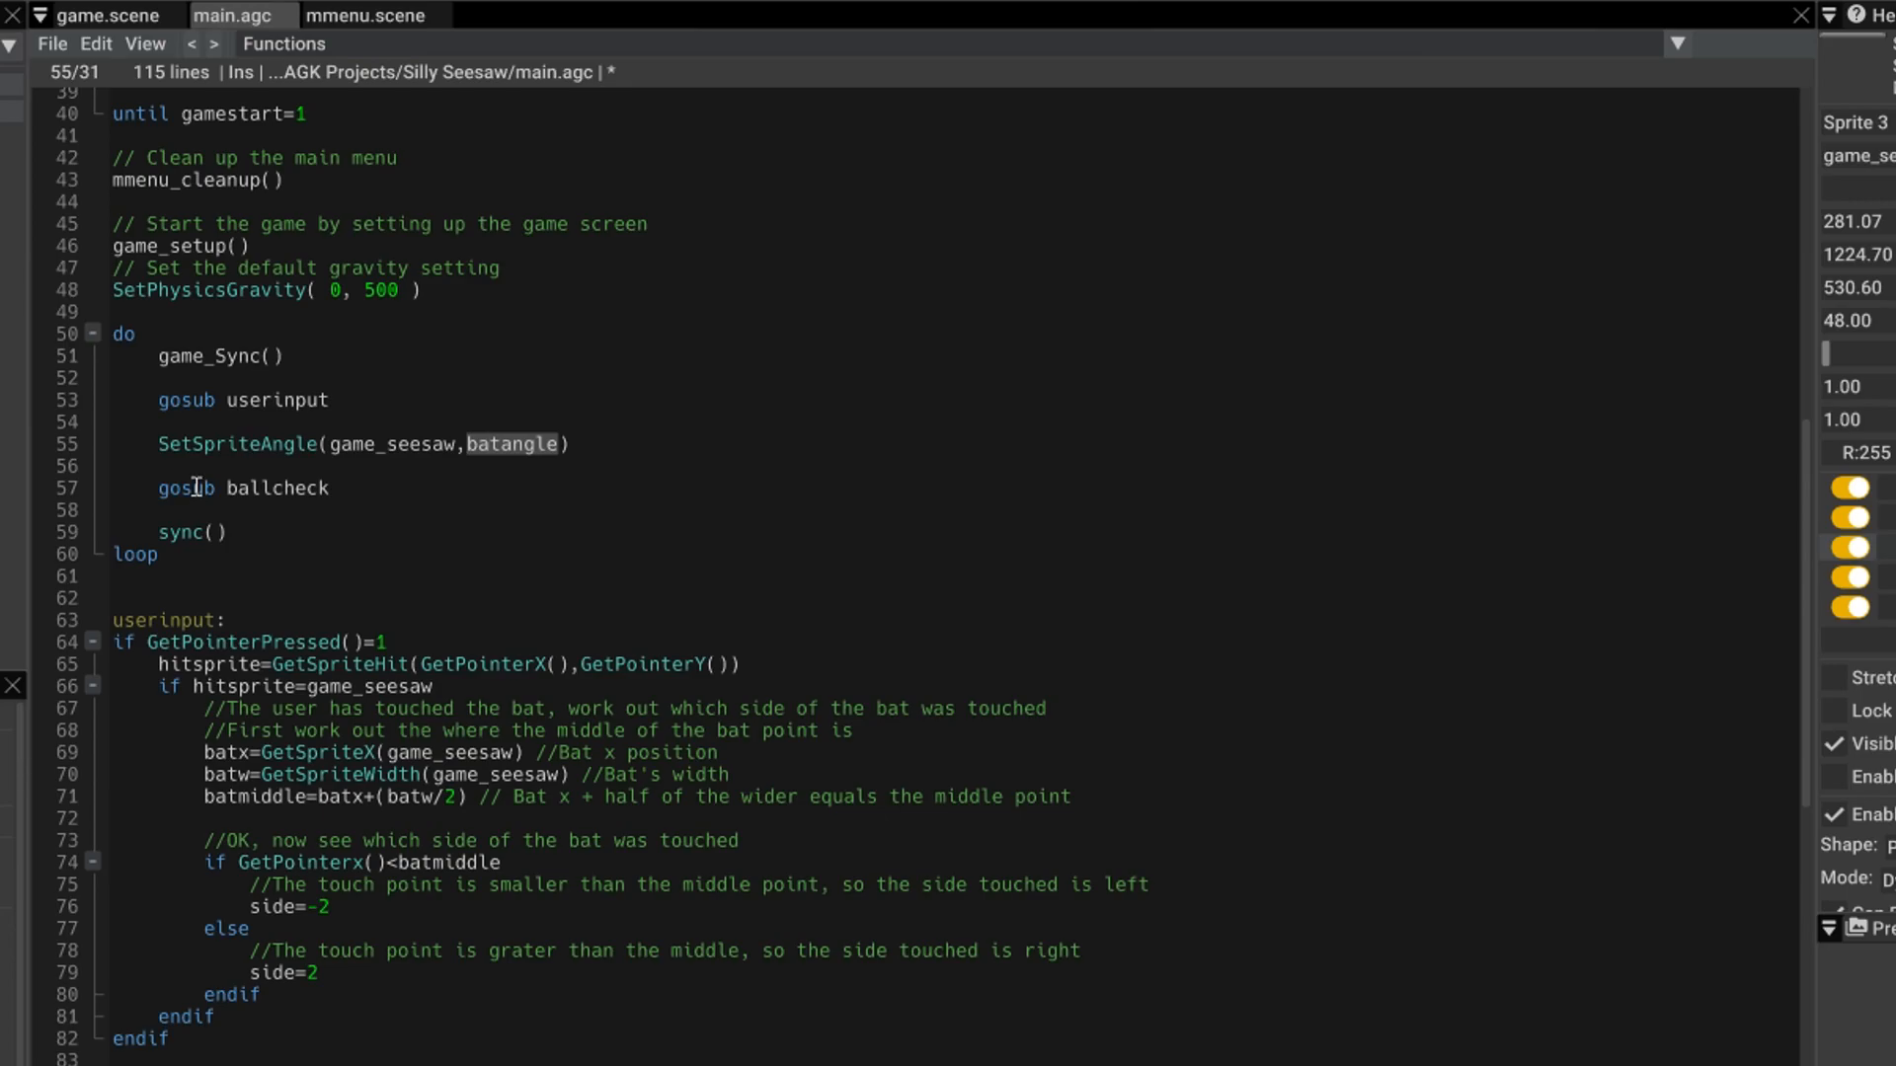
{"action": "double_click", "coordinate": [275, 487]}
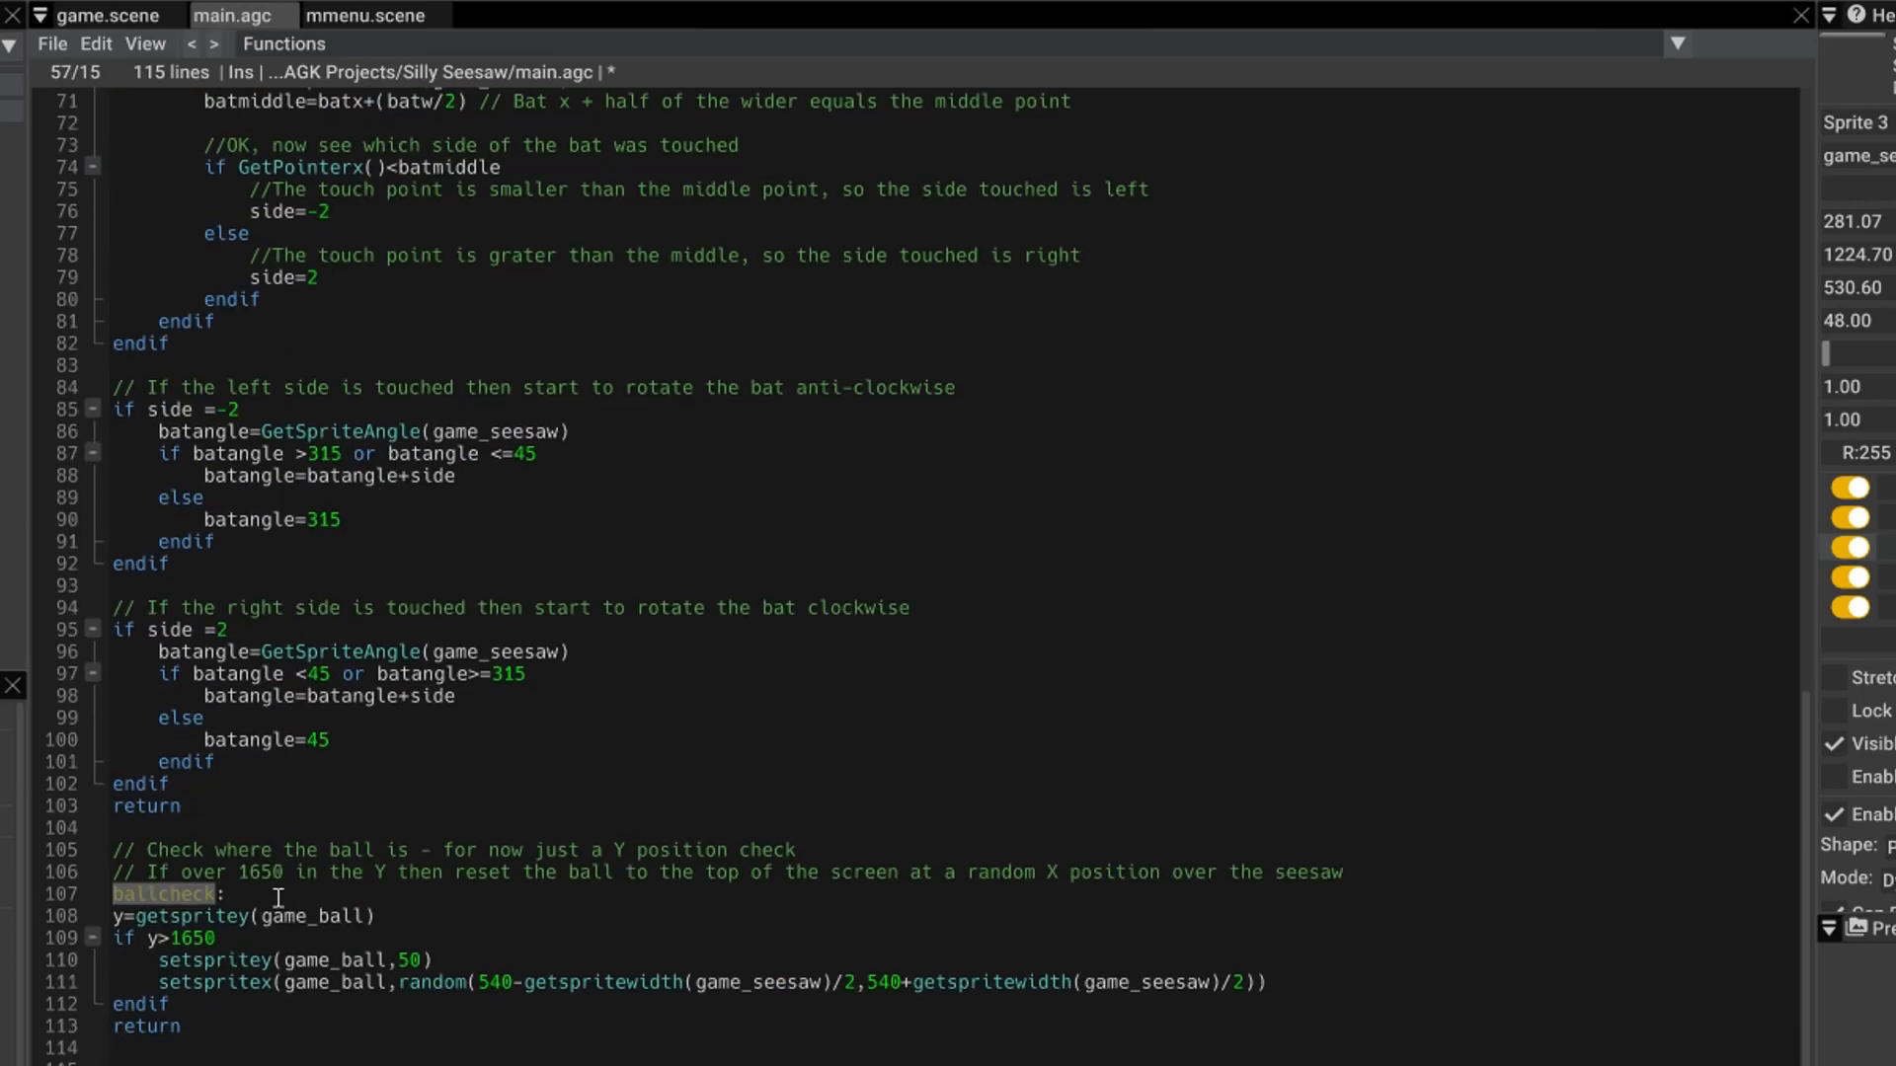
- Compile and run Silly Seesaw from the ballcheck routine, then scroll back to the main loop
{"action": "left_click", "coordinate": [225, 894]}
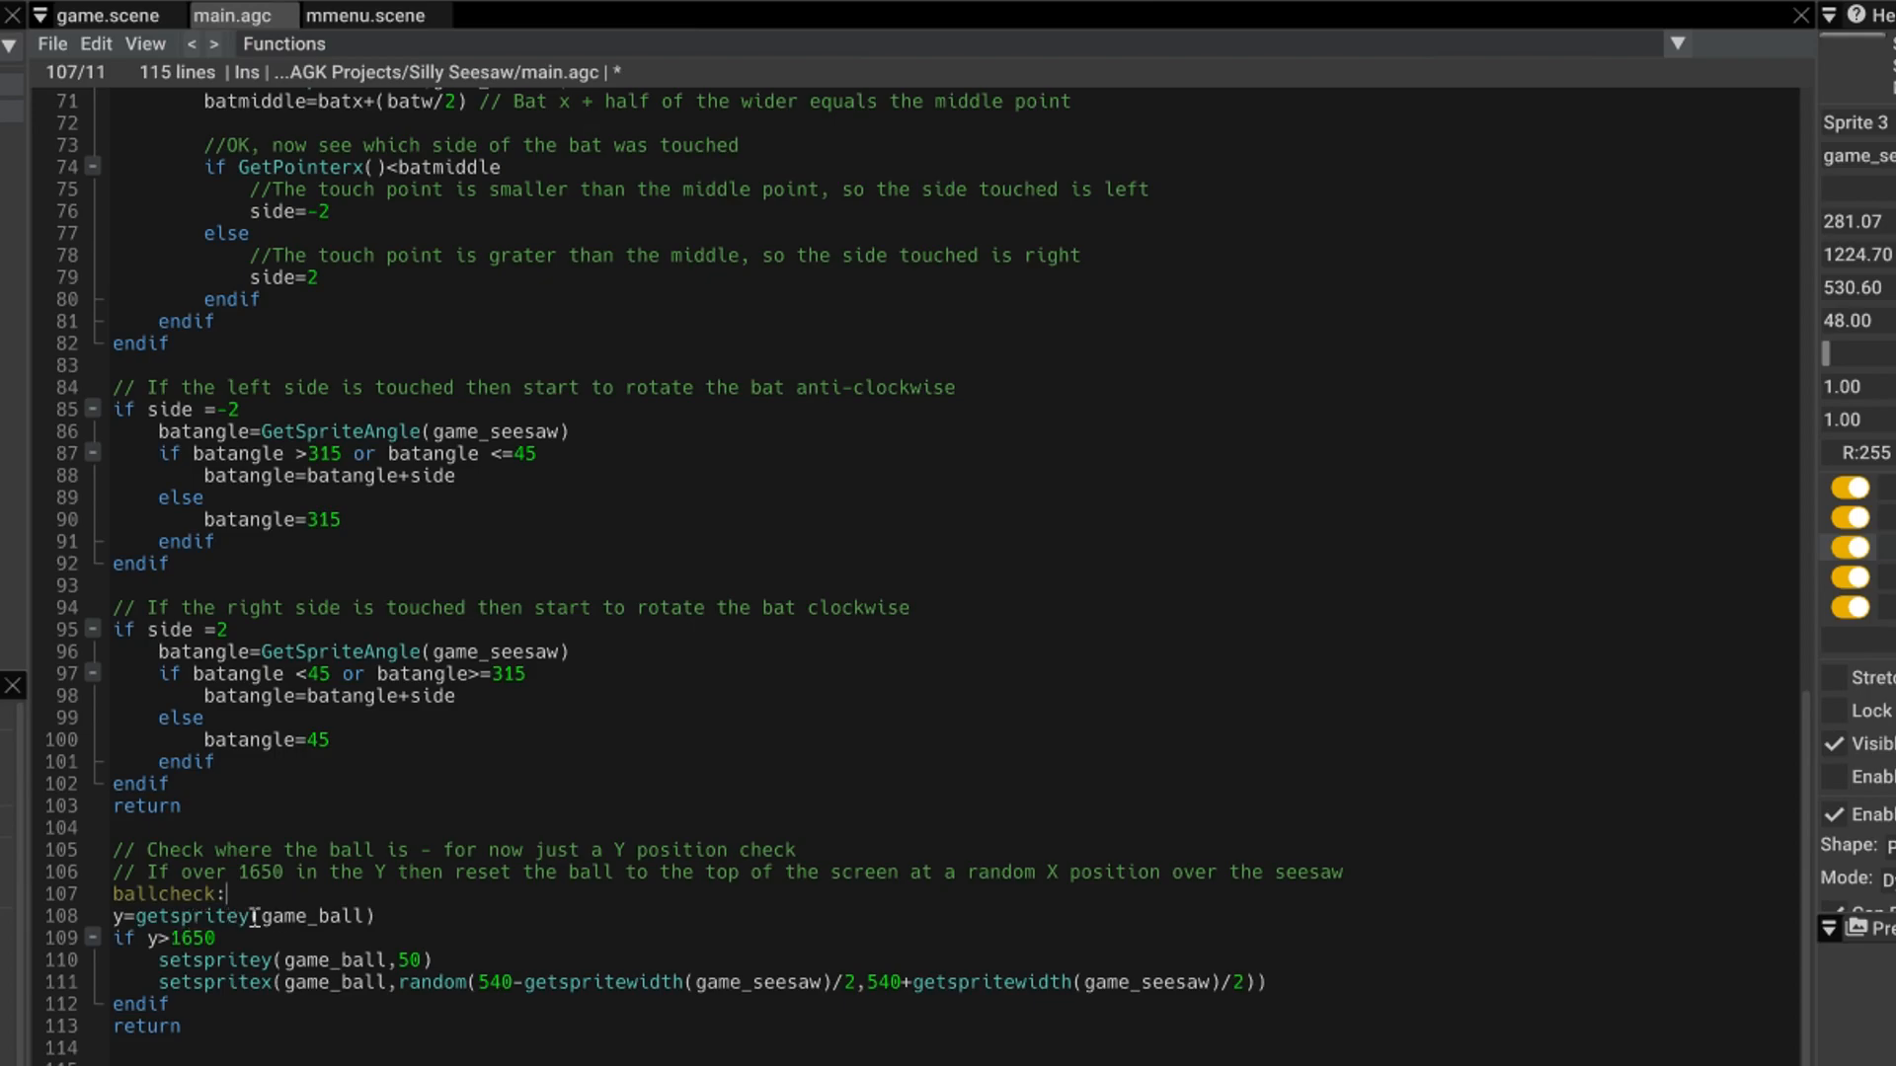
{"action": "left_click", "coordinate": [107, 30]}
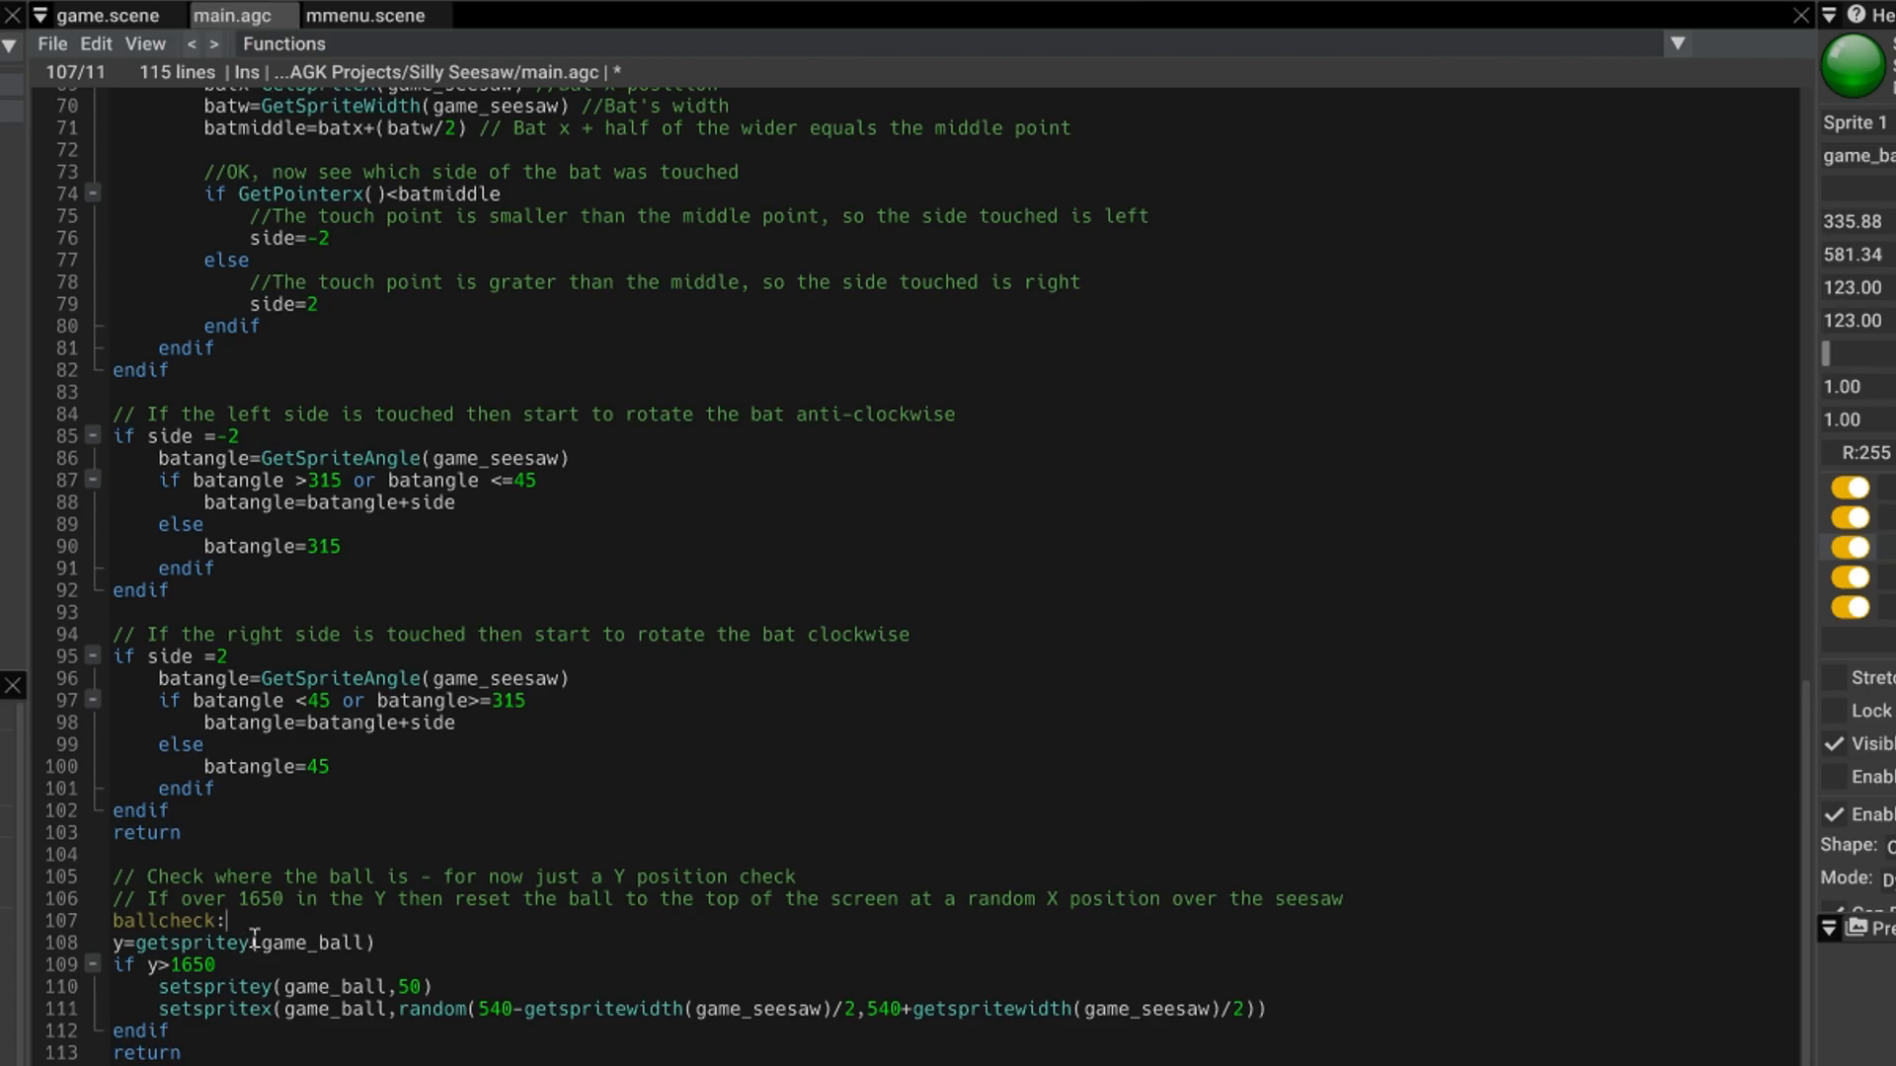
{"action": "mouse_move", "coordinate": [294, 990]}
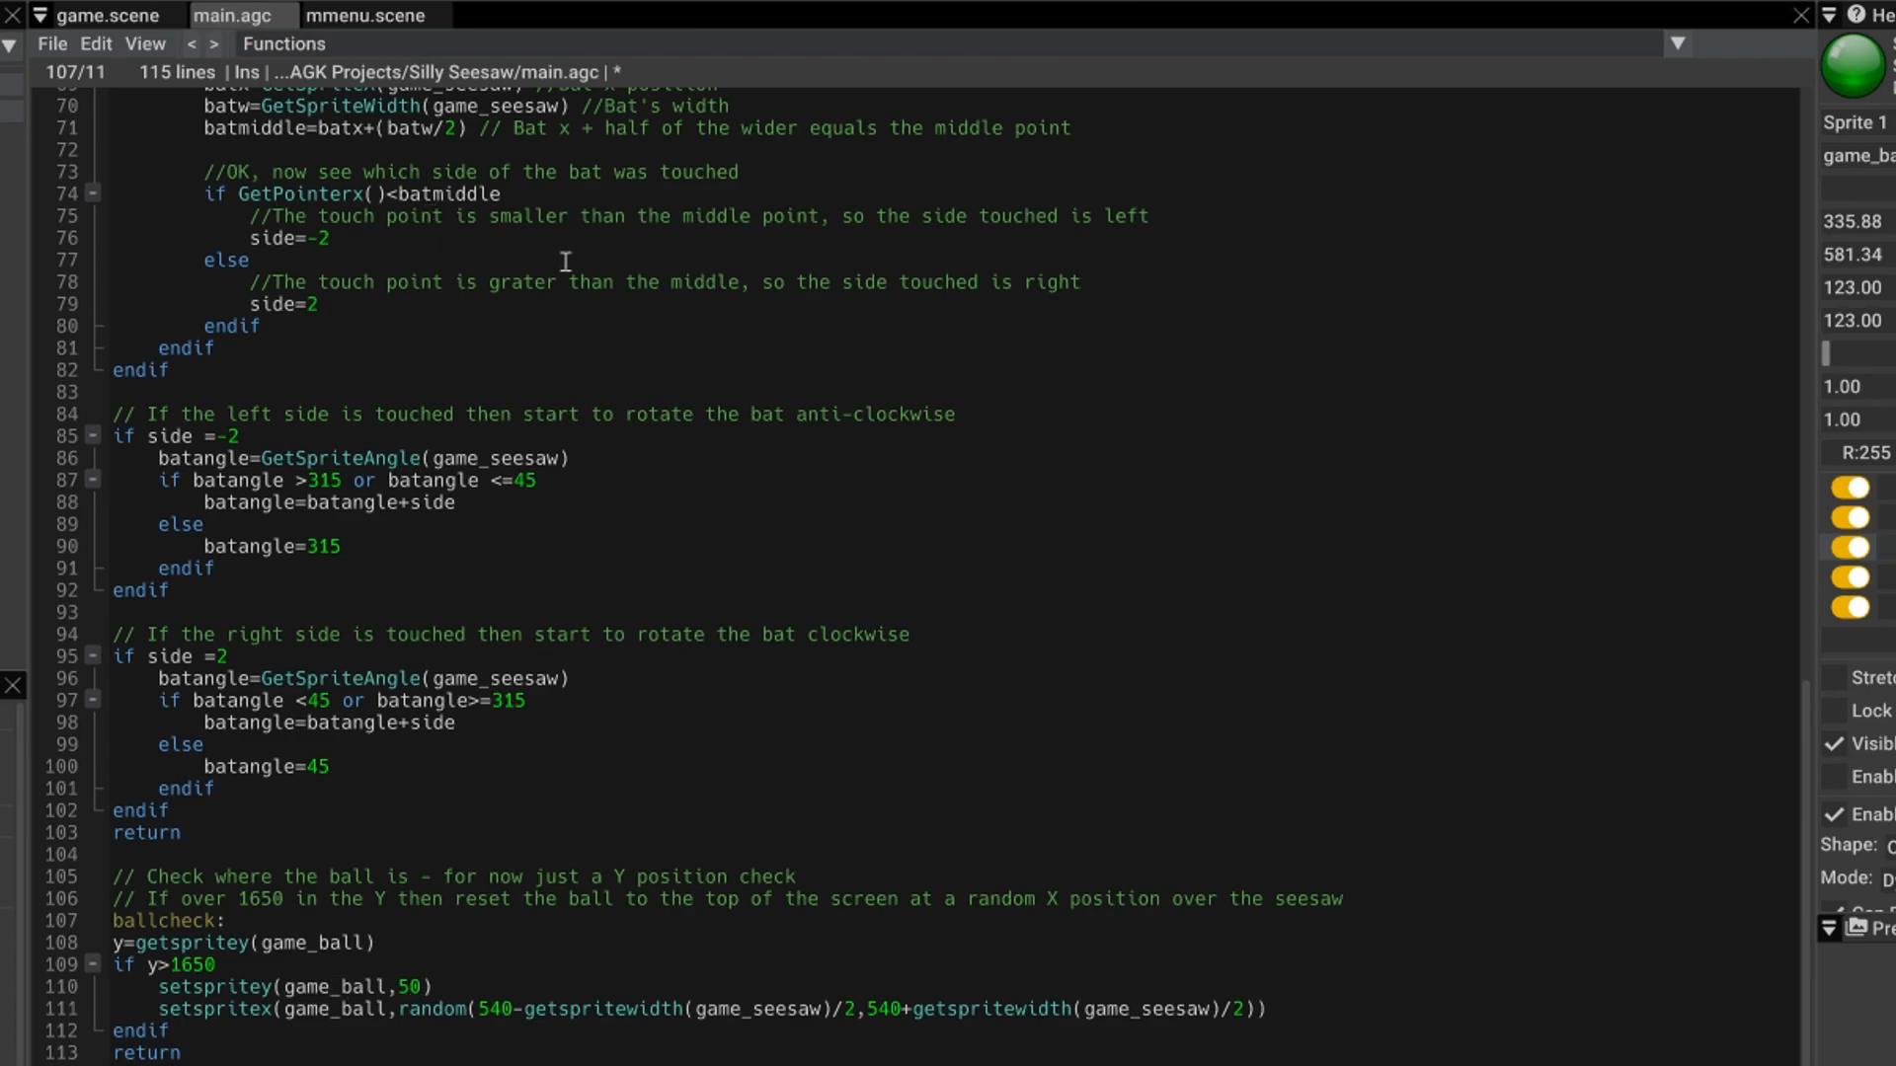
{"action": "mouse_move", "coordinate": [328, 1024]}
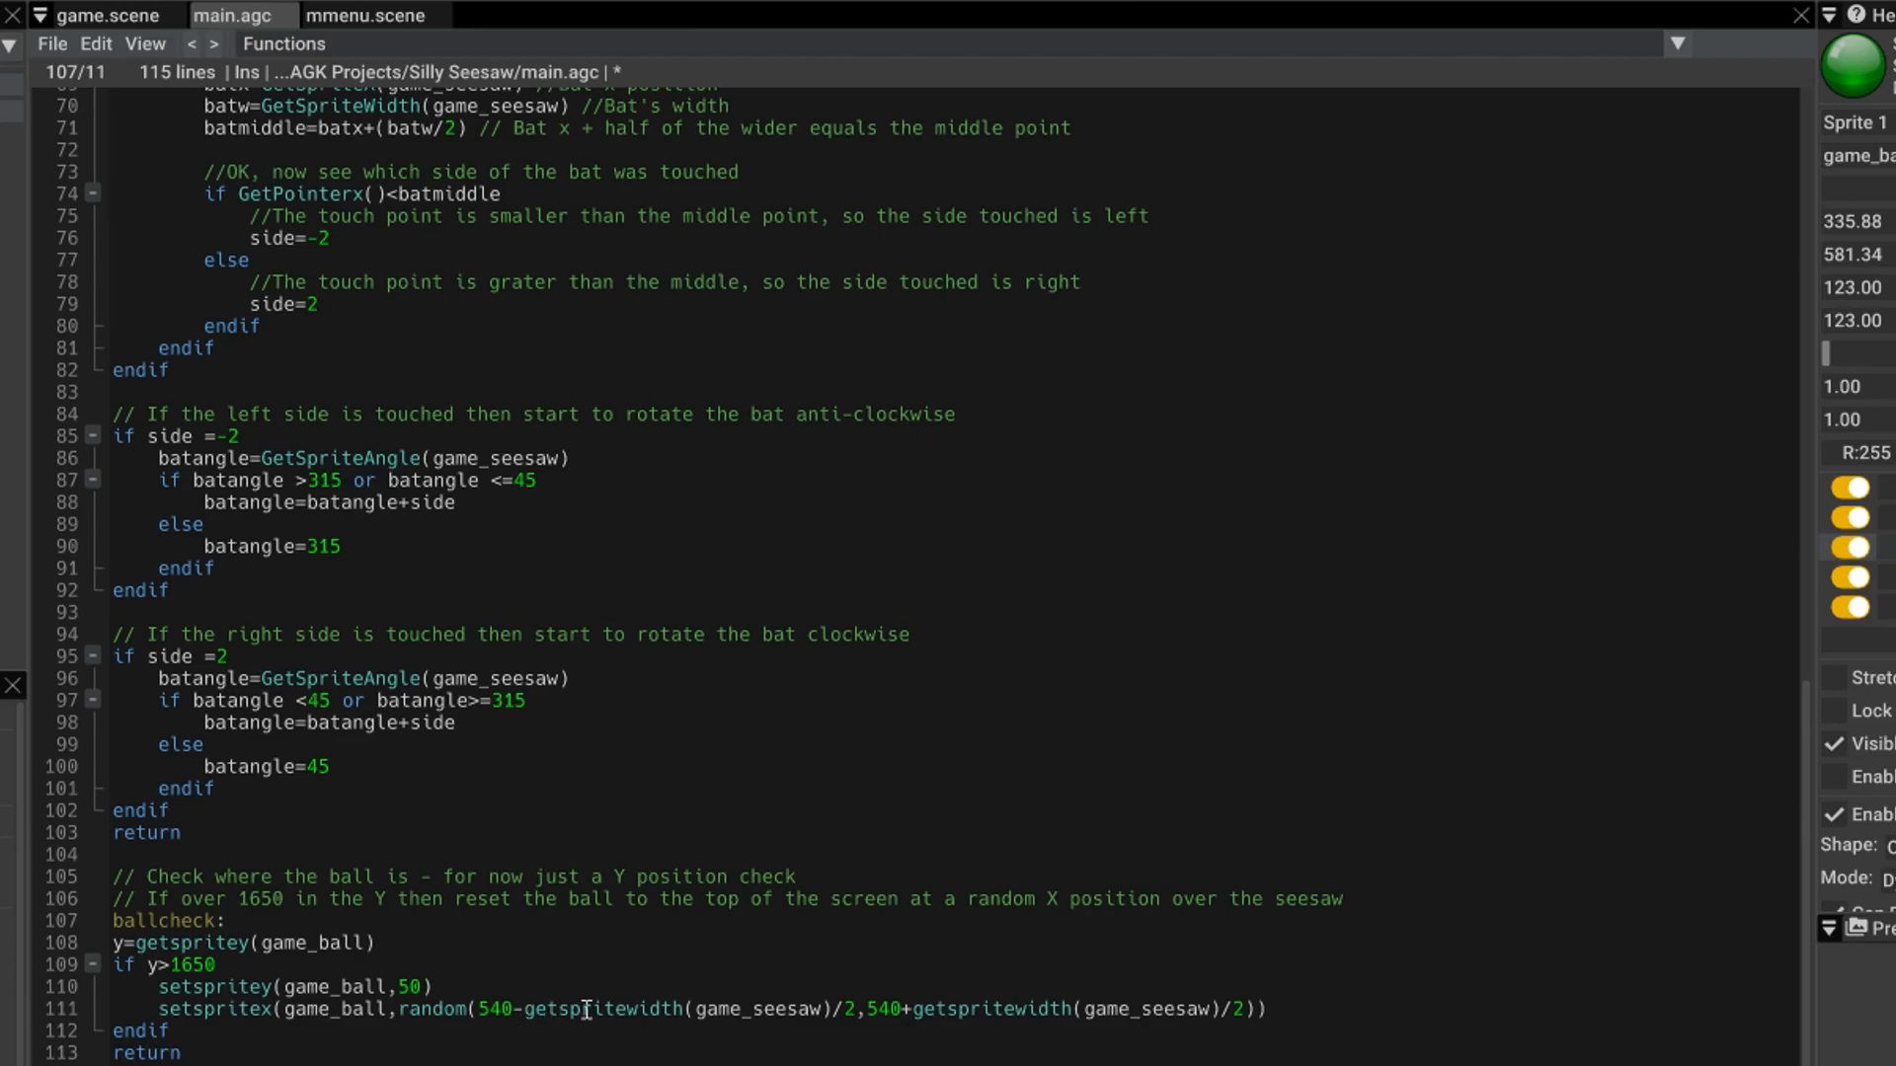
{"action": "mouse_move", "coordinate": [593, 1024]}
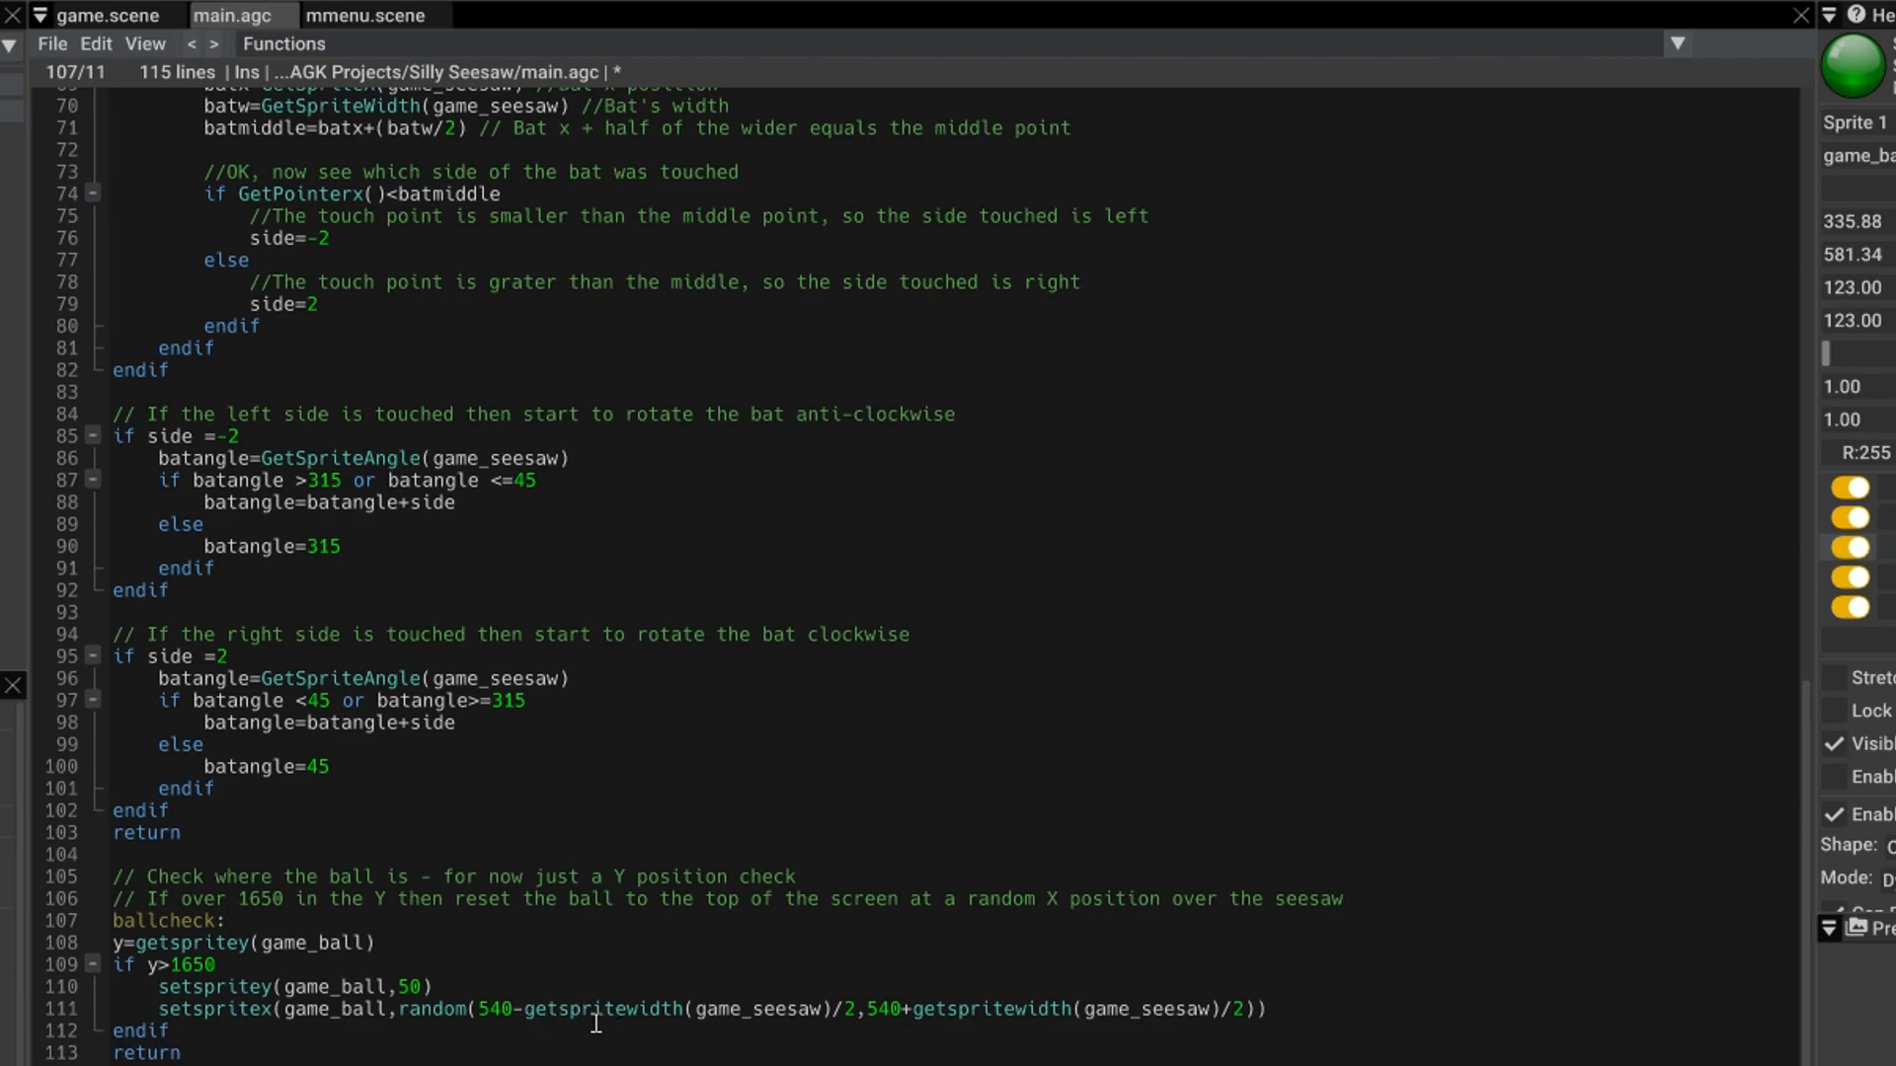
{"action": "mouse_move", "coordinate": [701, 1025]}
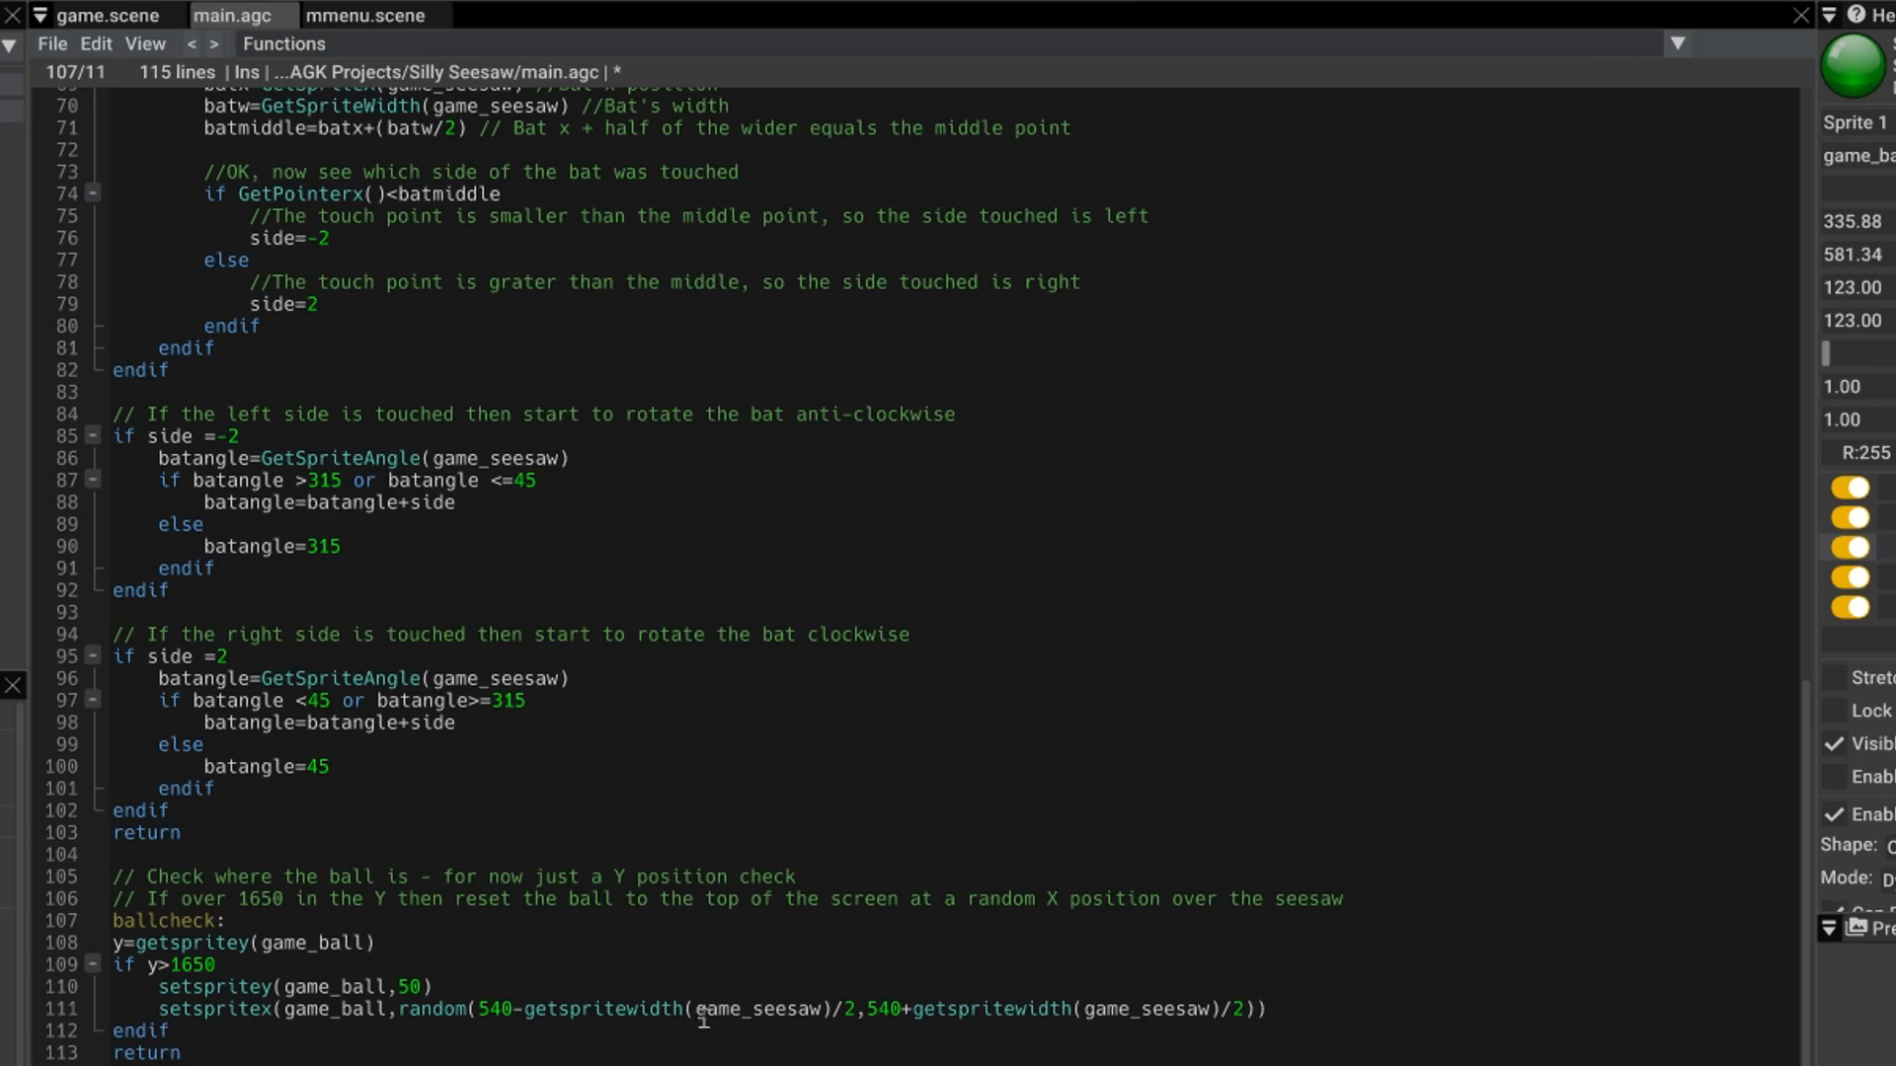
{"action": "left_click", "coordinate": [225, 920]}
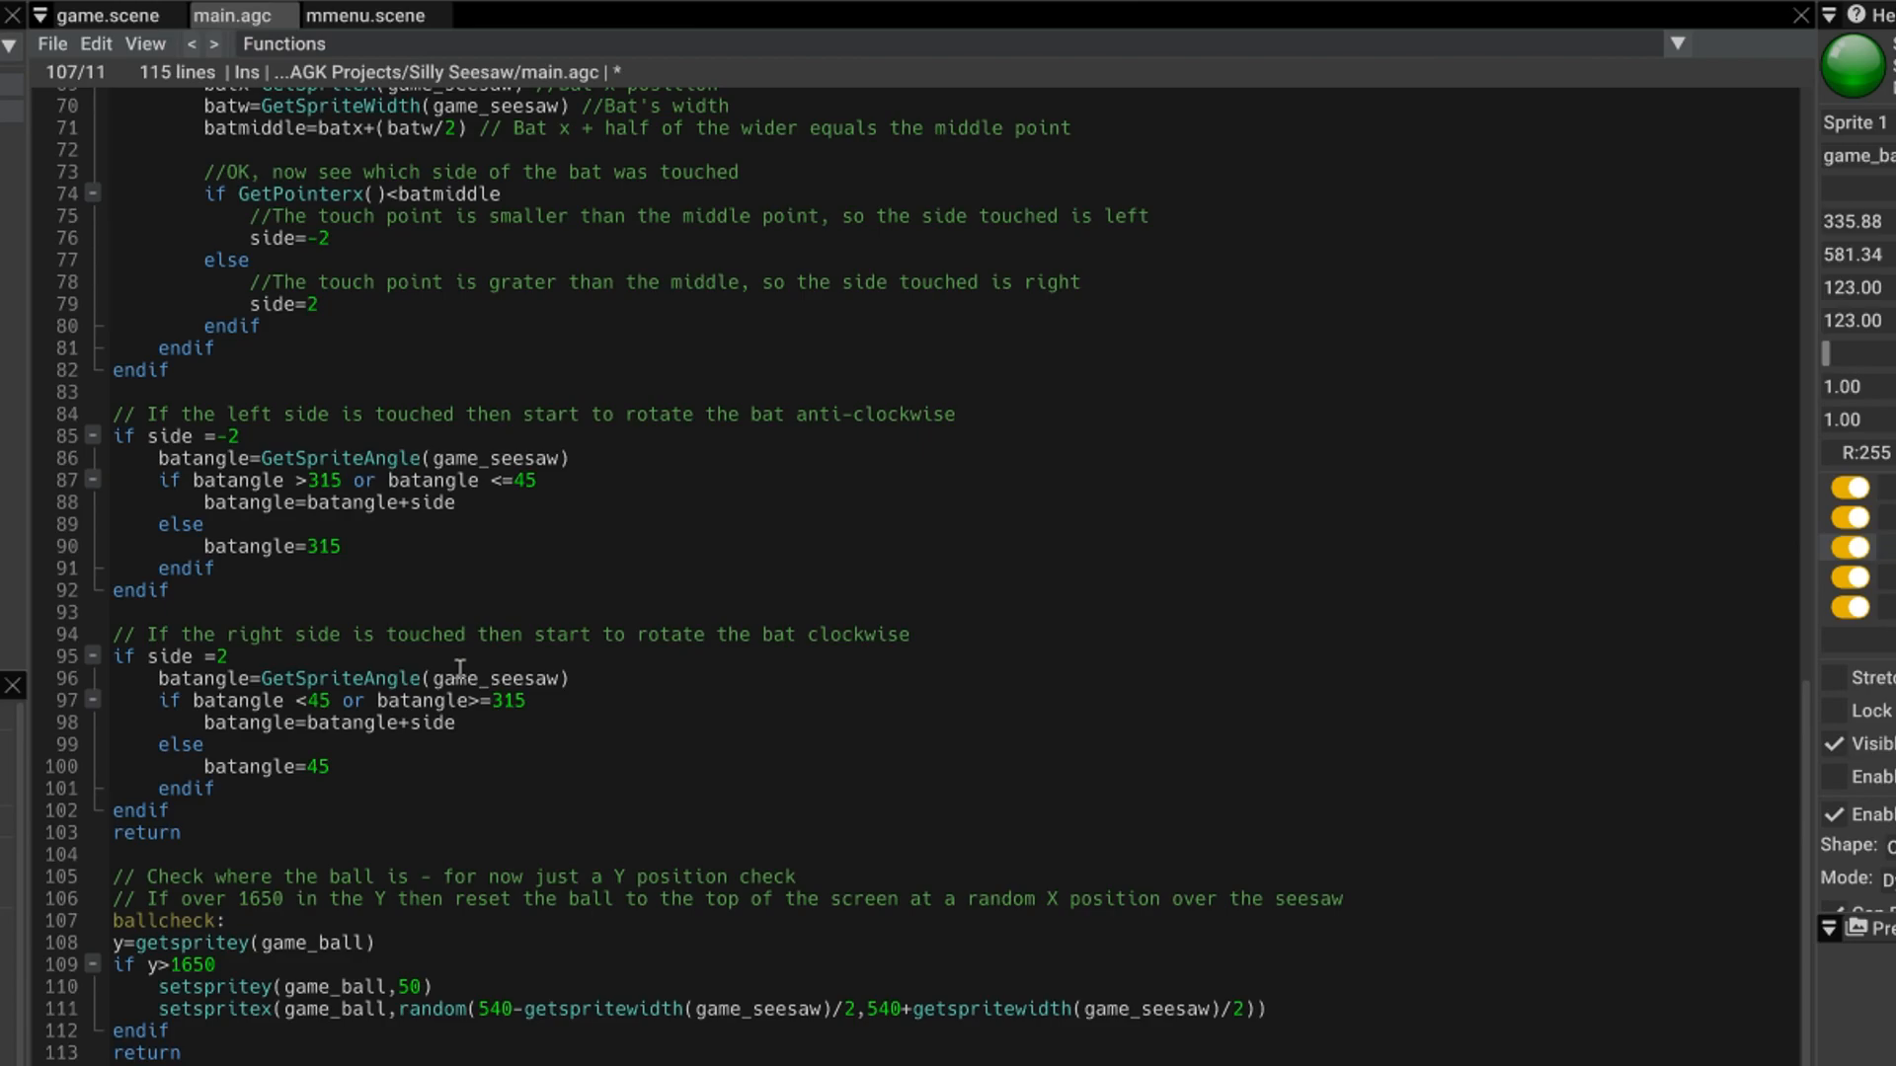
{"action": "scroll", "scroll_direction": "up", "scroll_amount": 3}
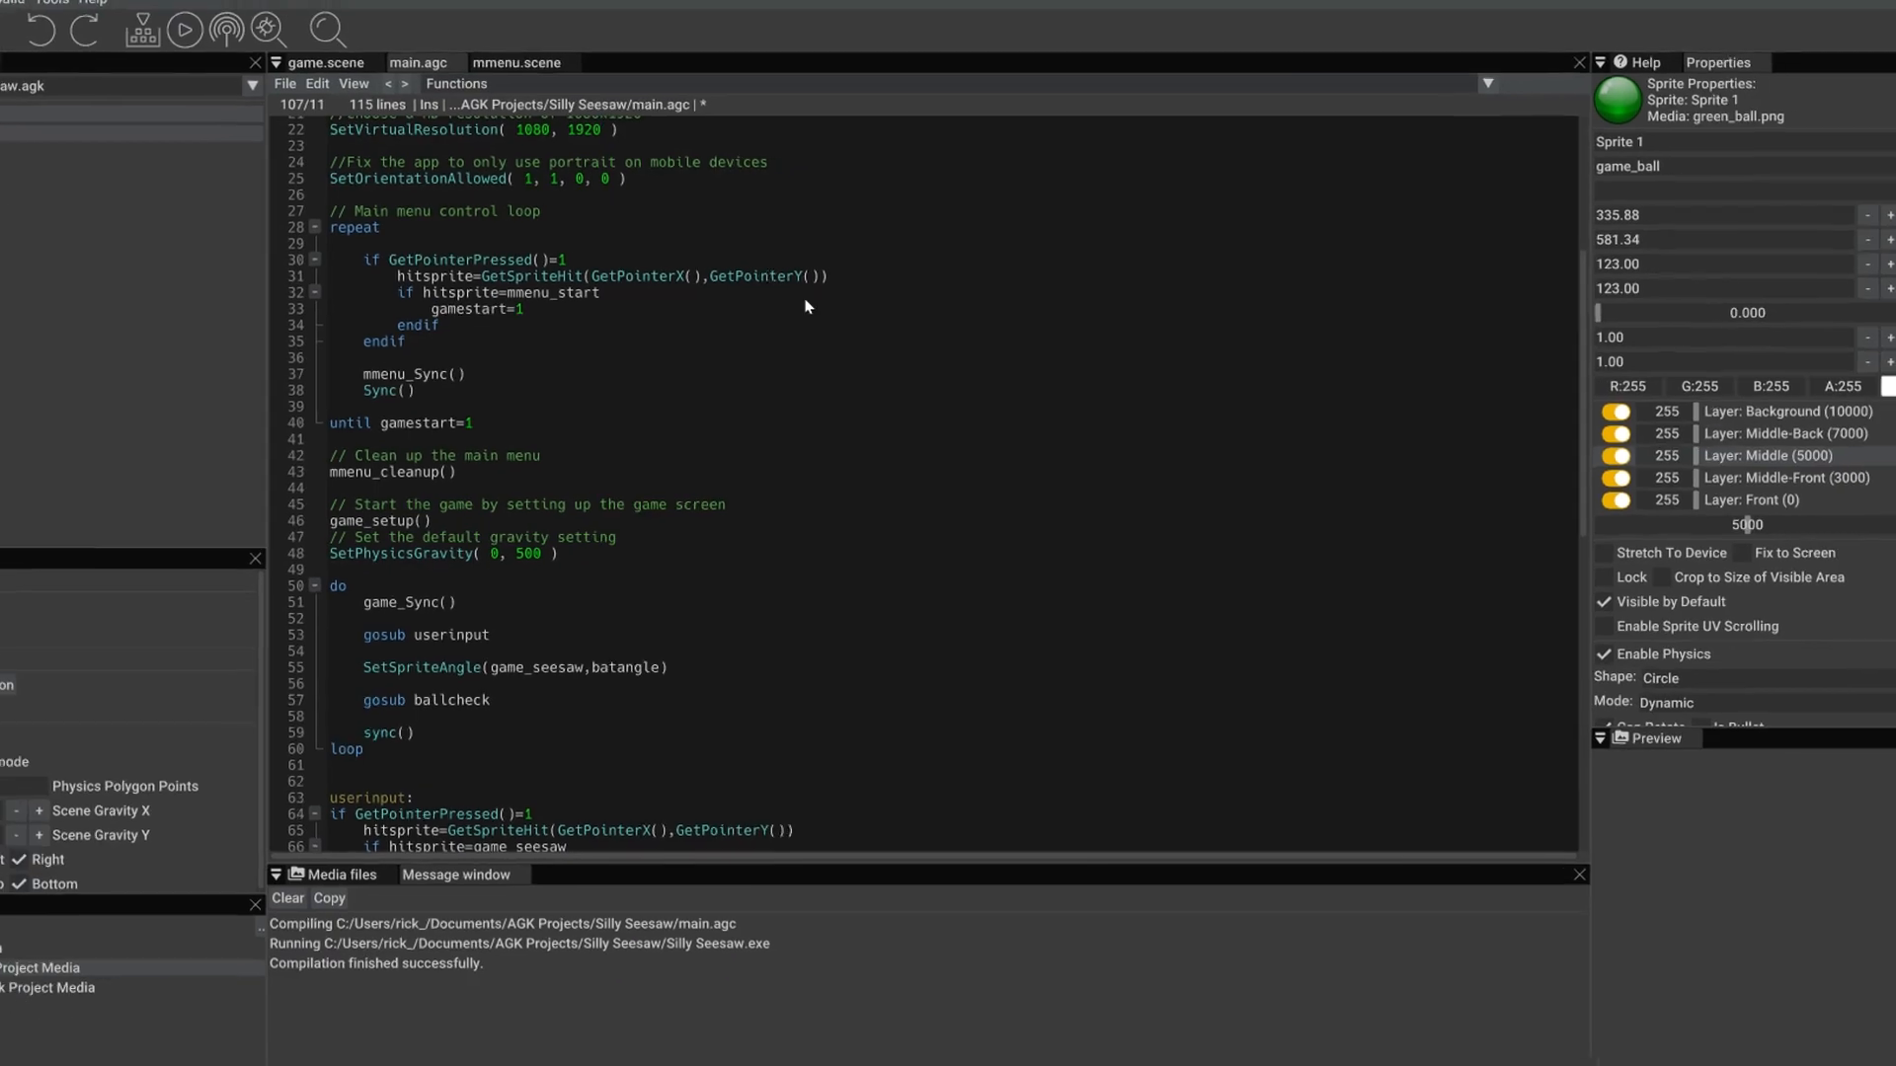
- Launch Silly Seesaw, press START to drop the ball, then close the game
{"action": "left_click", "coordinate": [298, 54]}
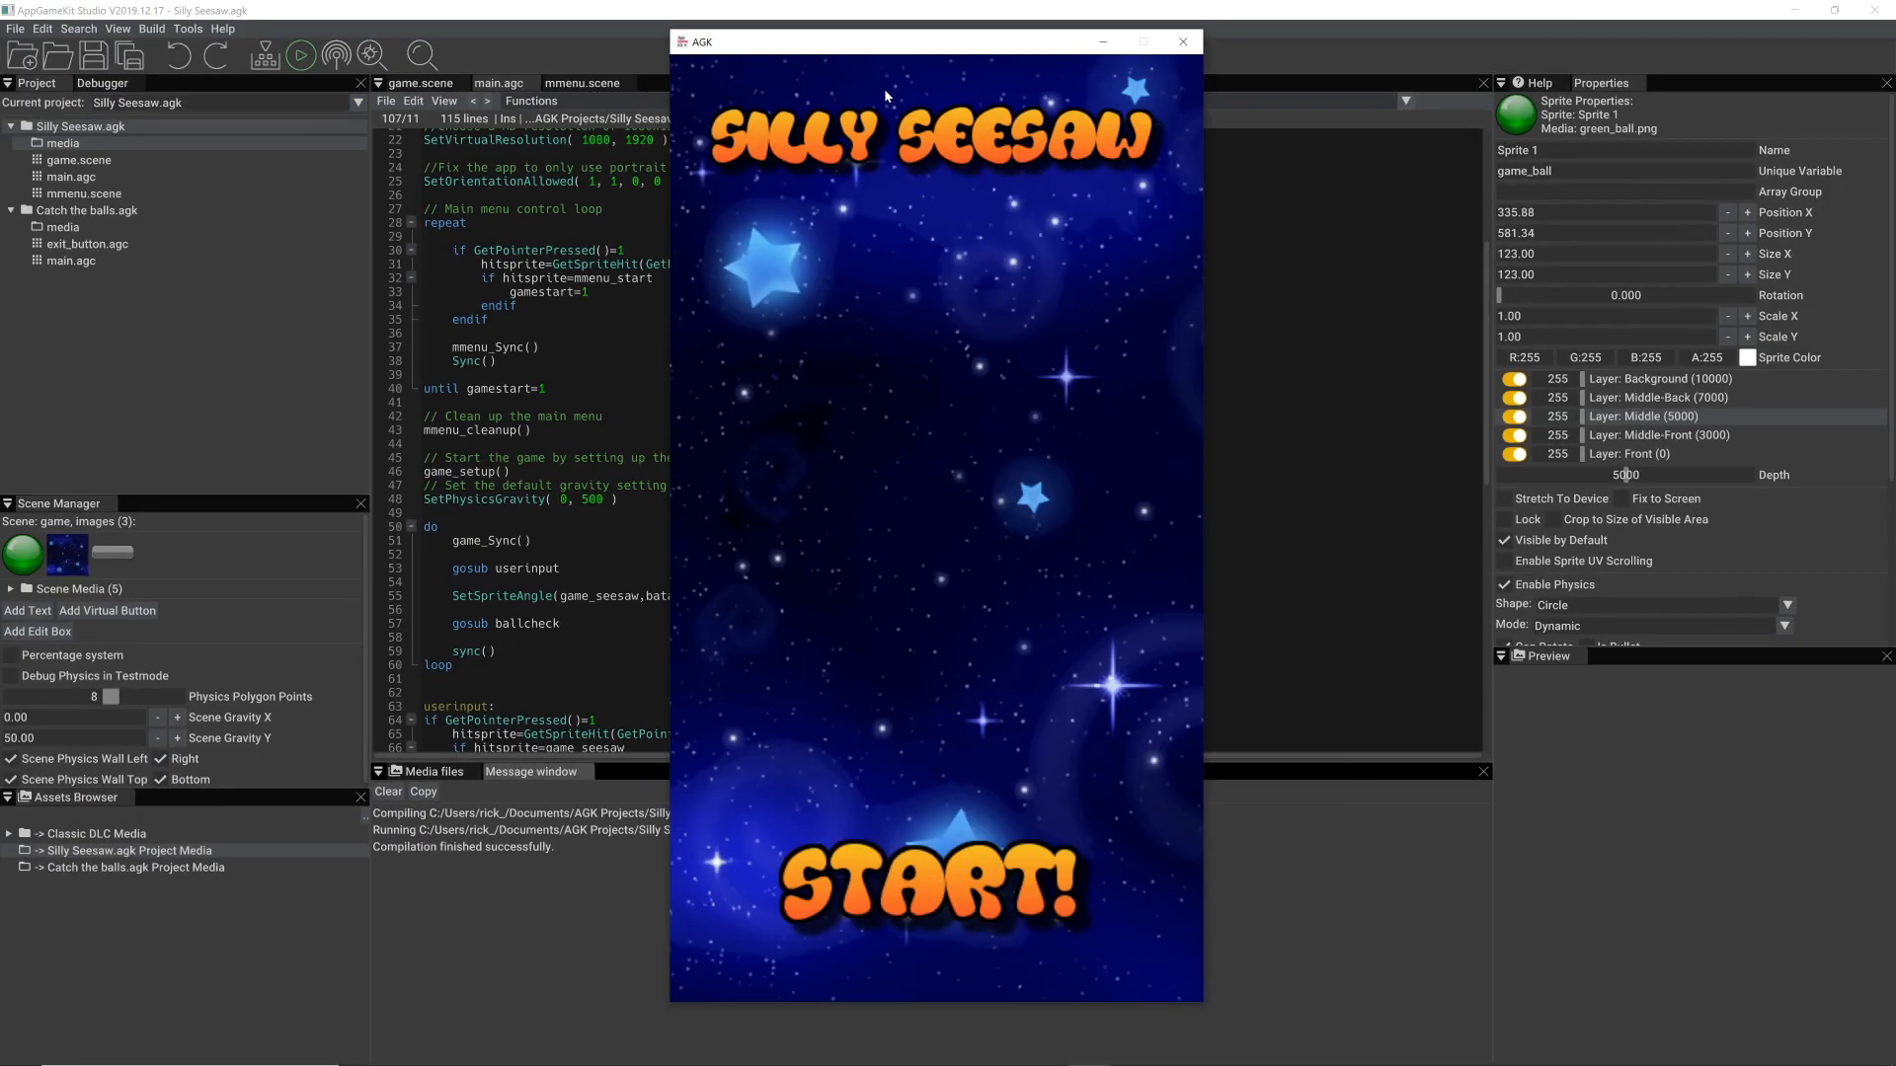
{"action": "left_click", "coordinate": [933, 879]}
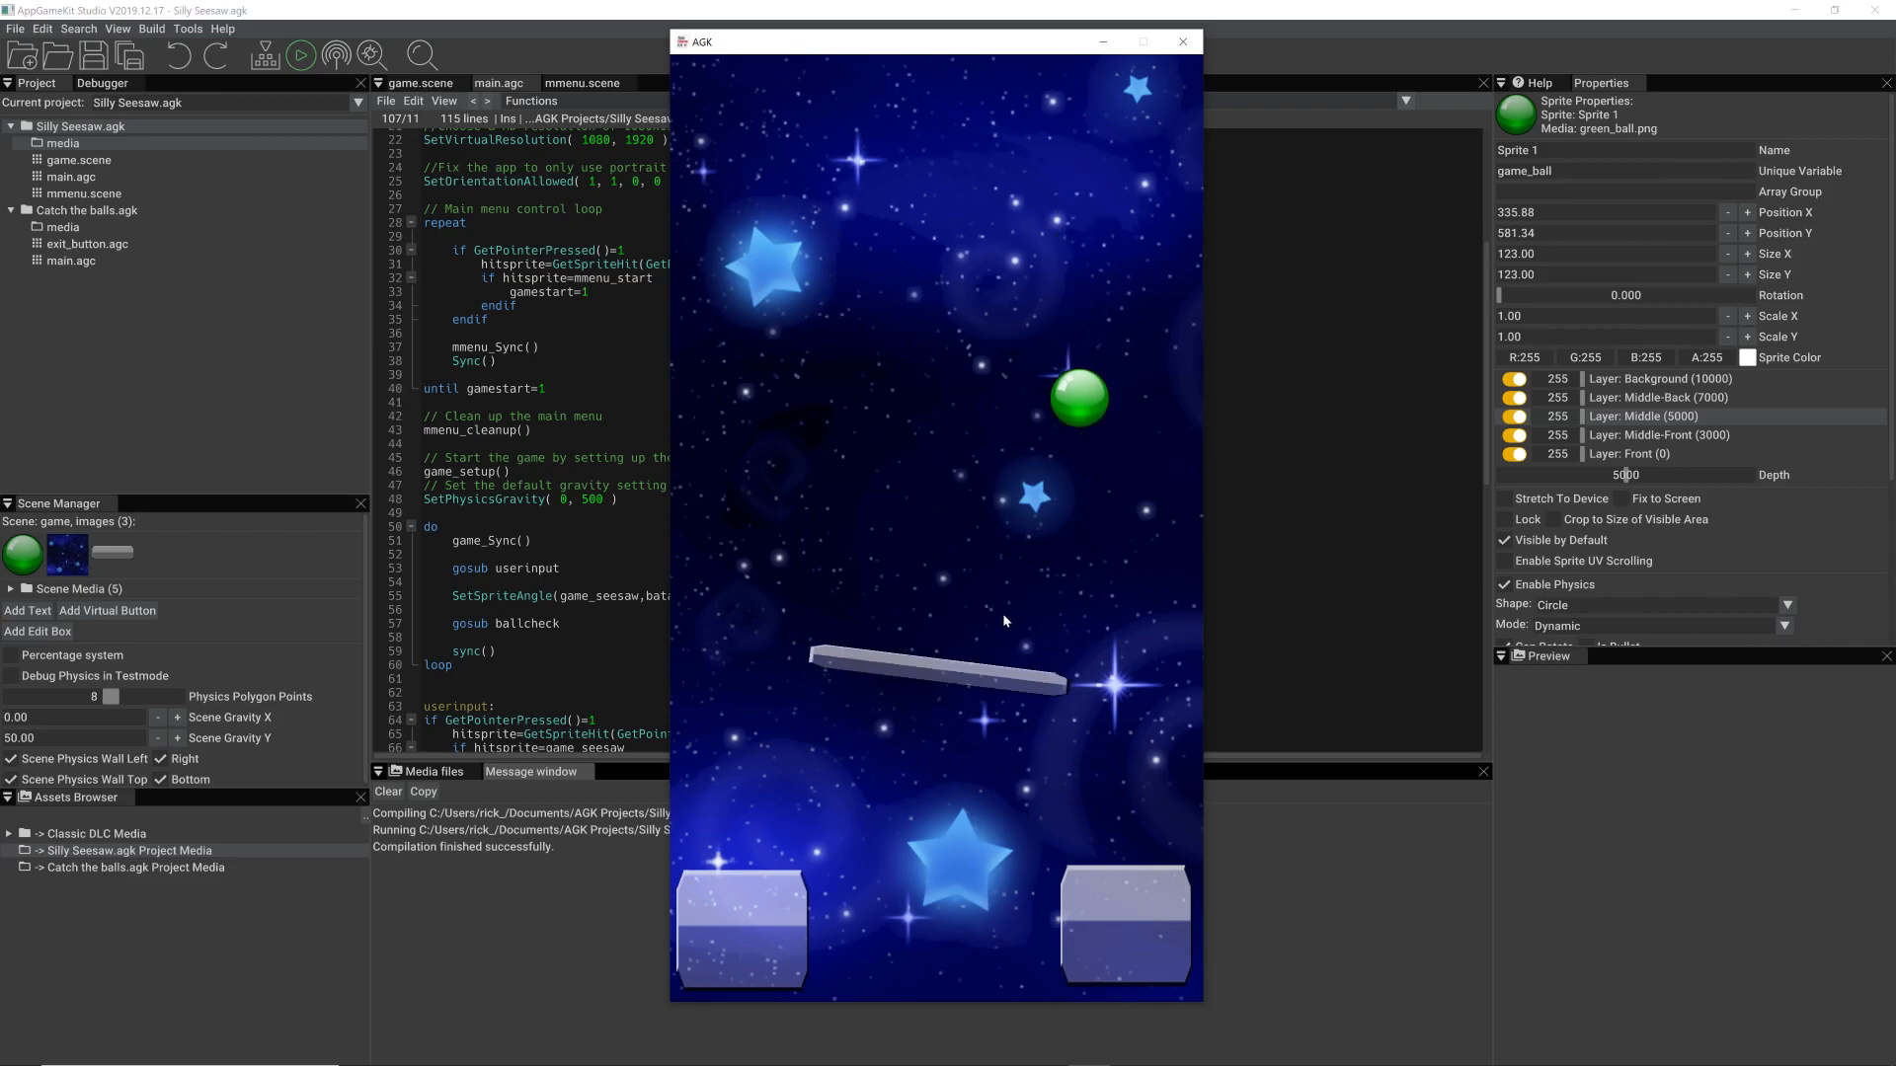
{"action": "left_click", "coordinate": [1181, 41]}
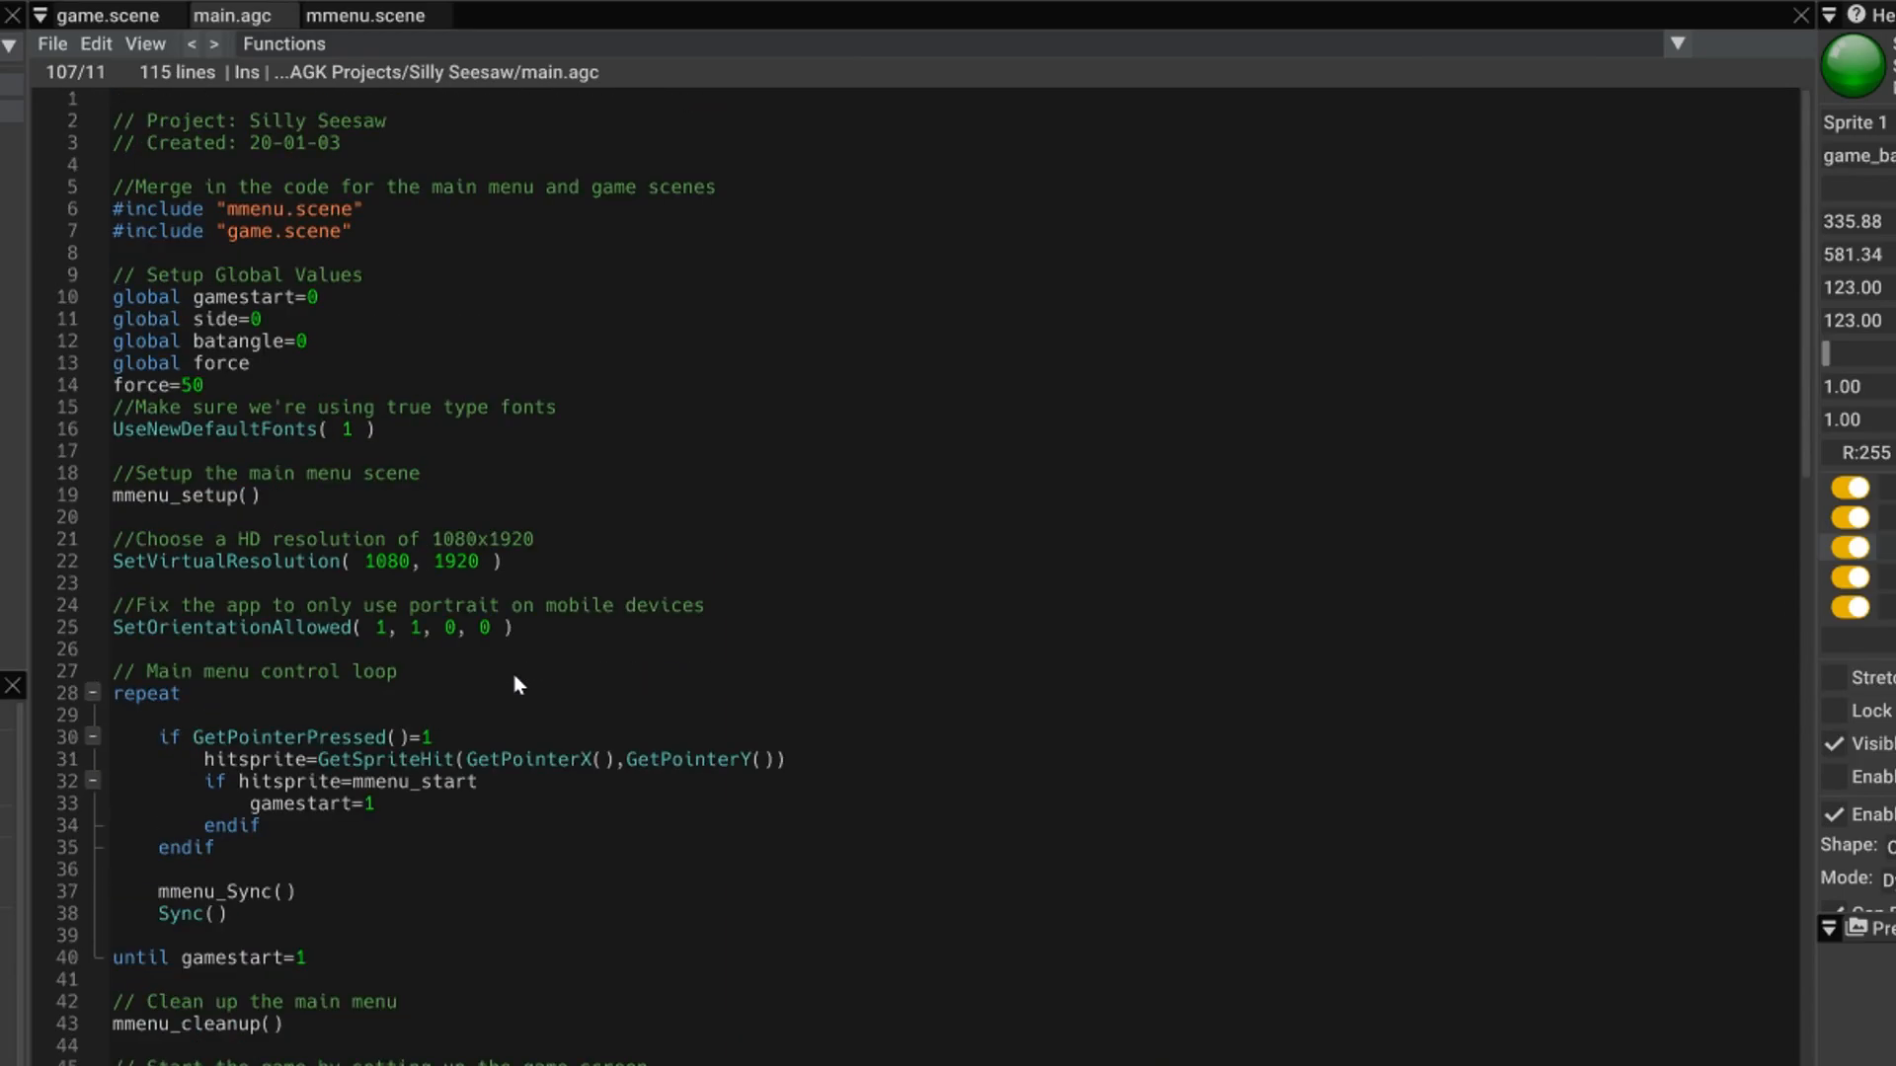
{"action": "mouse_move", "coordinate": [384, 165]}
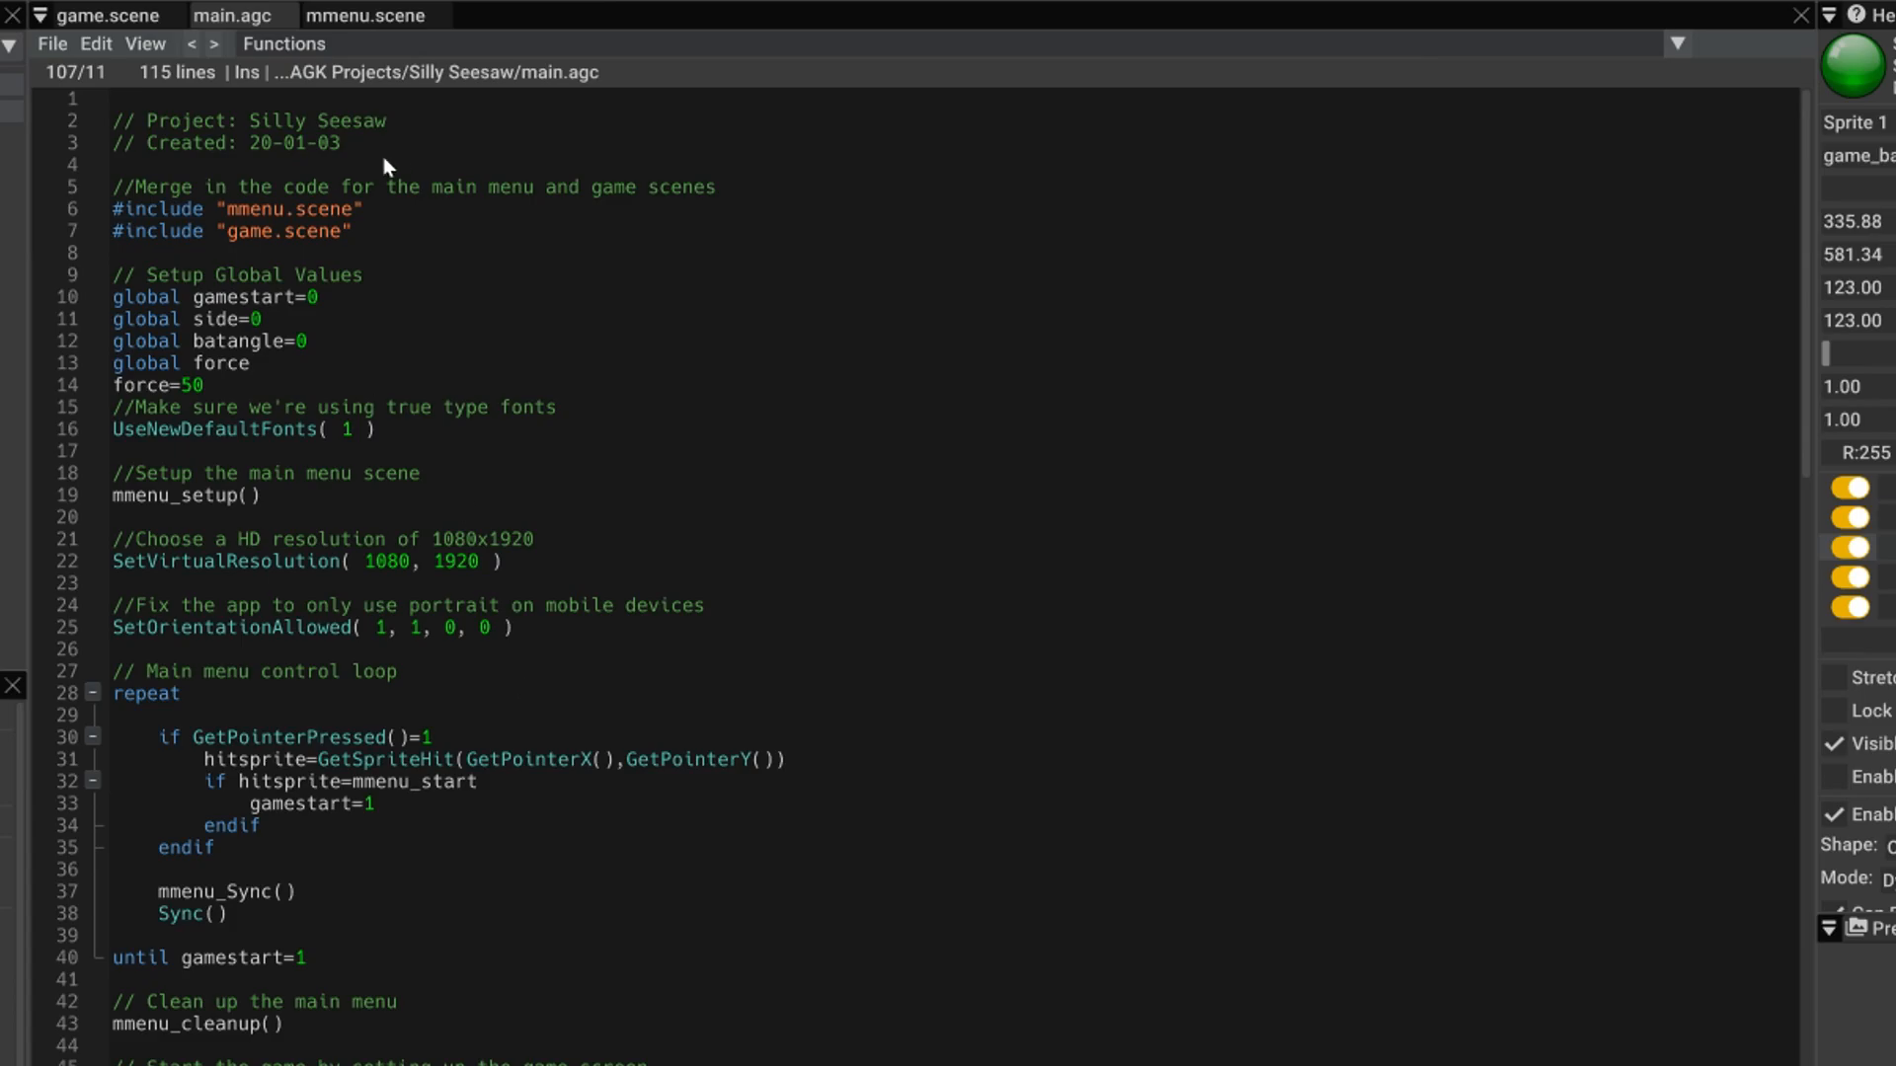
- Show the game.scene layout with the ball, seesaw bat and two blocks
{"action": "left_click", "coordinate": [103, 15]}
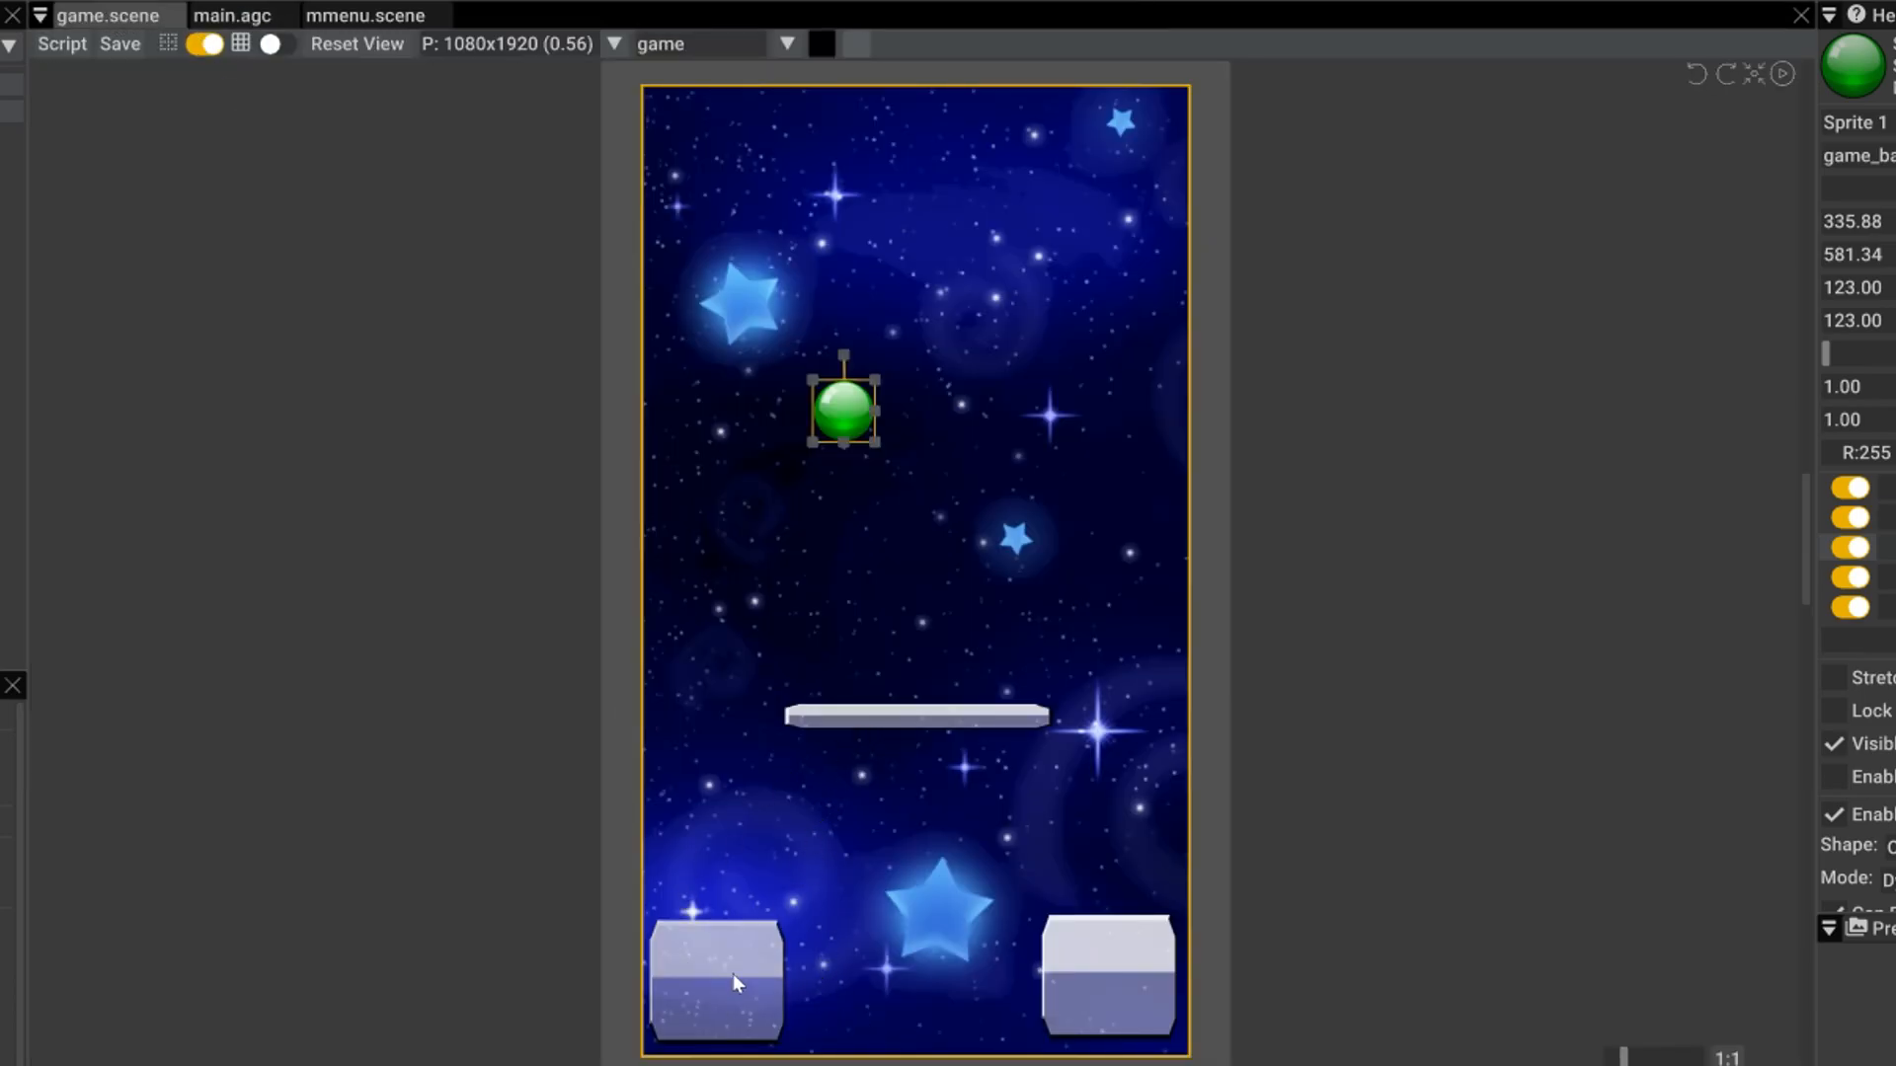
{"action": "mouse_move", "coordinate": [643, 948]}
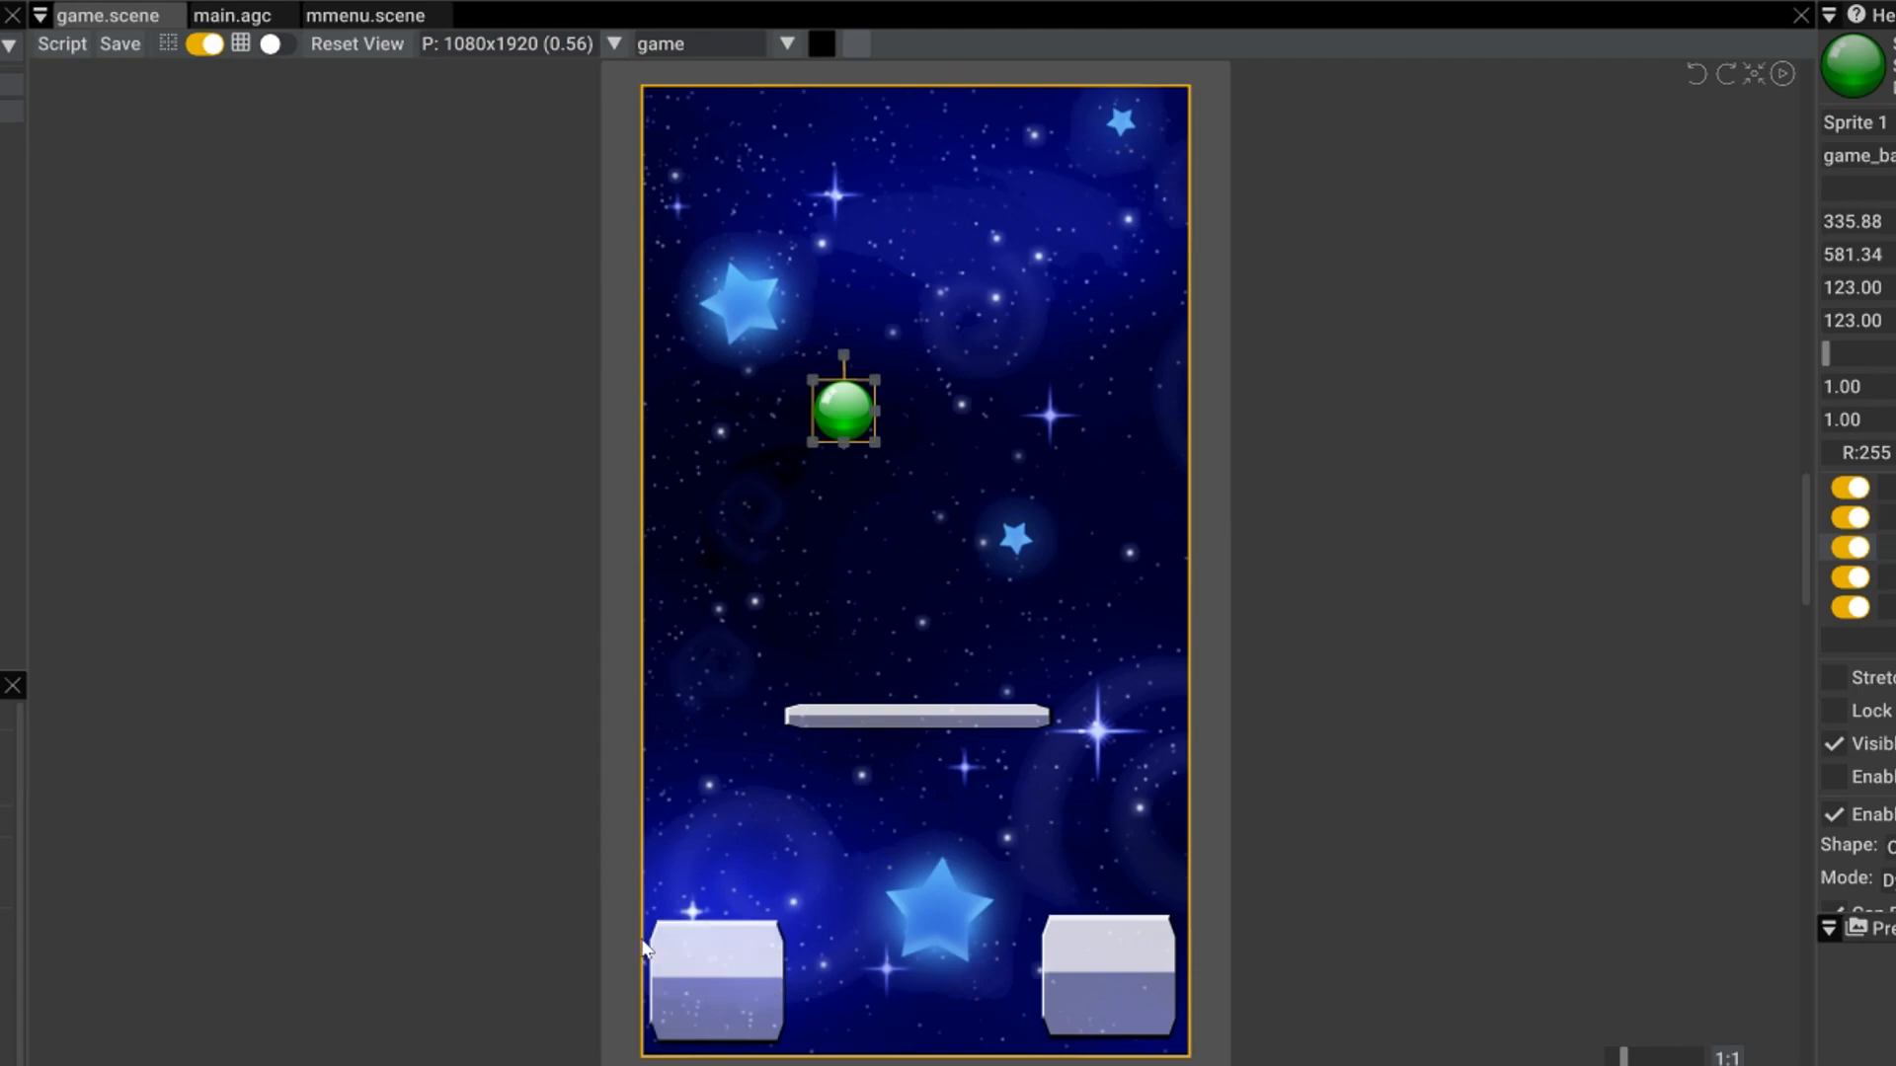
{"action": "mouse_move", "coordinate": [1110, 970]}
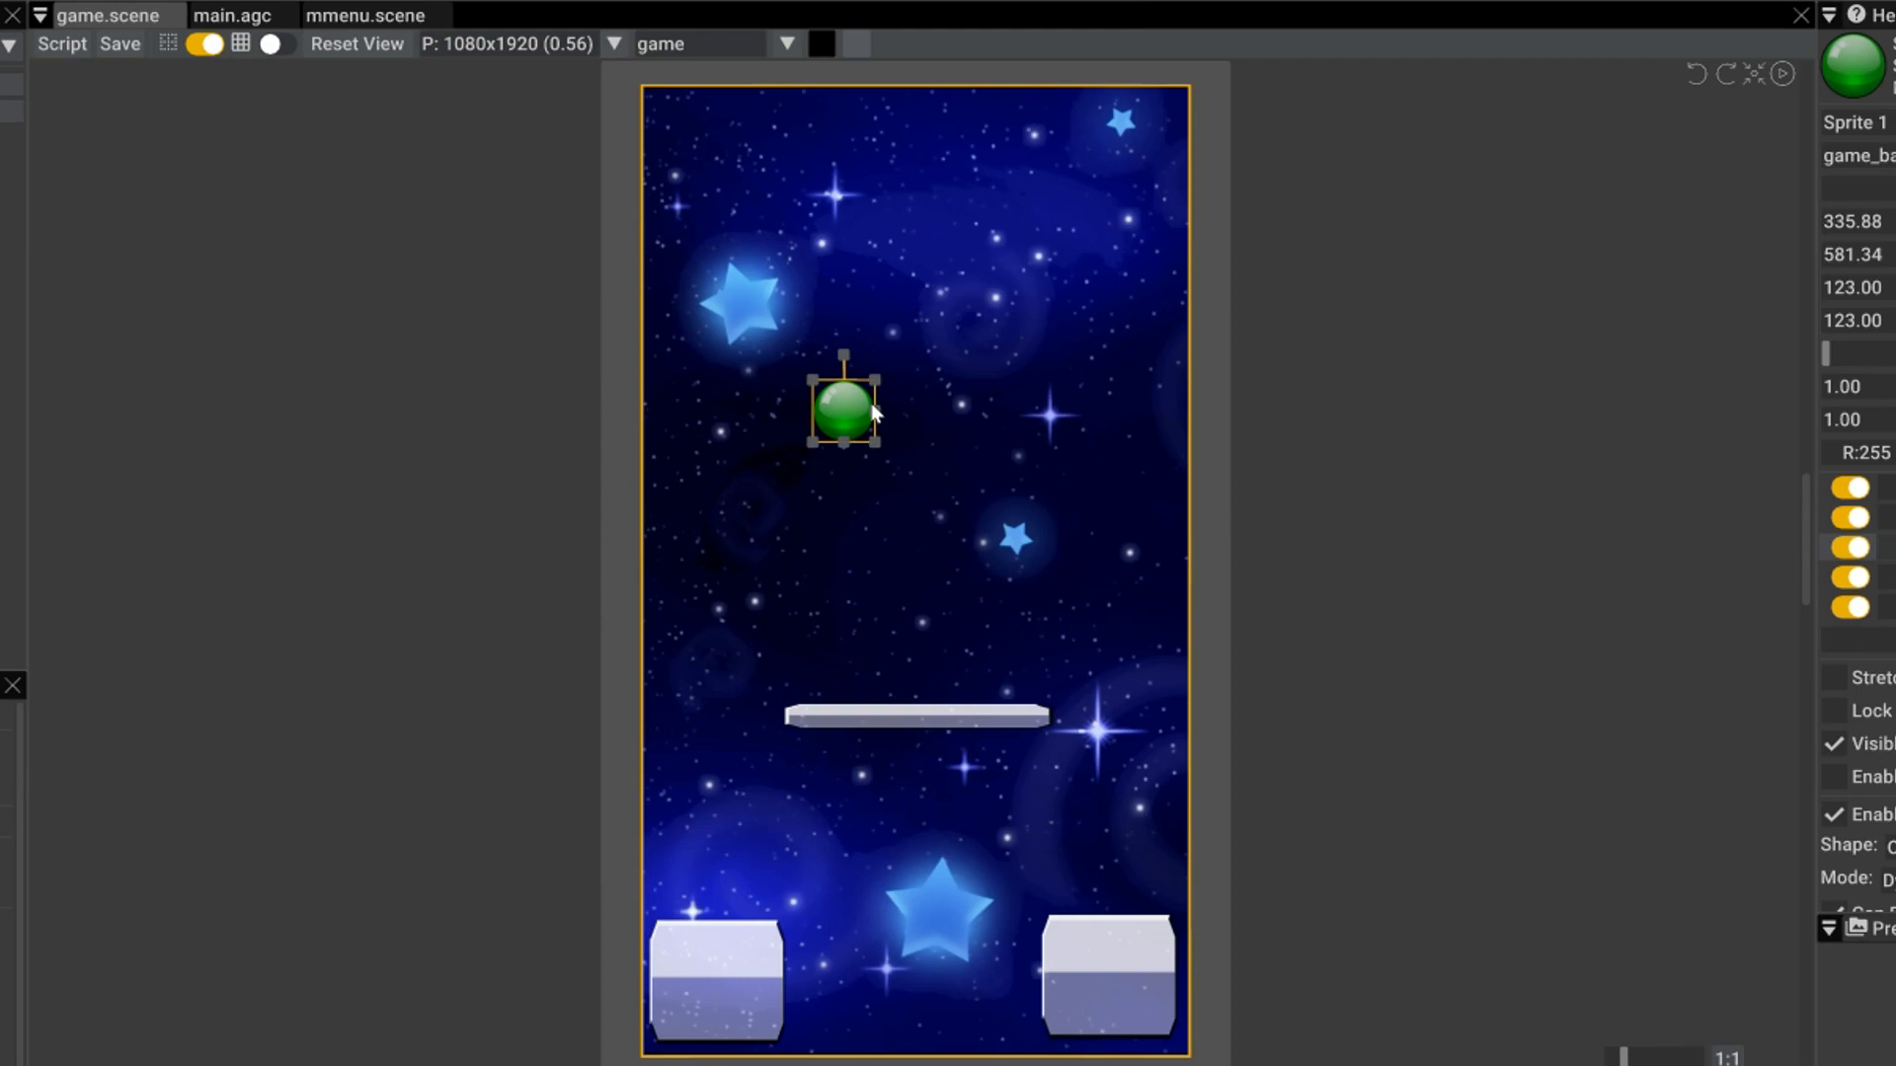
{"action": "mouse_move", "coordinate": [715, 966]}
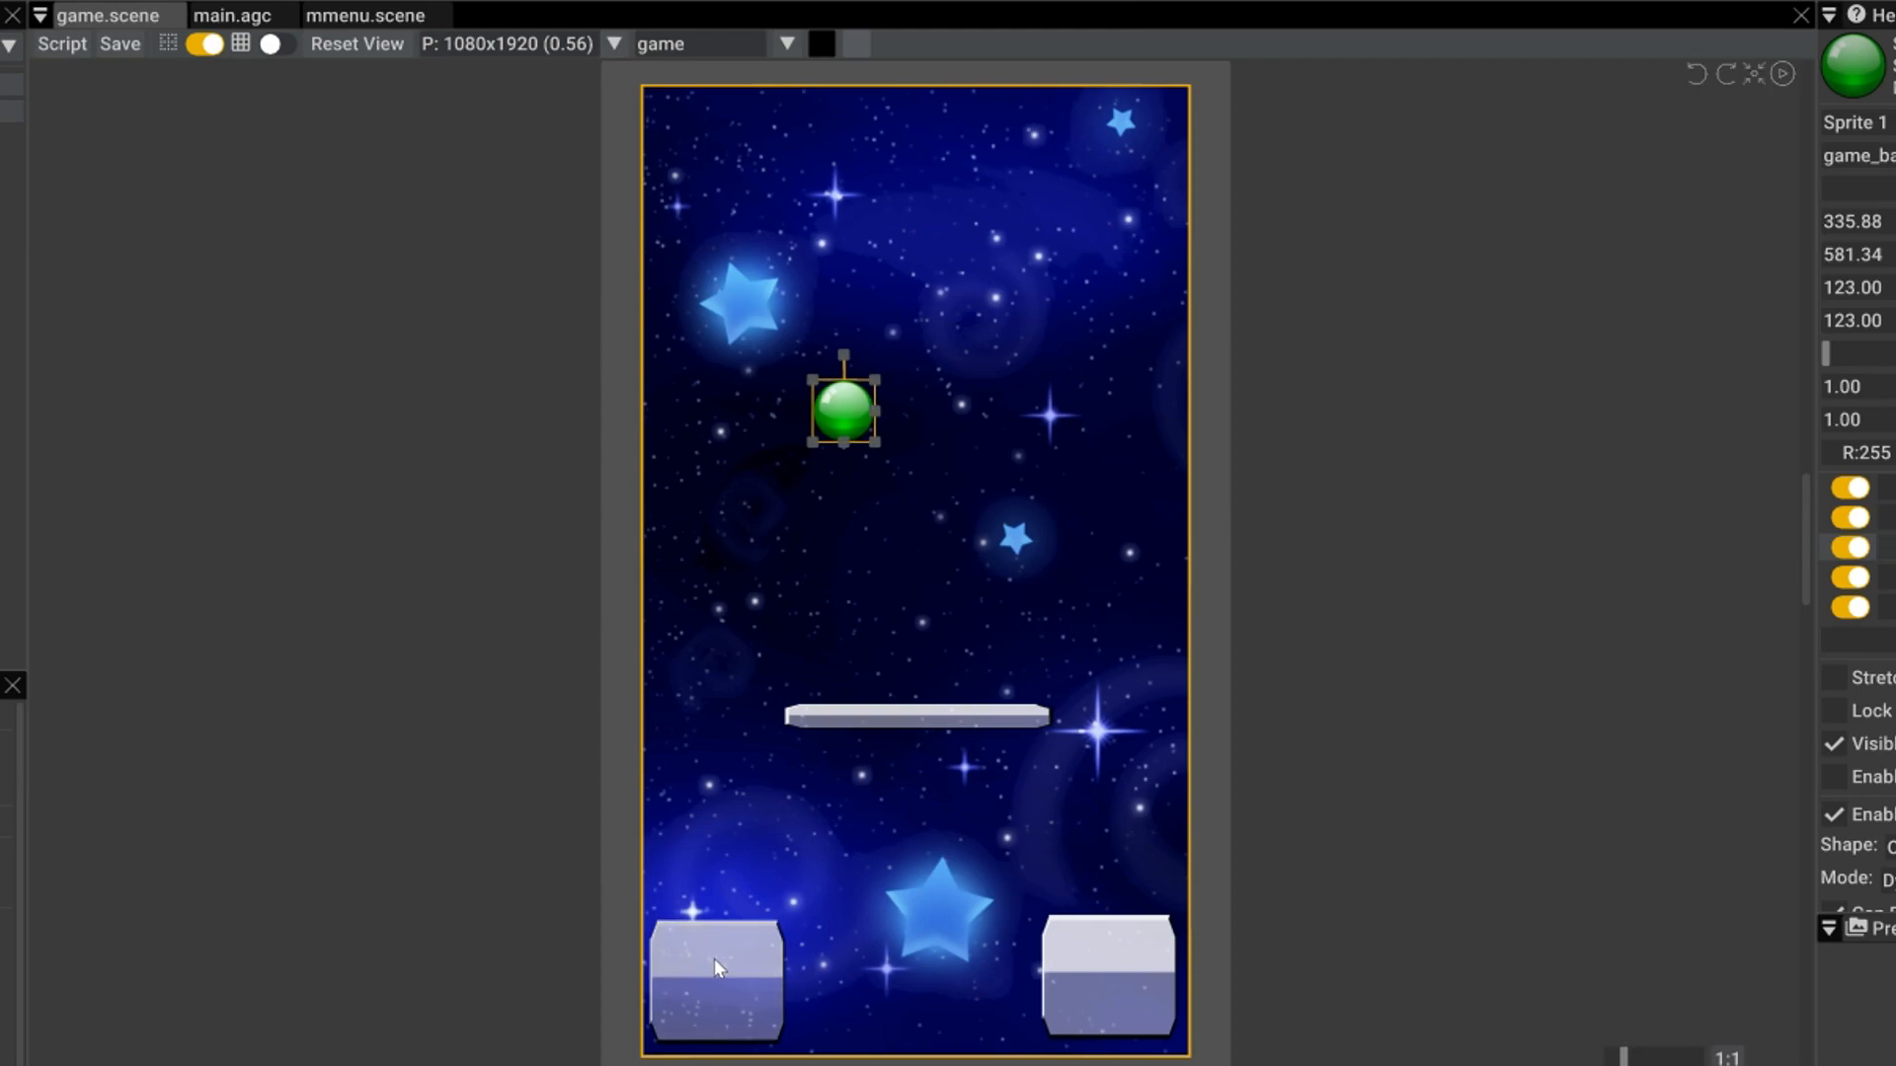
- Inspect the right, left, then right block sprites, then return to main.agc's ballcheck code
{"action": "left_click", "coordinate": [1106, 977]}
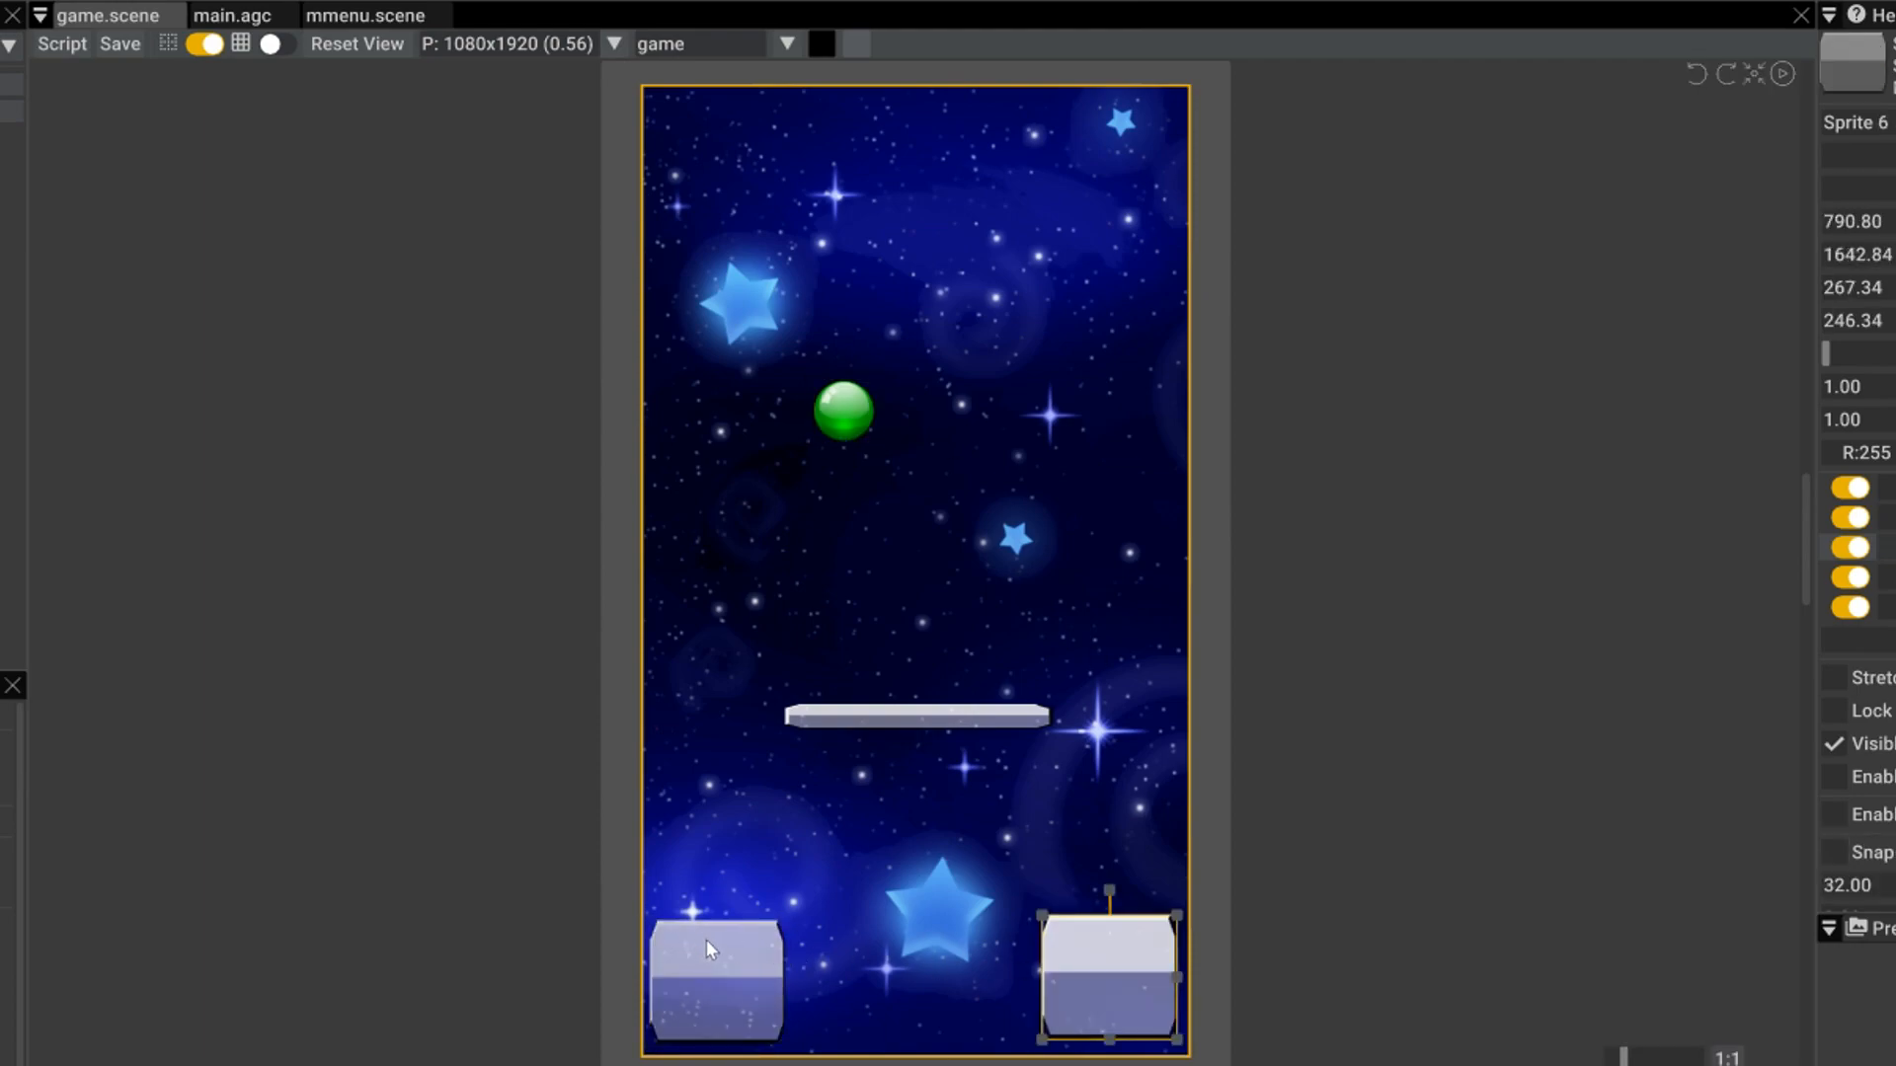
{"action": "mouse_move", "coordinate": [750, 980]}
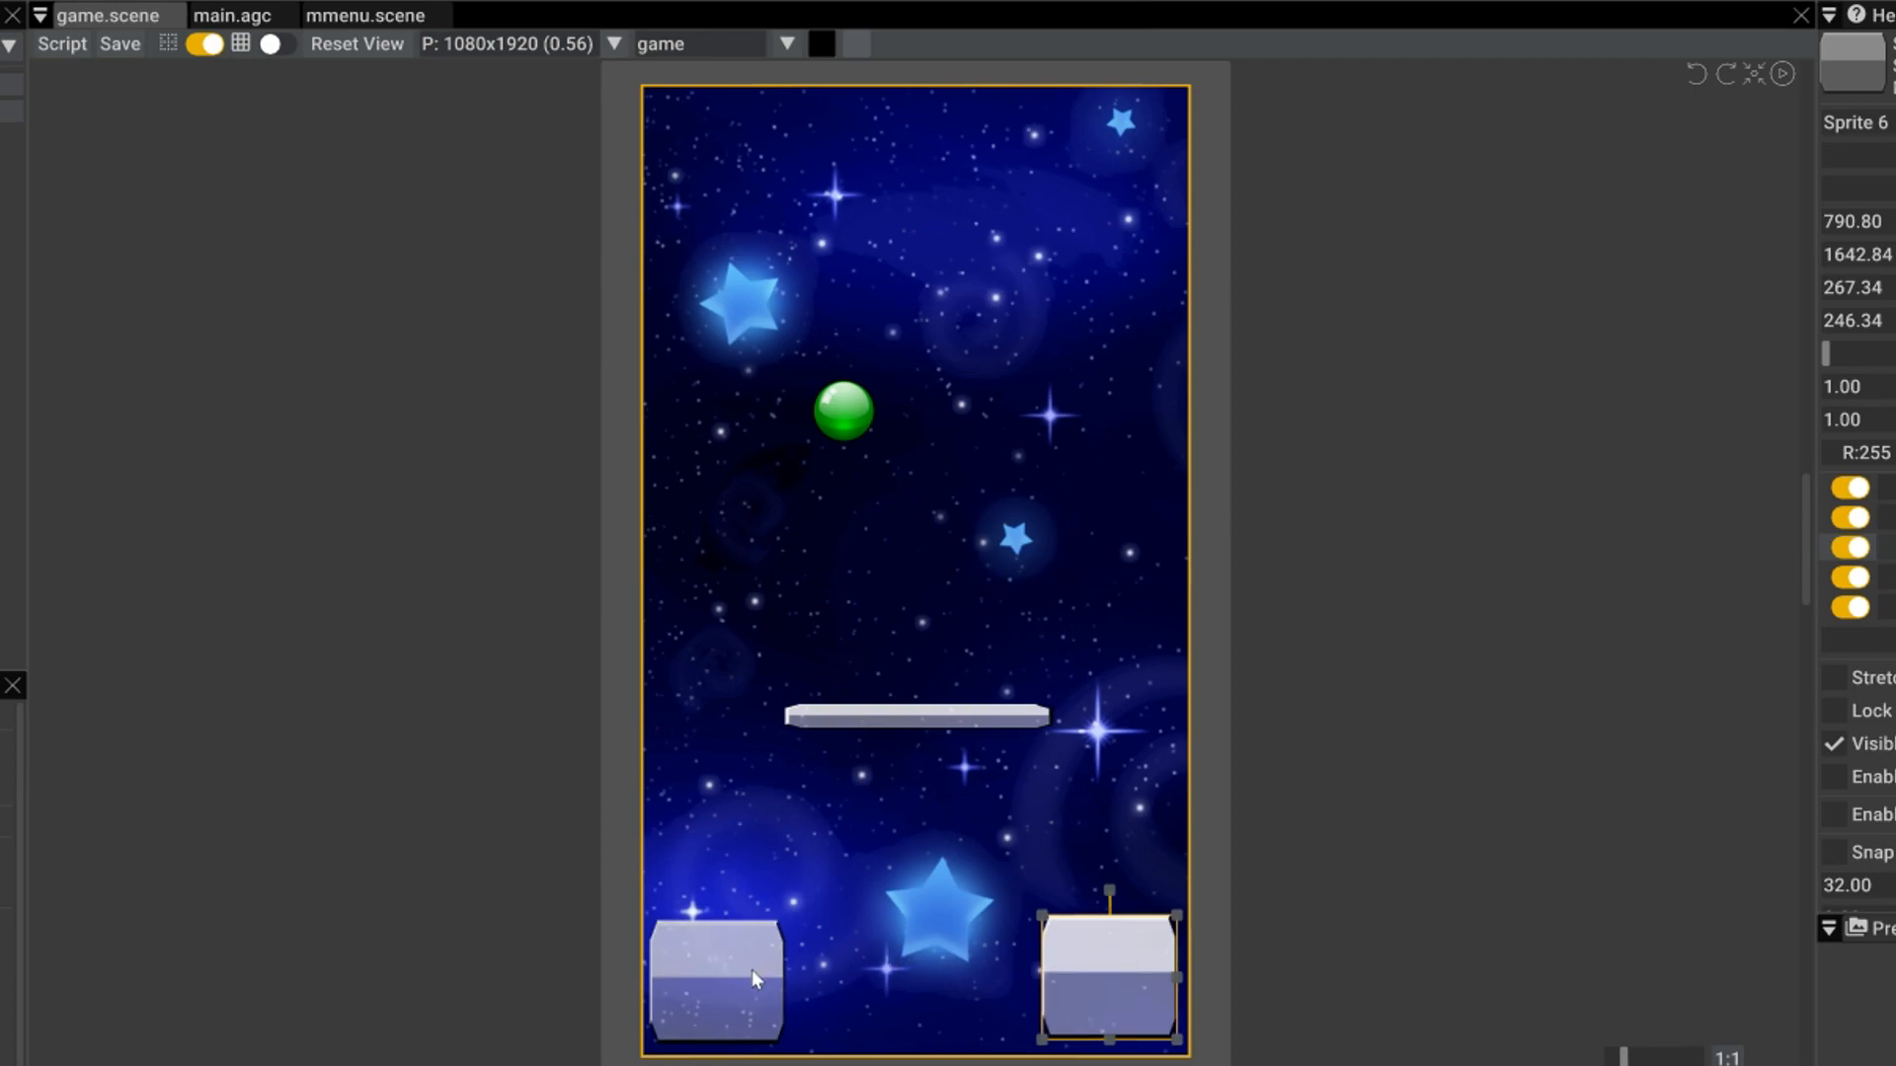
{"action": "left_click", "coordinate": [715, 980]}
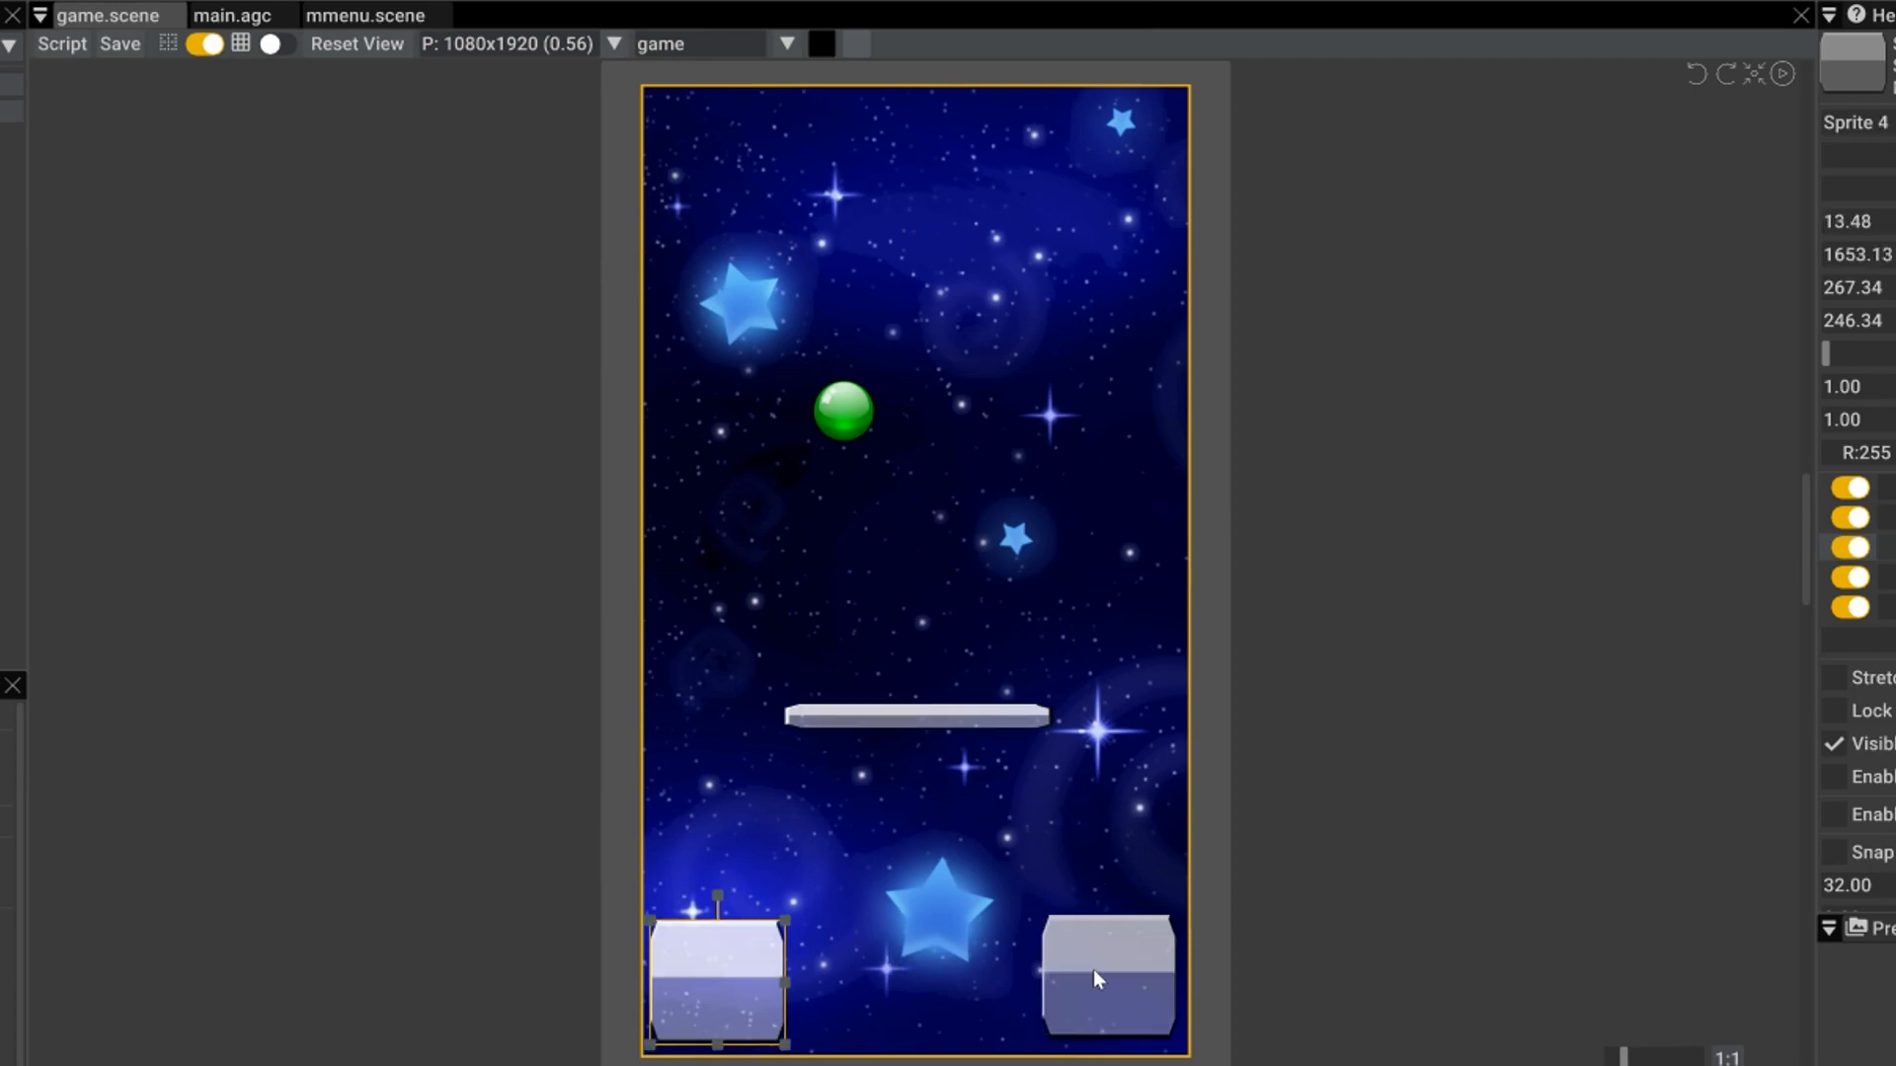
{"action": "left_click", "coordinate": [1103, 976]}
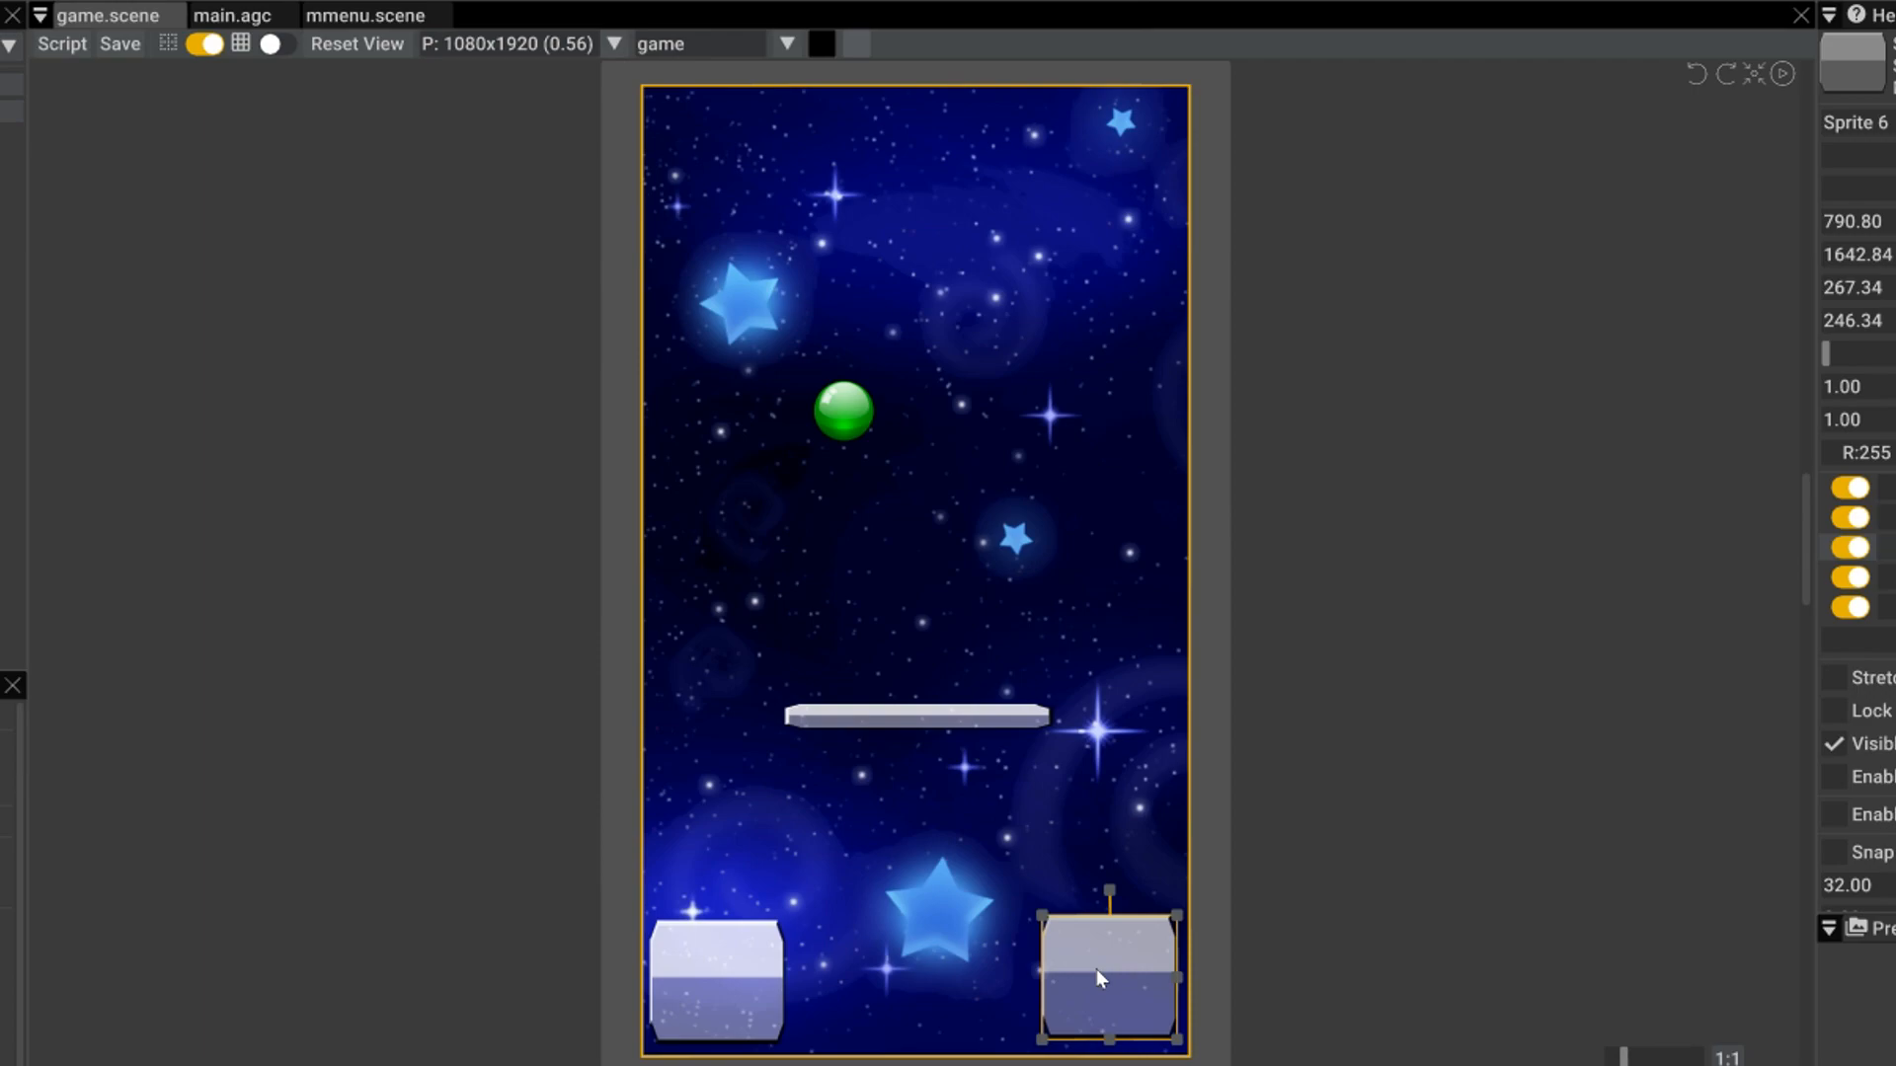
{"action": "mouse_move", "coordinate": [871, 445]}
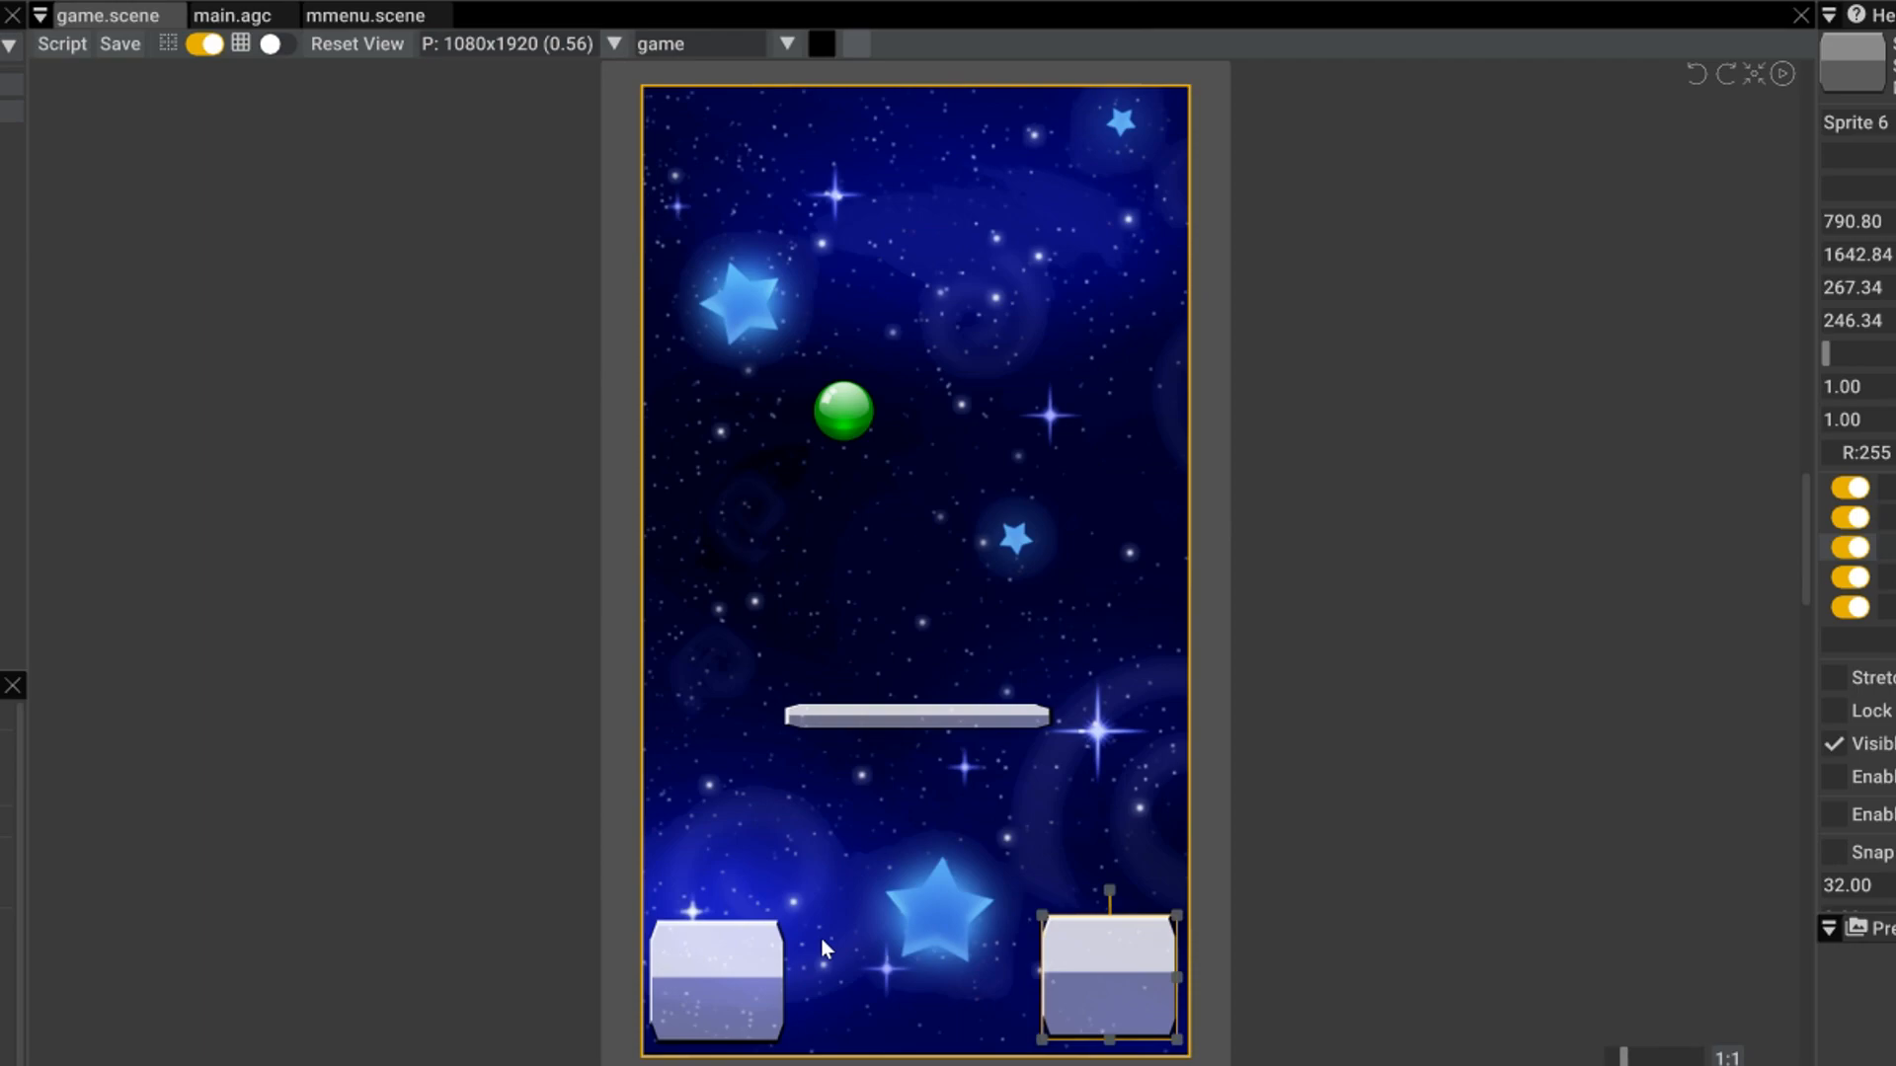
{"action": "mouse_move", "coordinate": [517, 382]}
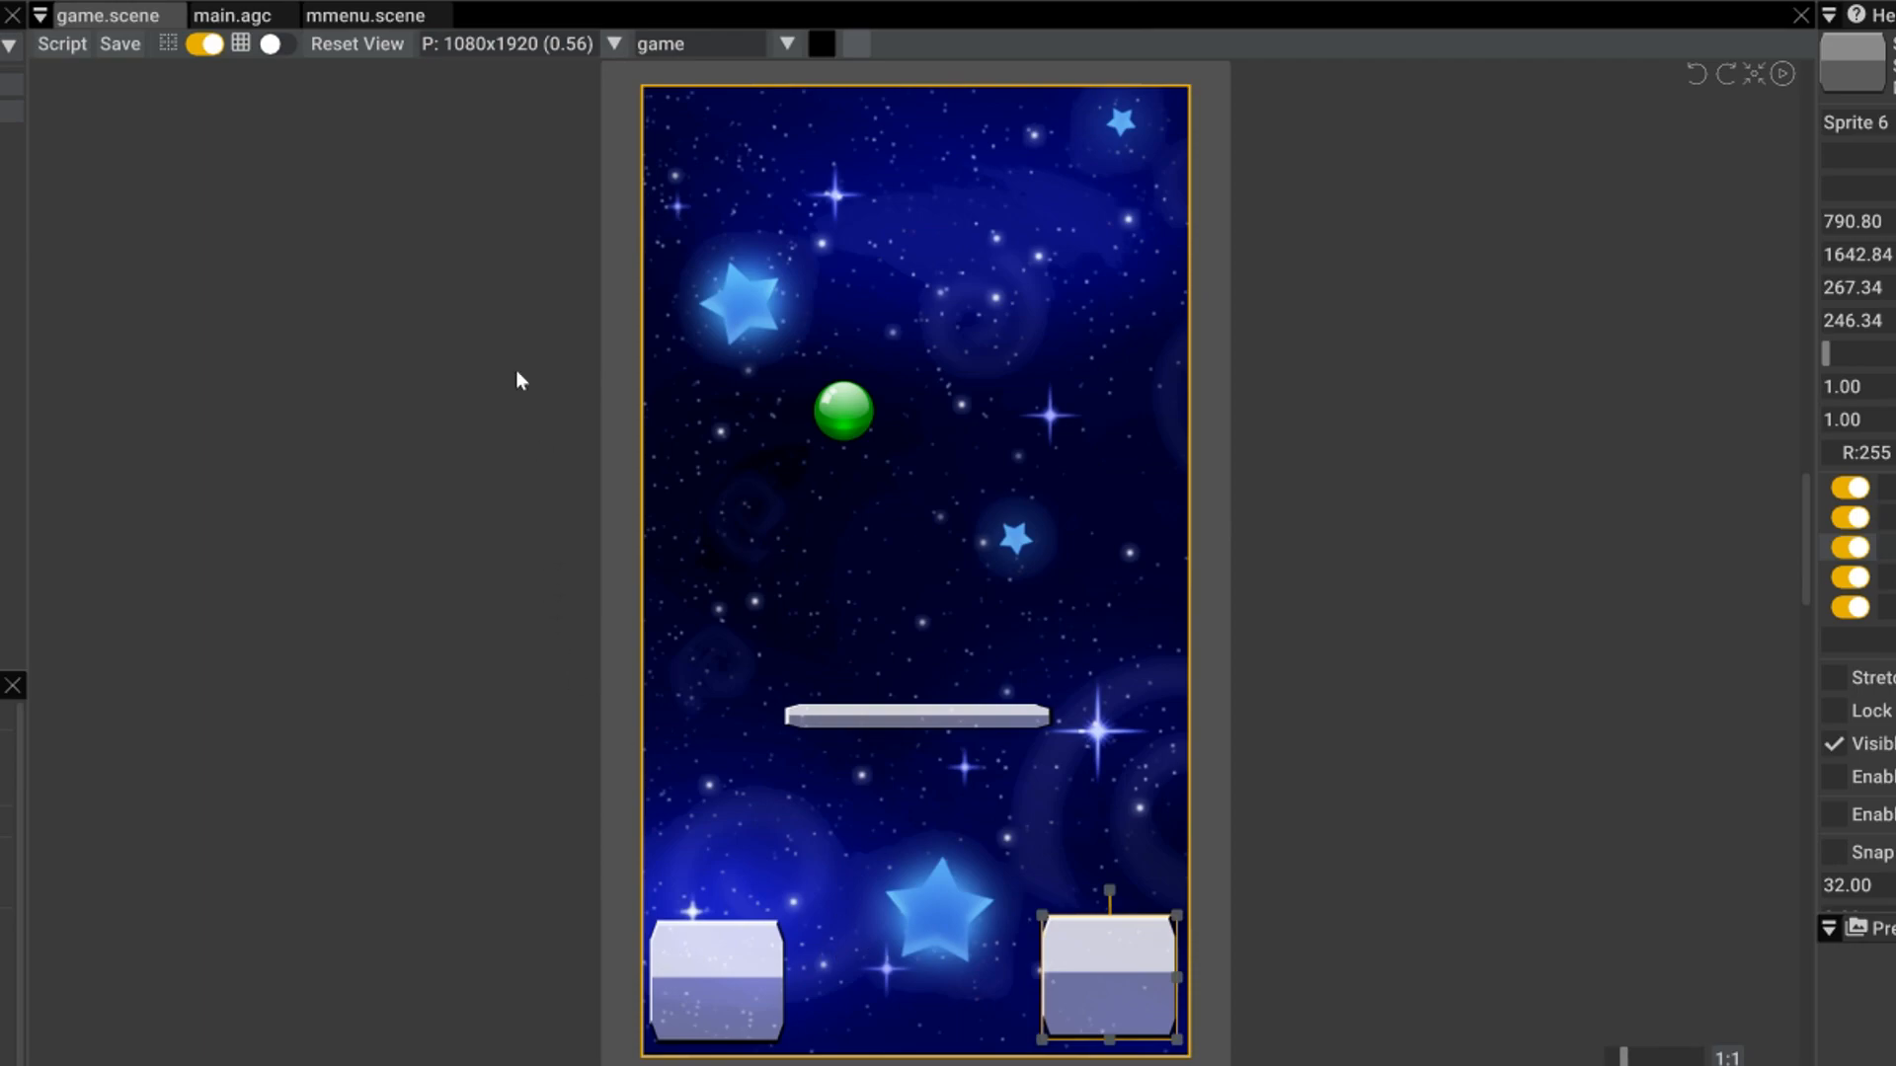
{"action": "left_click", "coordinate": [233, 15]}
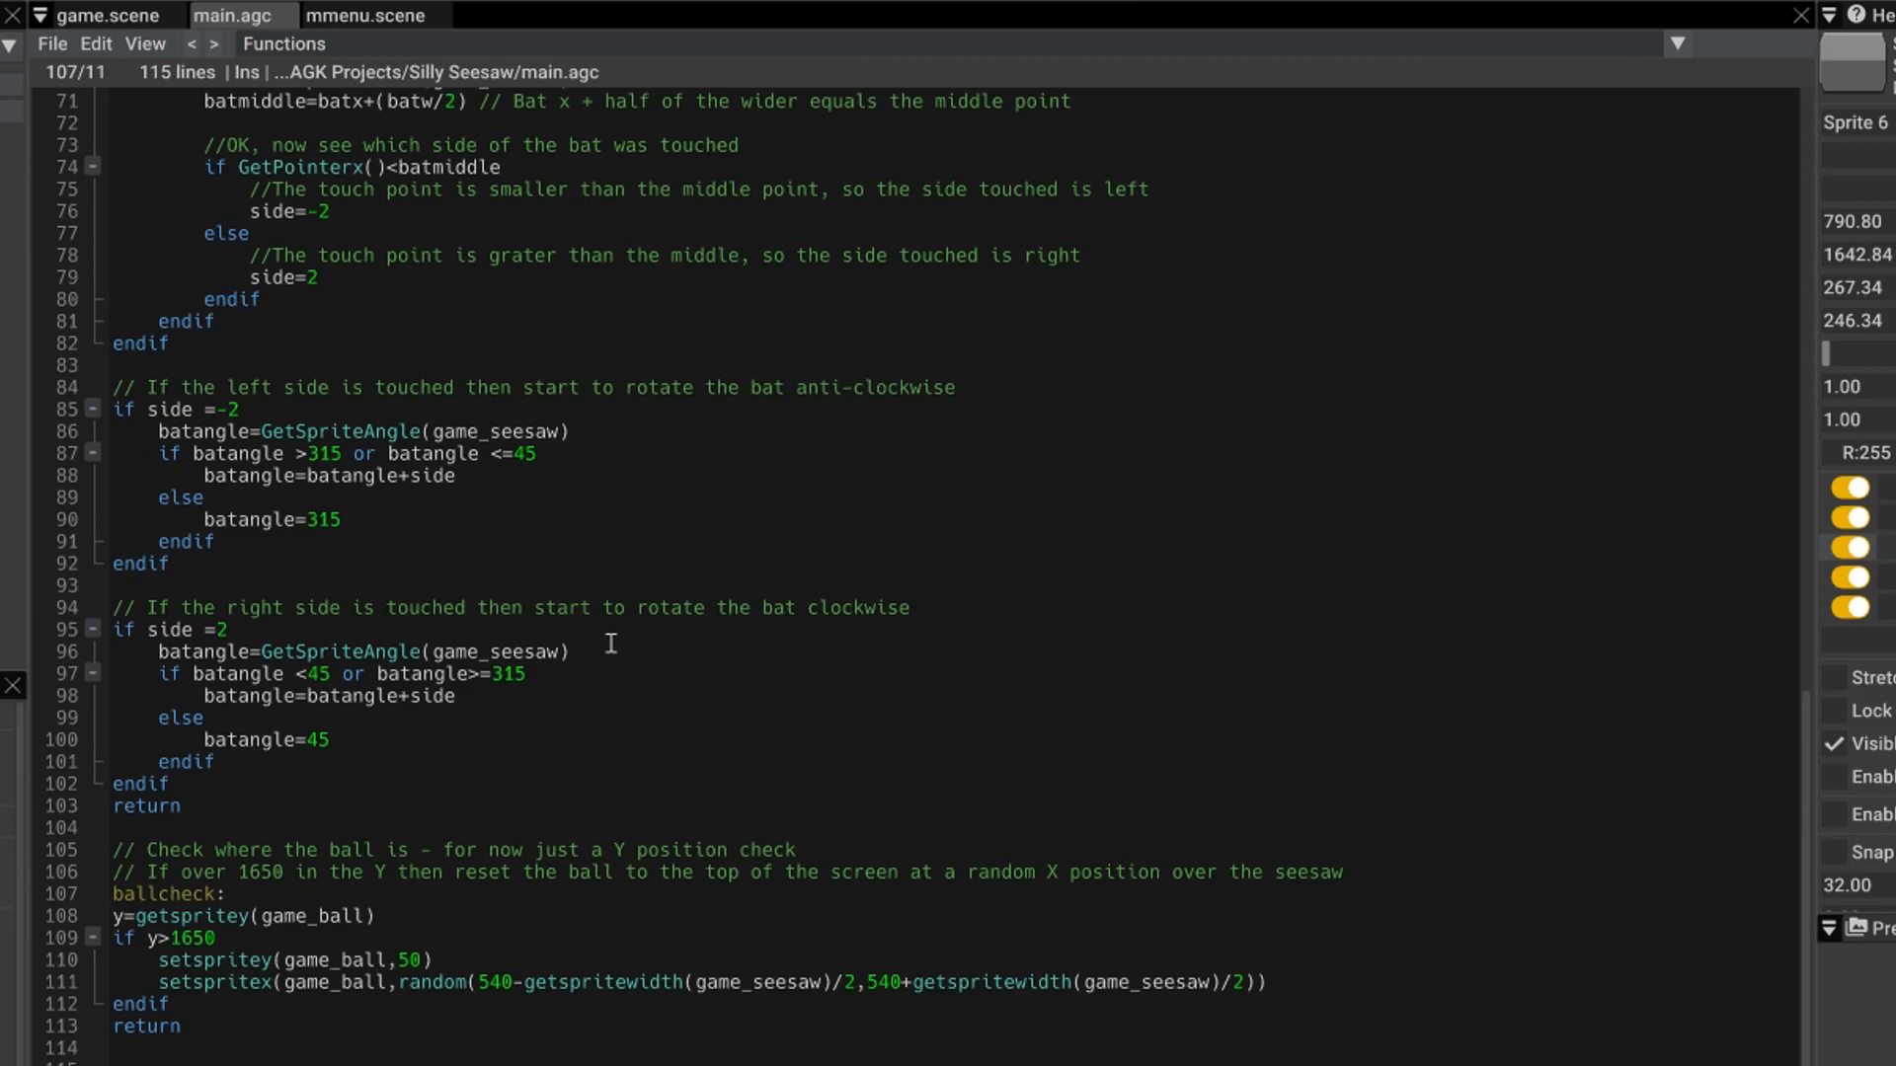
{"action": "left_click", "coordinate": [220, 894]}
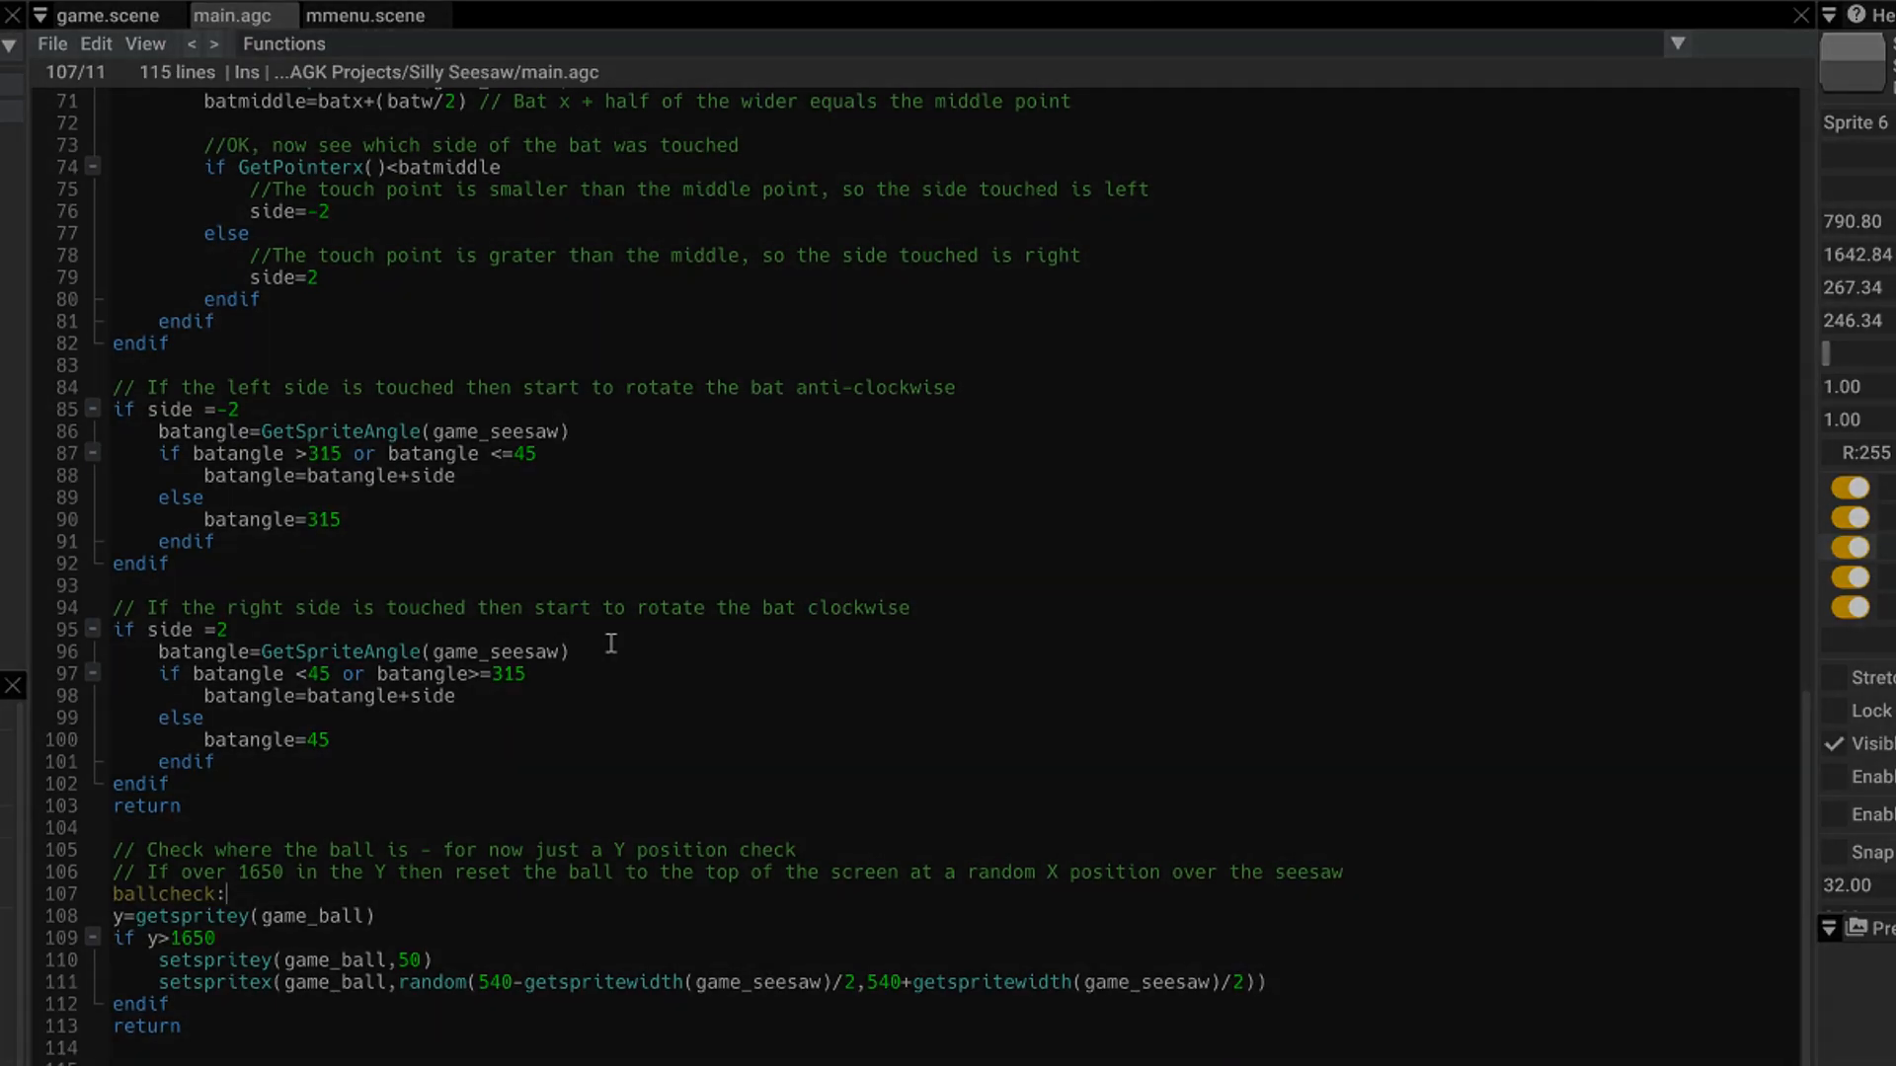